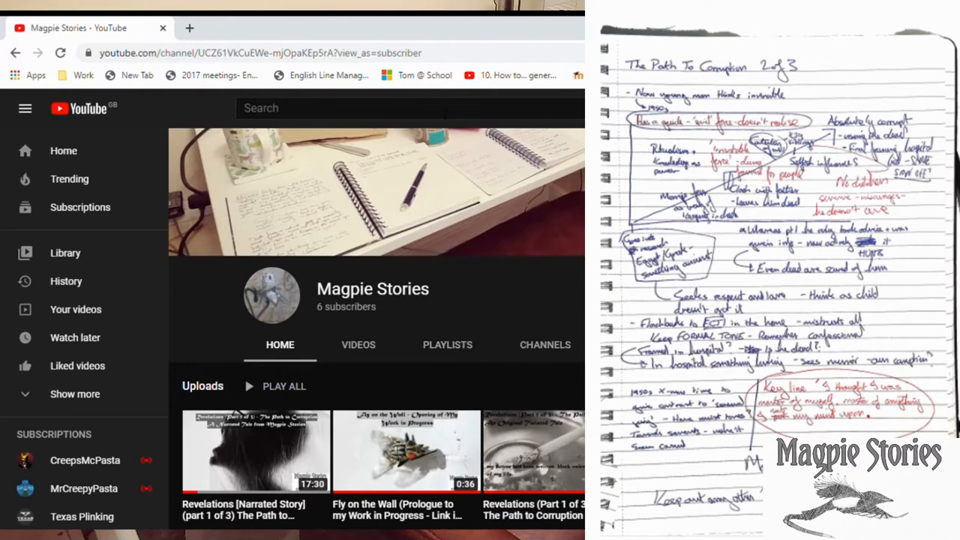
# - Search YouTube for 'lofi' videos
pyautogui.write('lofi')
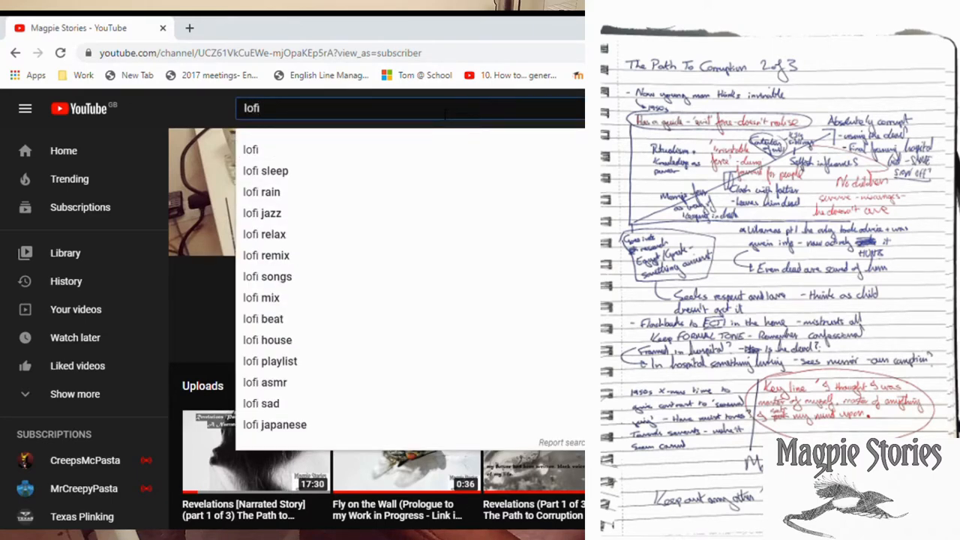
pyautogui.press('Enter')
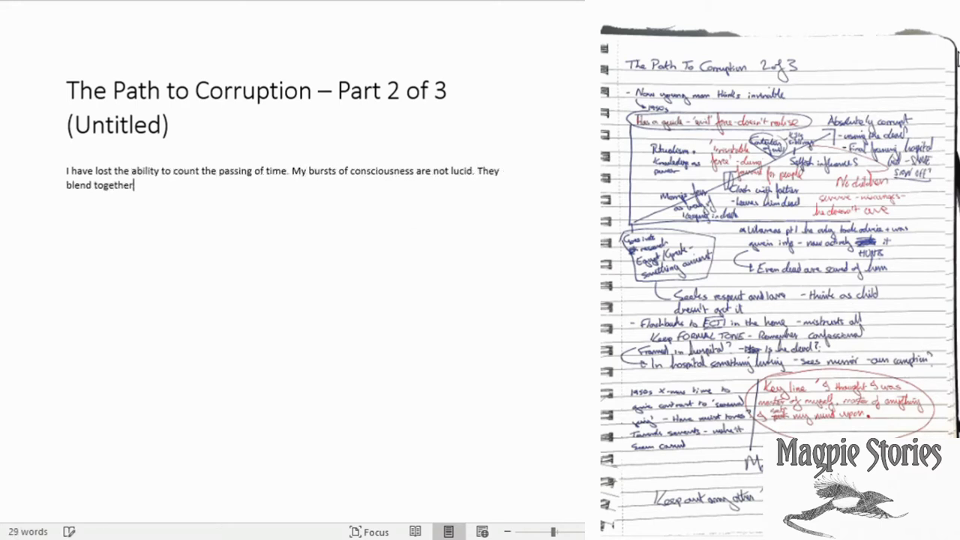
# - Finish the opening paragraph about wires and tubes tethering the failing body, ending 'I think rapidly.'
pyautogui.write(', I feel as if time were a stitched constant that I cannot penetrate. One moment light')
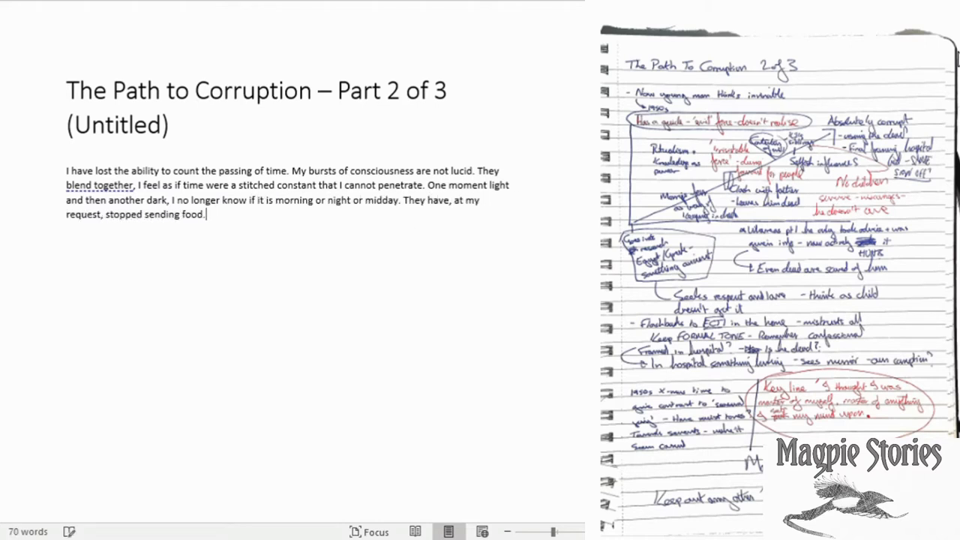
pyautogui.write('The only thing keeping me tethe')
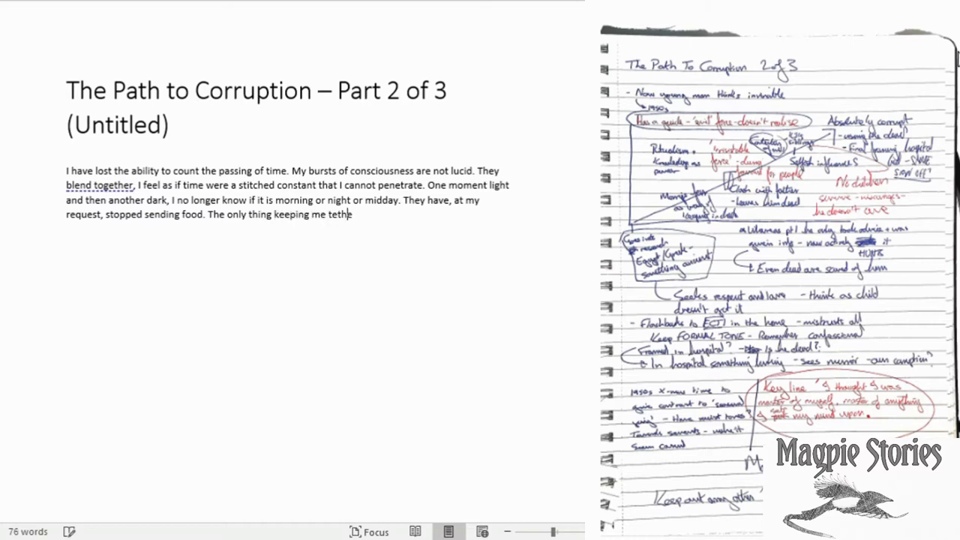
pyautogui.write('red to this physical being is the literal bon')
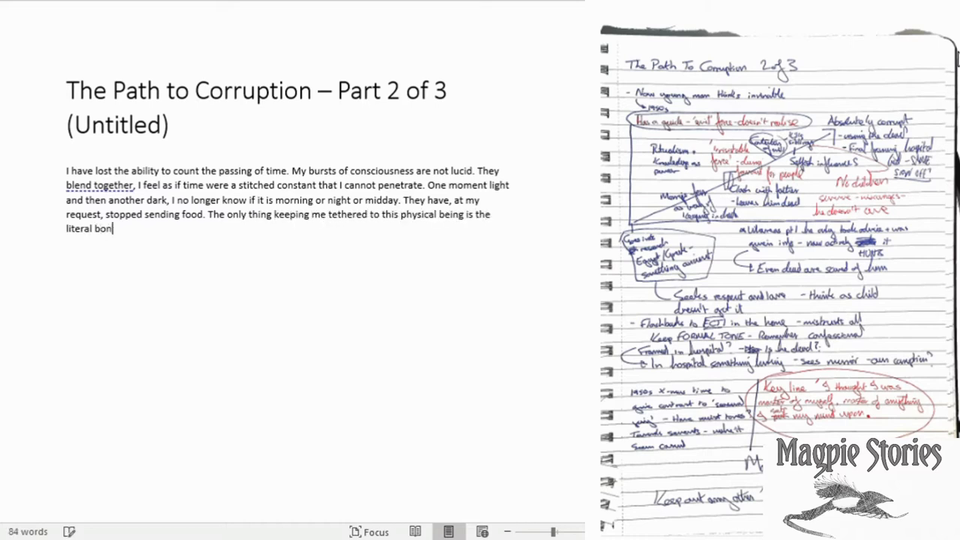
pyautogui.write('dage of the damned wires and tubes that take thi')
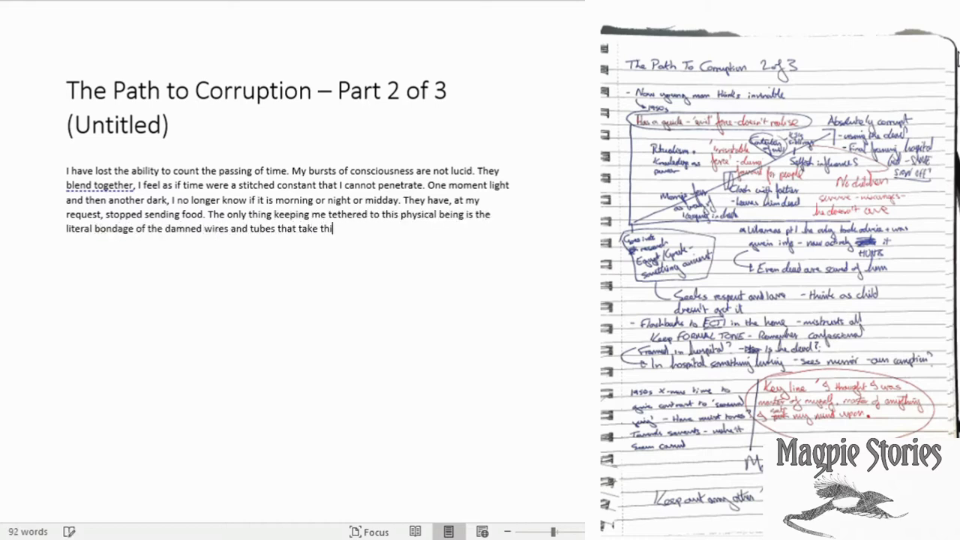
pyautogui.write('ngs in and out of my body. It is failing, I think')
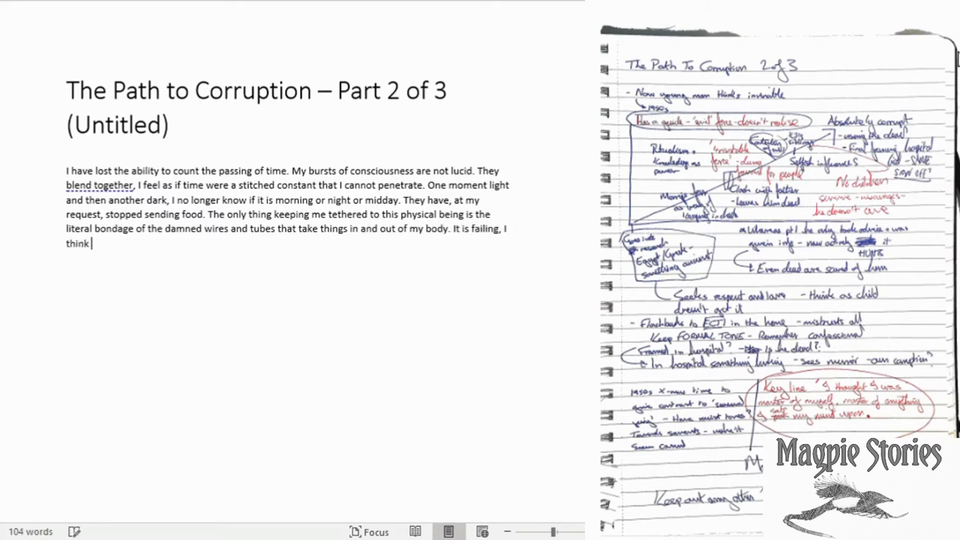
pyautogui.write('rapidly.')
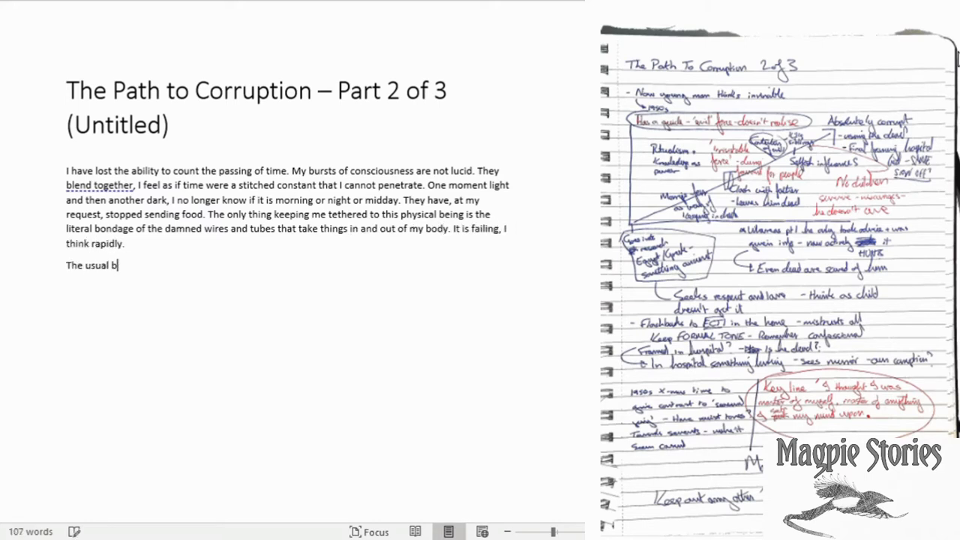
# - Write the priest paragraph: a pathetic balding man sent packing, now on the path to ruin
pyautogui.write('ump and squeak of shoes and doors has grown less vivid, life begins to become a shade. The d')
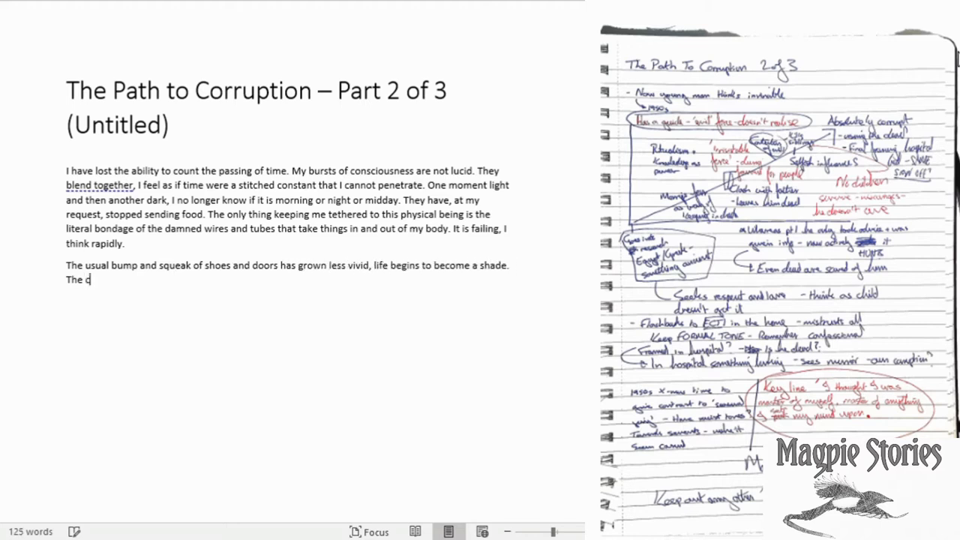
pyautogui.write('octors sent a priest to me. He was a pathetic')
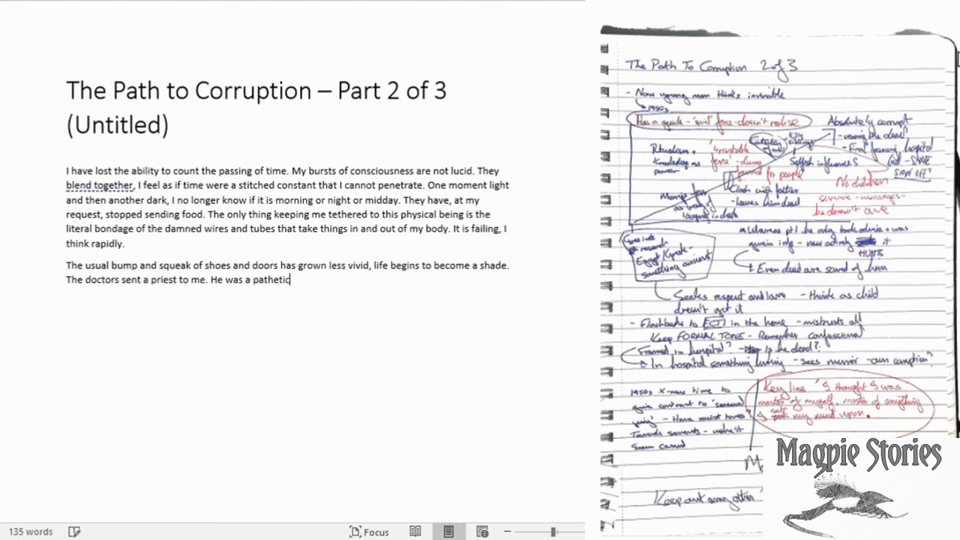
pyautogui.write('little man, balding with rimmed glasses and a voice so weak that, if there was a God who ever listened to humani')
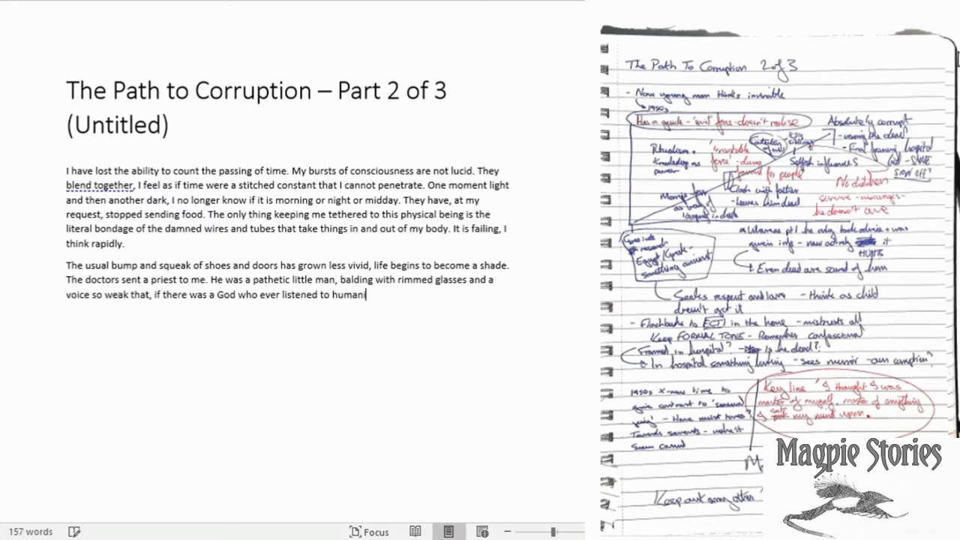
pyautogui.press('backspace')
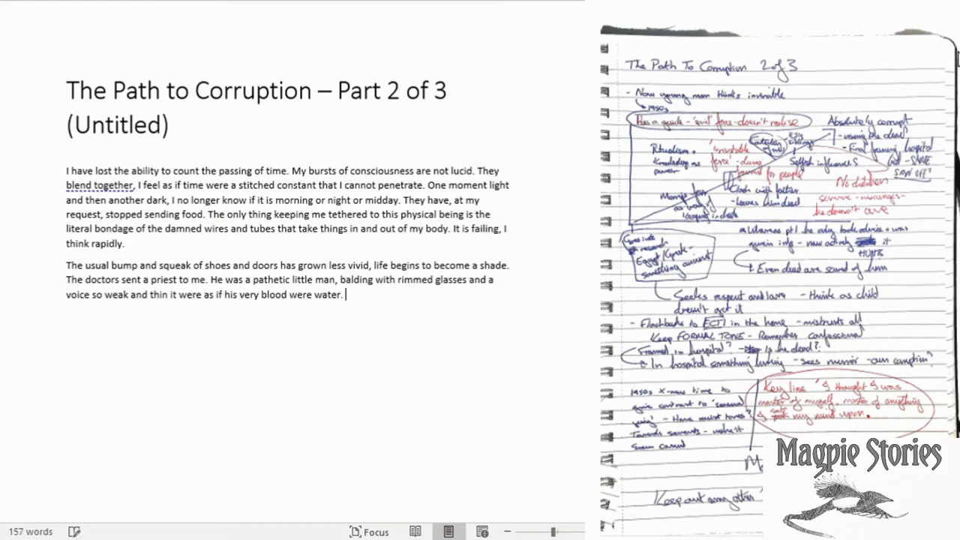
pyautogui.write('Though enfeebled, I summo')
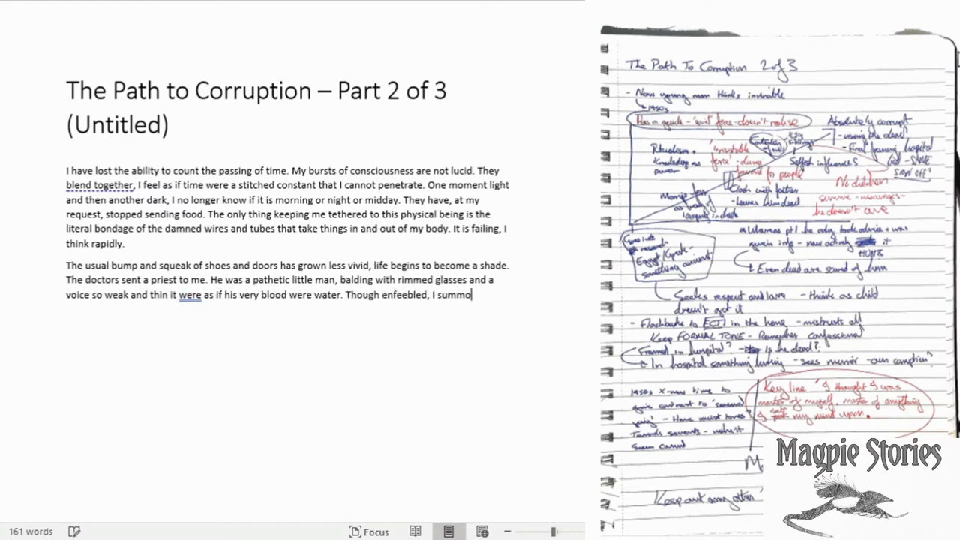
pyautogui.write('ned what remained of my energy to send him packing.')
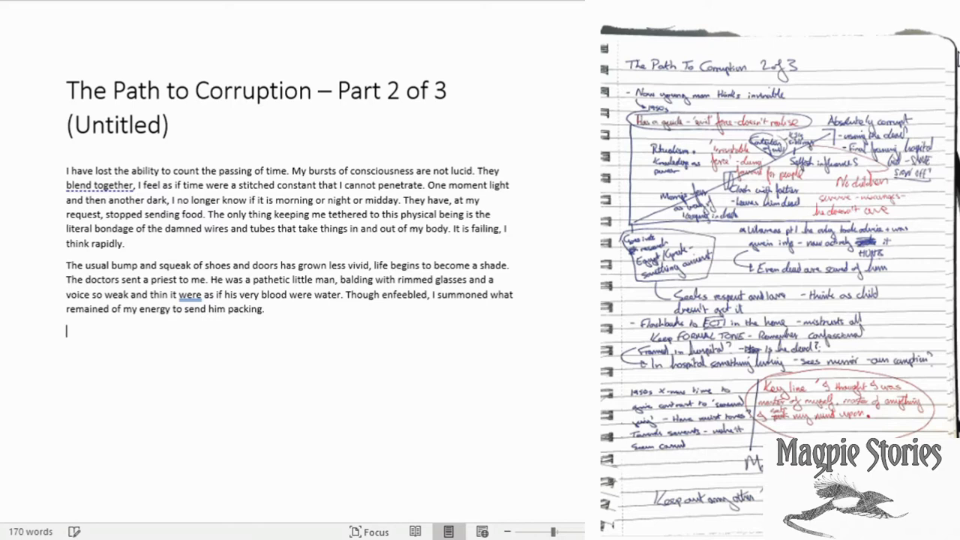
pyautogui.write('After that conversation I know he is on the path to ruin, the righteous and self assured were always the easiest to change and break. I smil')
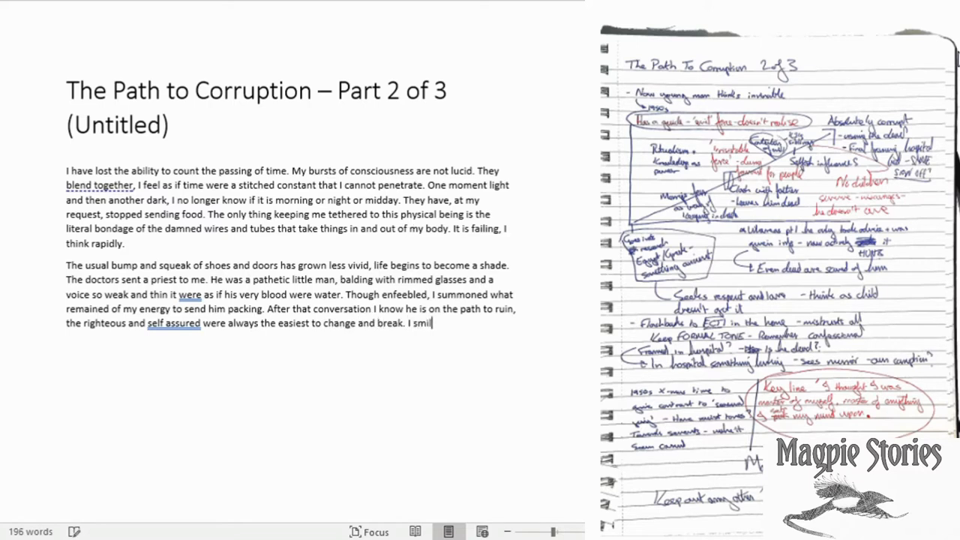
# - Continue with blood in the catheter, the body breaking down, and old Christian thoughts like 'a corrupted froth'
pyautogui.write('e, as a rivulete of blood dribbled from the')
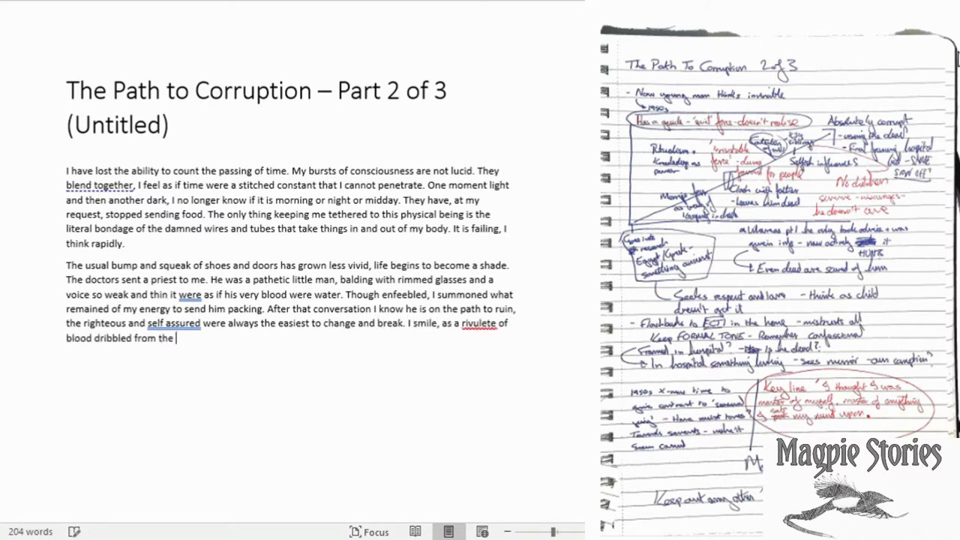
pyautogui.write('cathter into the bag of urine near my feet')
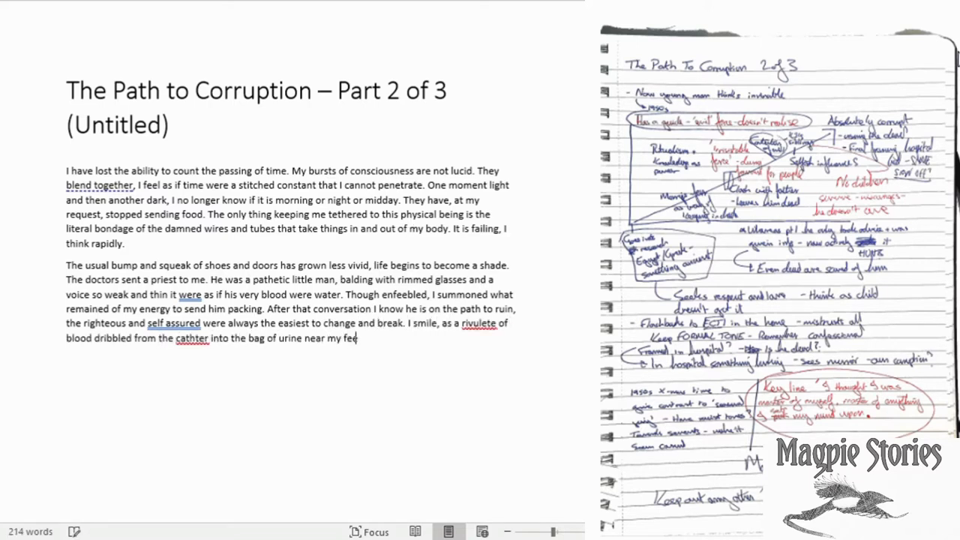
pyautogui.write('My body breaking down at the expenditure of')
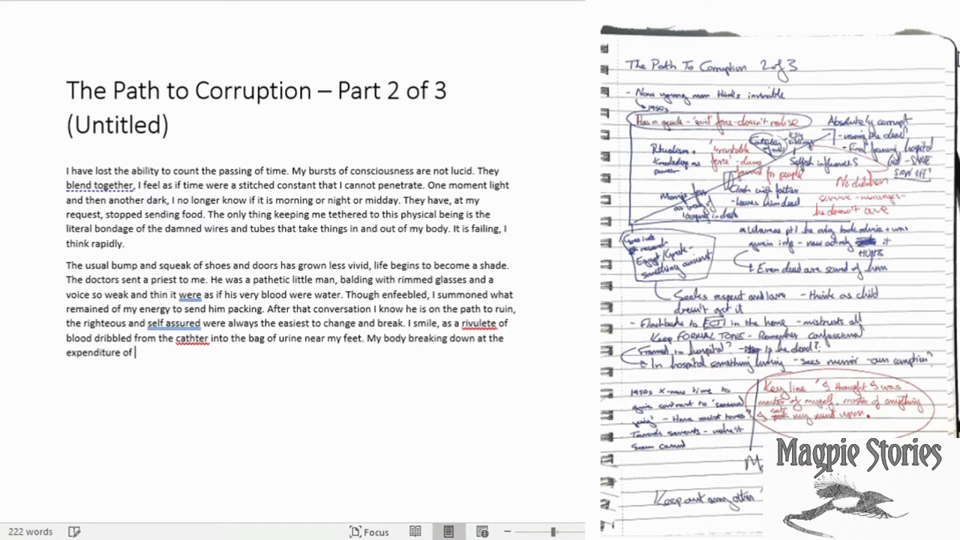
pyautogui.write('thought and energy required to send him pa')
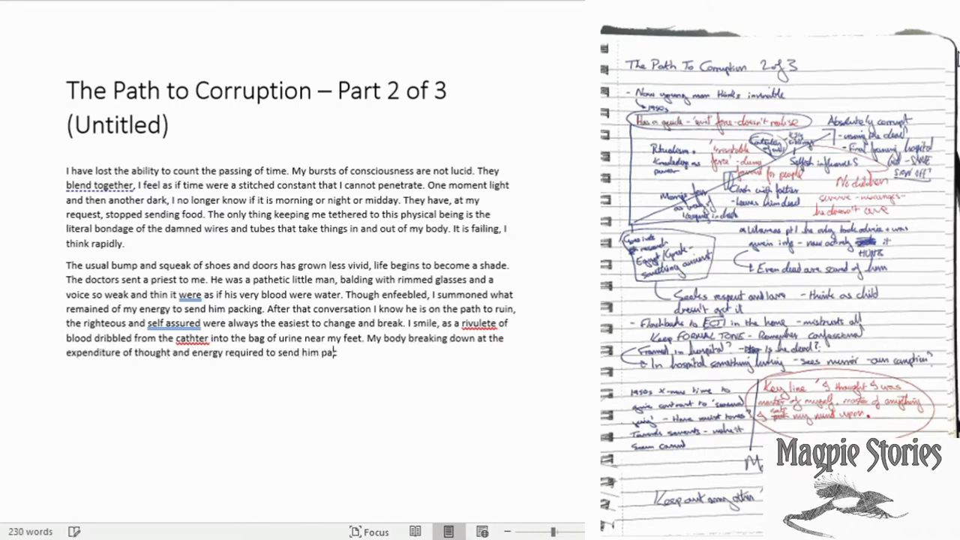
pyautogui.write('king. Still he and I will share the same')
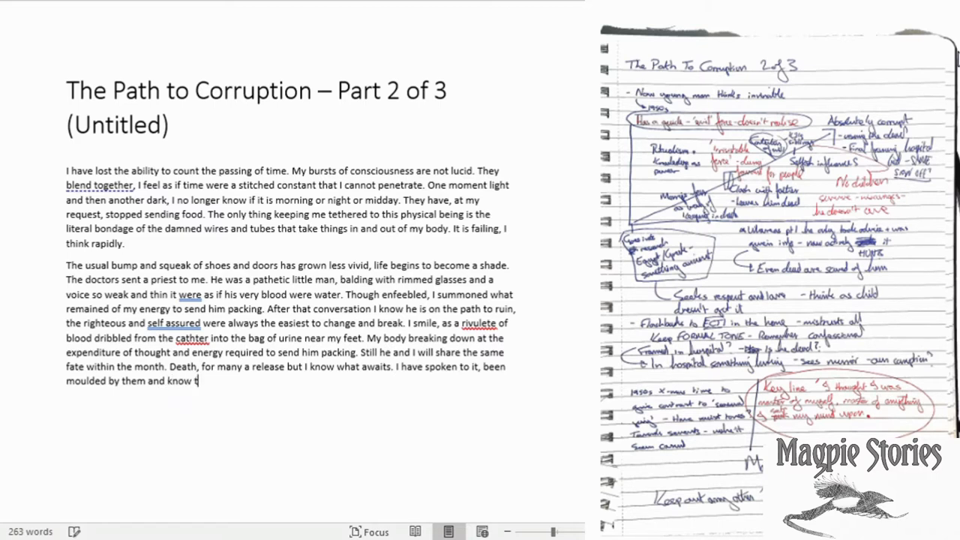
pyautogui.write('here is no halo and harp for me. I tried, at the end')
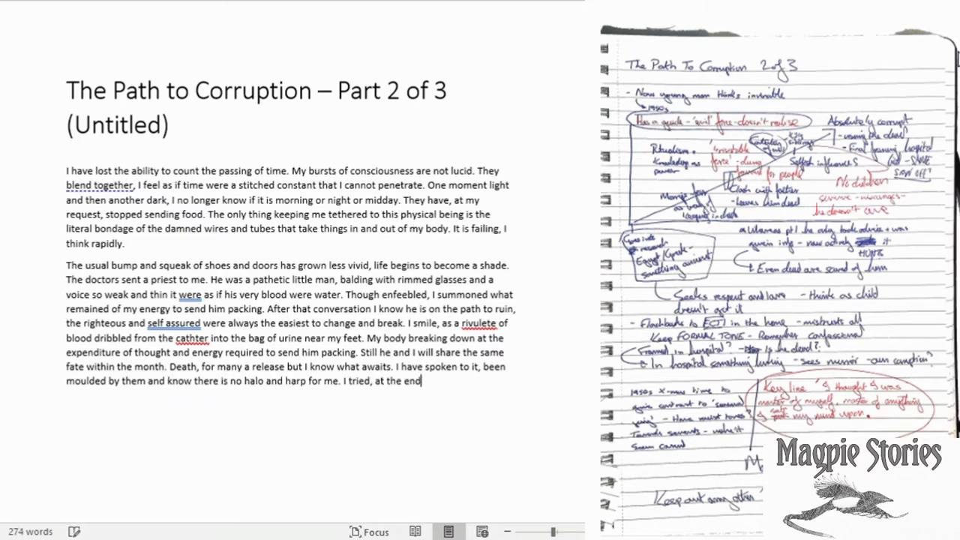
pyautogui.write(', the old Christian thoughts bursting forth like')
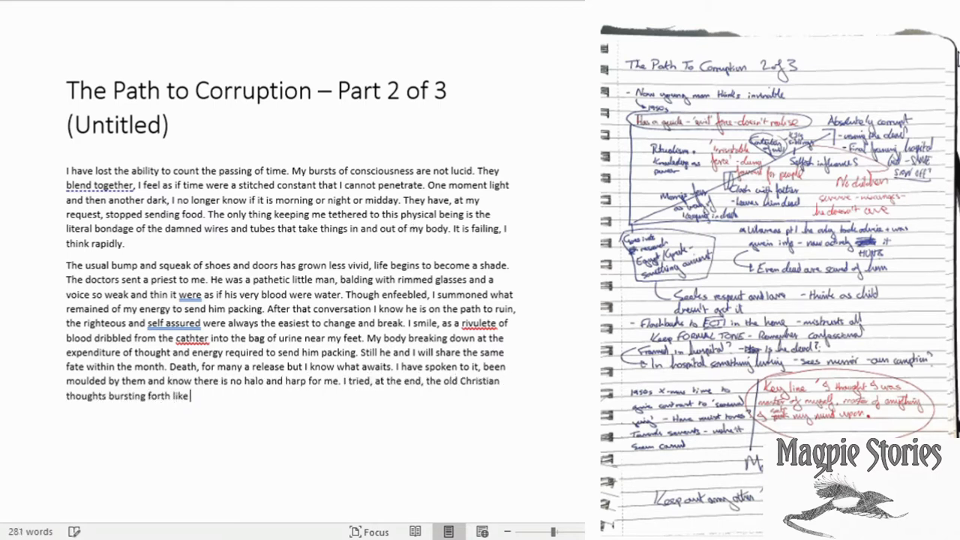
pyautogui.write('a corrupted froth from decaying lungs. I cannot believe the millenia old')
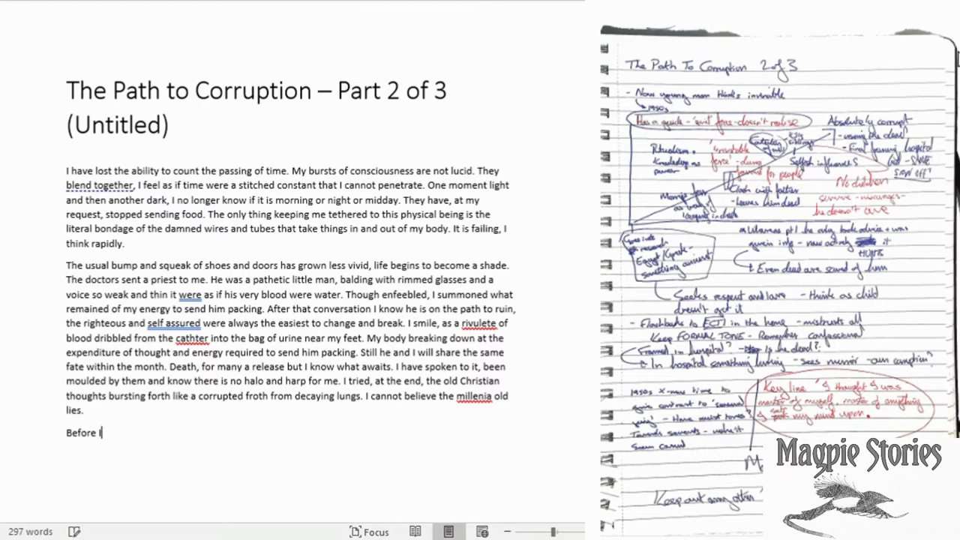
# - Write the confessional-intent lines and begin the studies paragraph: 'knowledge was, ultimately power'
pyautogui.write('lapse, maybe for the final time here, I will continue')
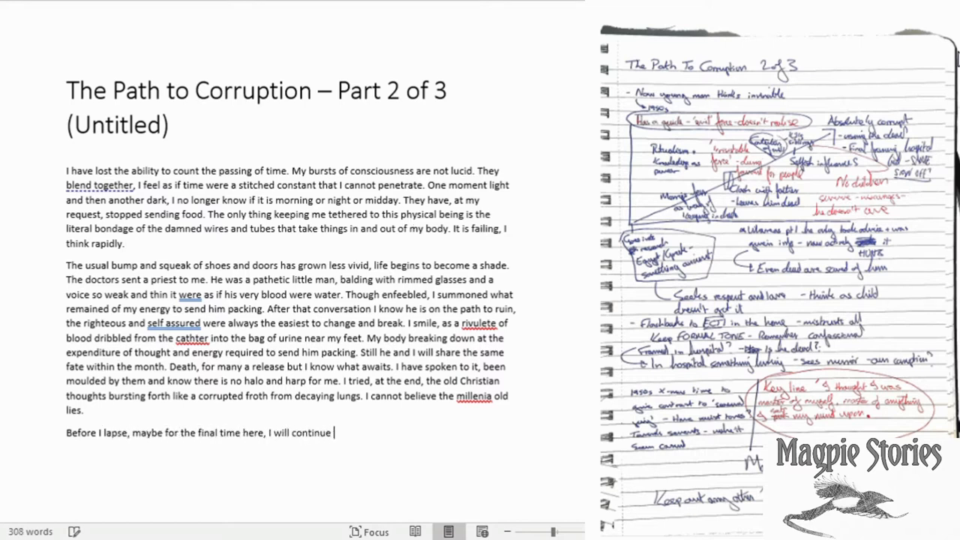
pyautogui.write('with my confessional (I do')
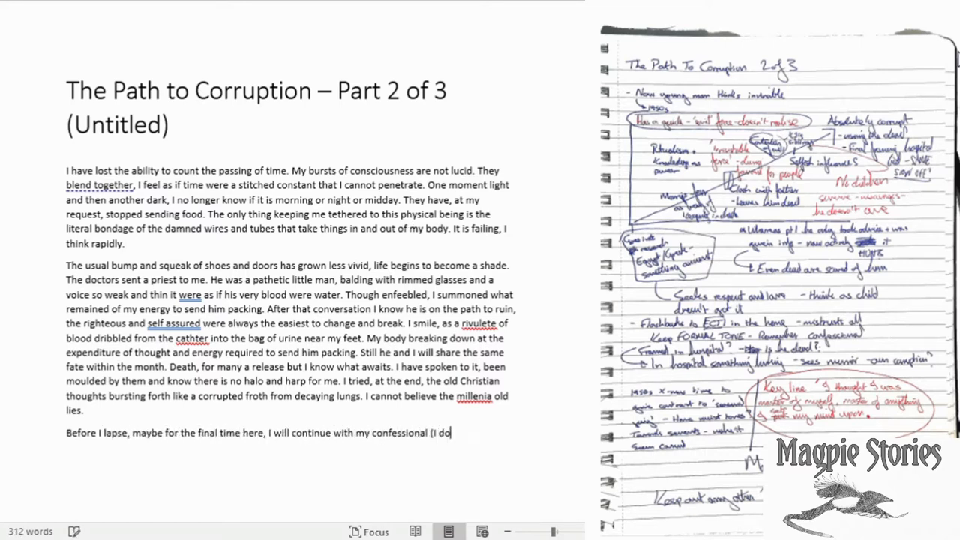
pyautogui.write('not fail to see the irony at that term).')
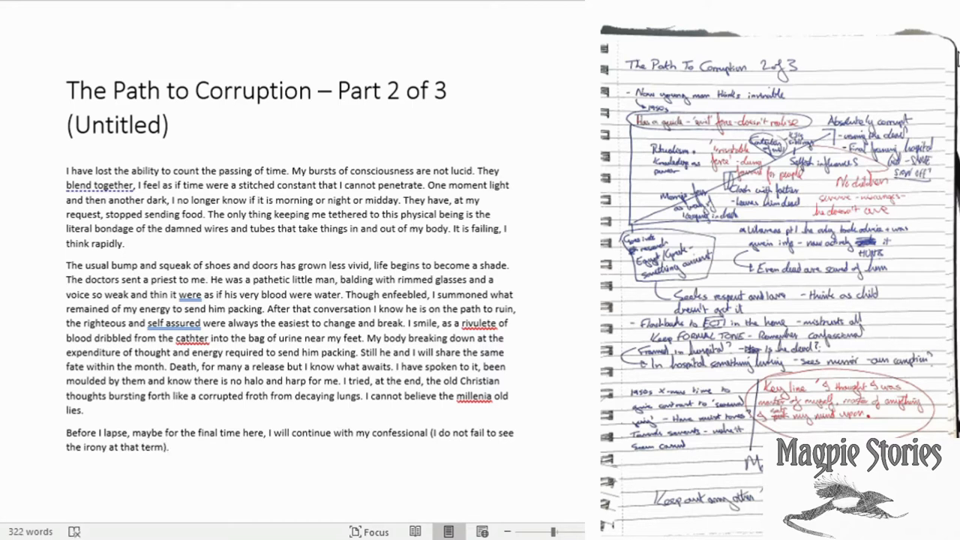
pyautogui.write('My studies had primed me for a life in academia. The thirst I had for knowledge was tangible. There')
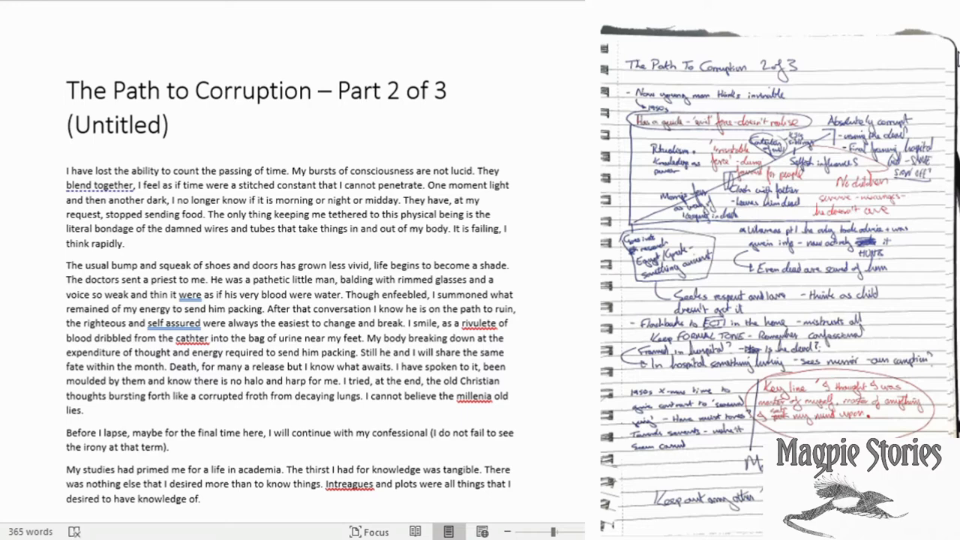
pyautogui.write('I knew that knowledge was, ultimately power')
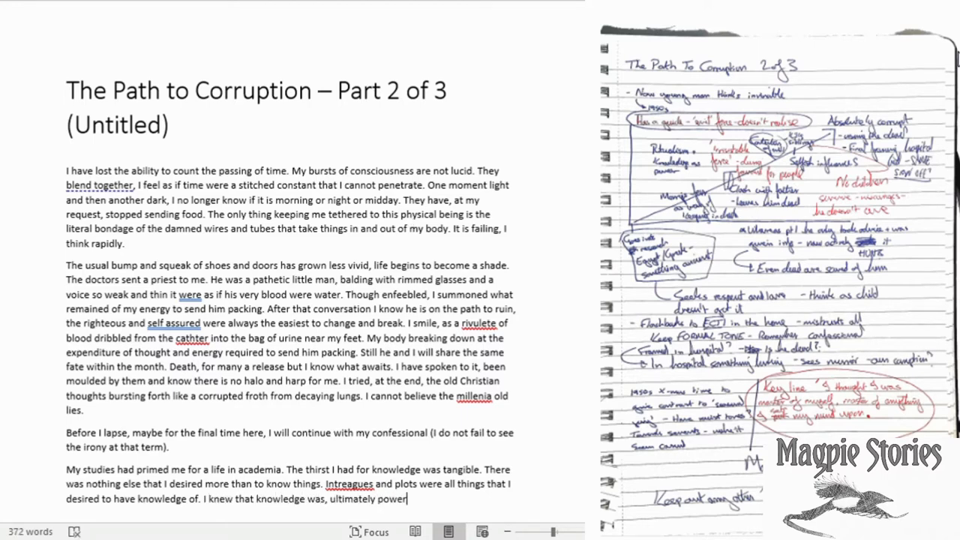
# - Extend the academia paragraph on command, terror and fitting in more than an academic recluse
pyautogui.write('Despite being in the position I was in, H')
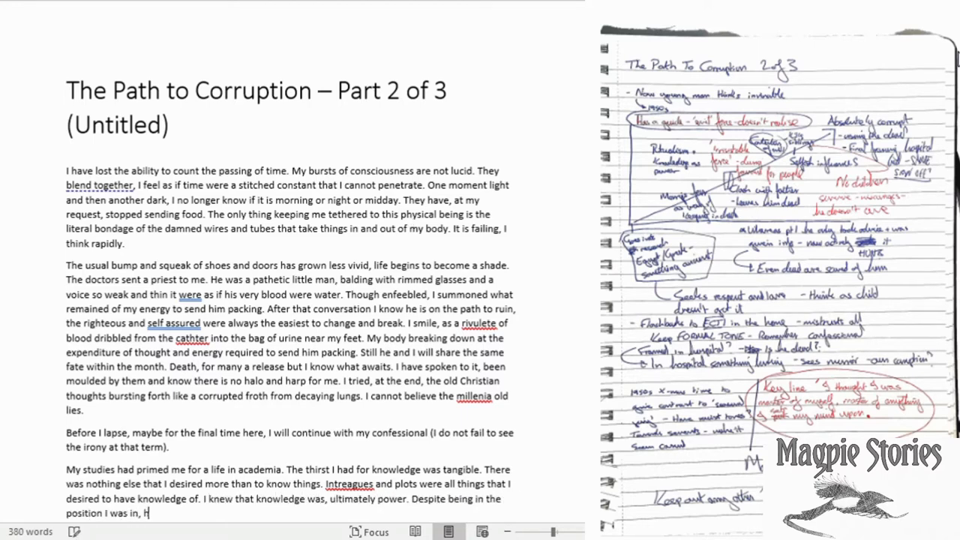
pyautogui.write('aving command, or at least the terror of those who had passed on before, at my')
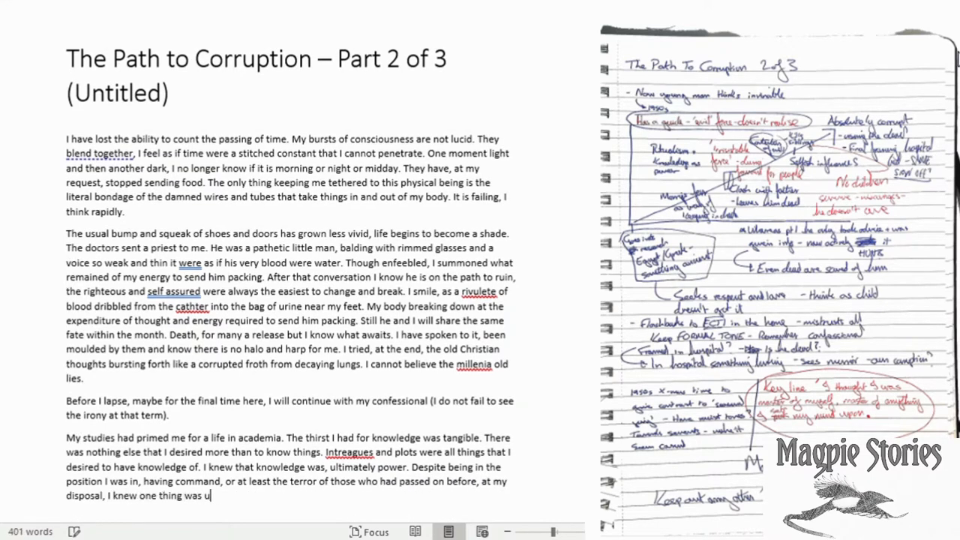
pyautogui.write('ltimately true. I would have n')
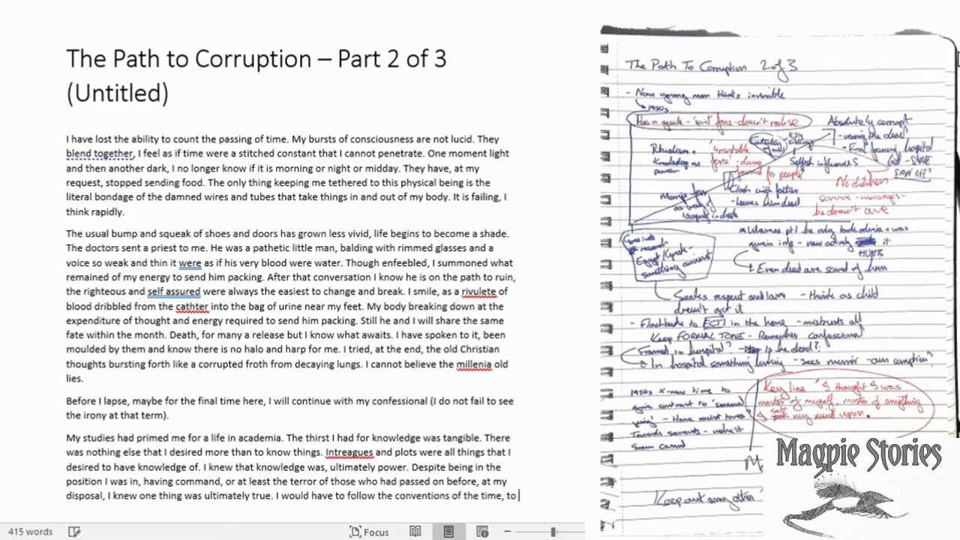
pyautogui.write('fit in more than an academic recluse. So I married.')
pyautogui.write('There was no p')
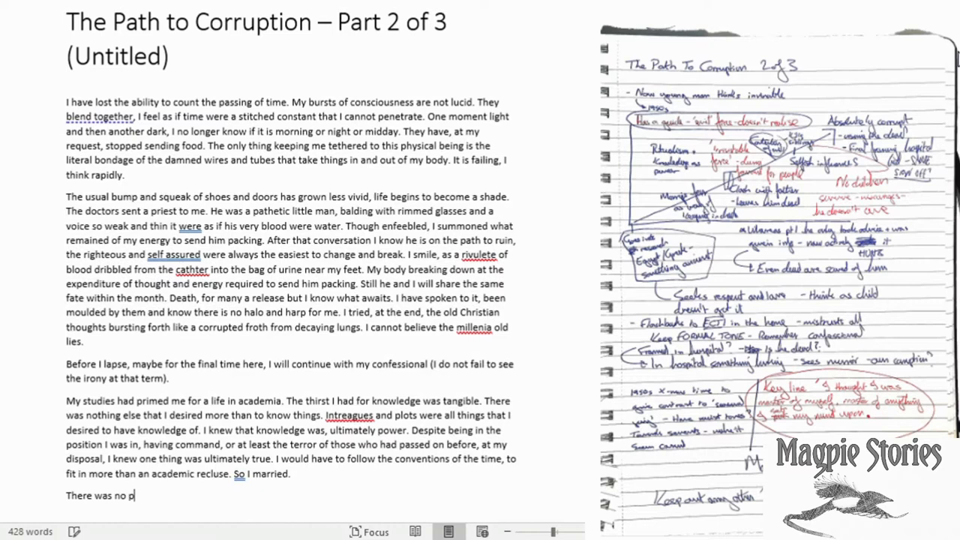
# - Add the paragraph on taking a young, beautiful, supplicant girl through manipulation, starting 'She was beautiful'
pyautogui.write('rolonged romance and whispered nothings. I took what I')
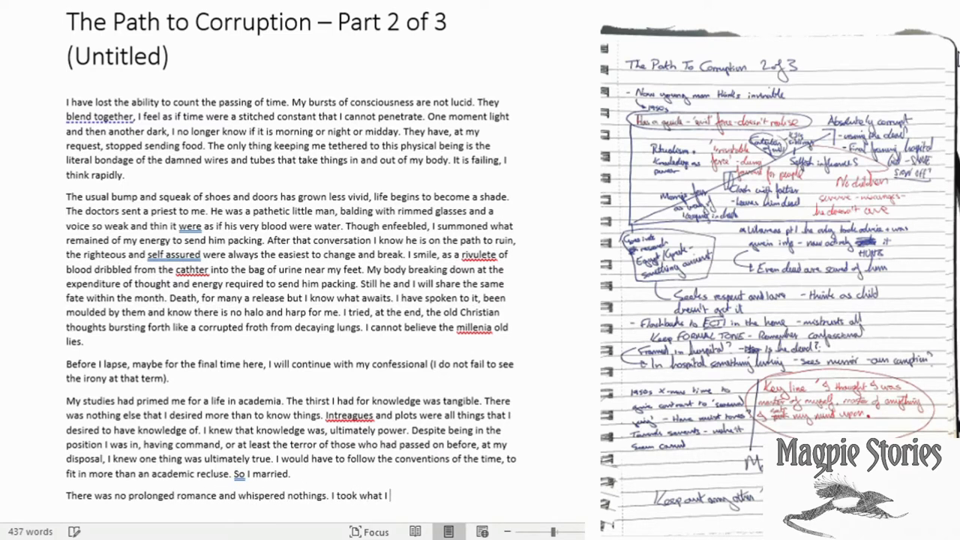
pyautogui.write('wanted, and what I wanted was something young, beautiful')
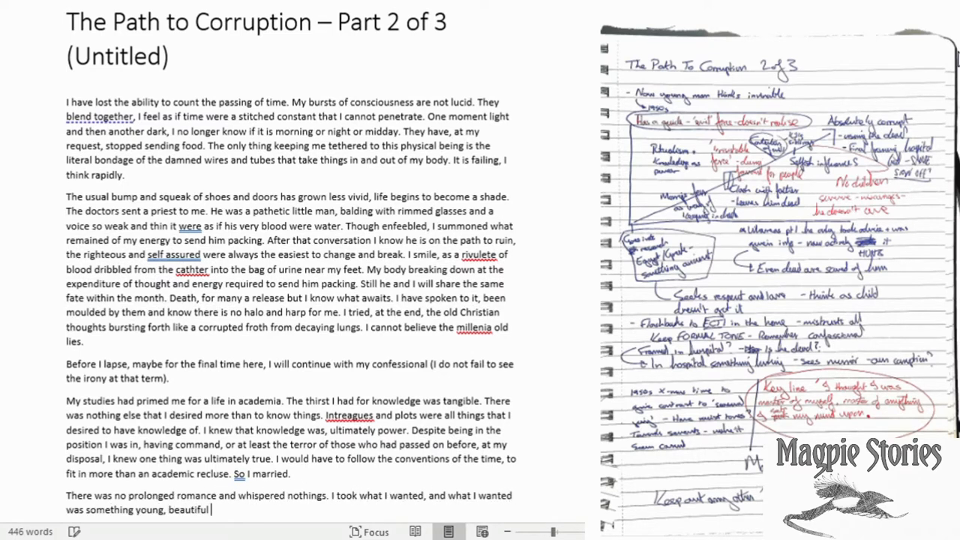
pyautogui.write('and supplicant. I found a girl who was the first two t')
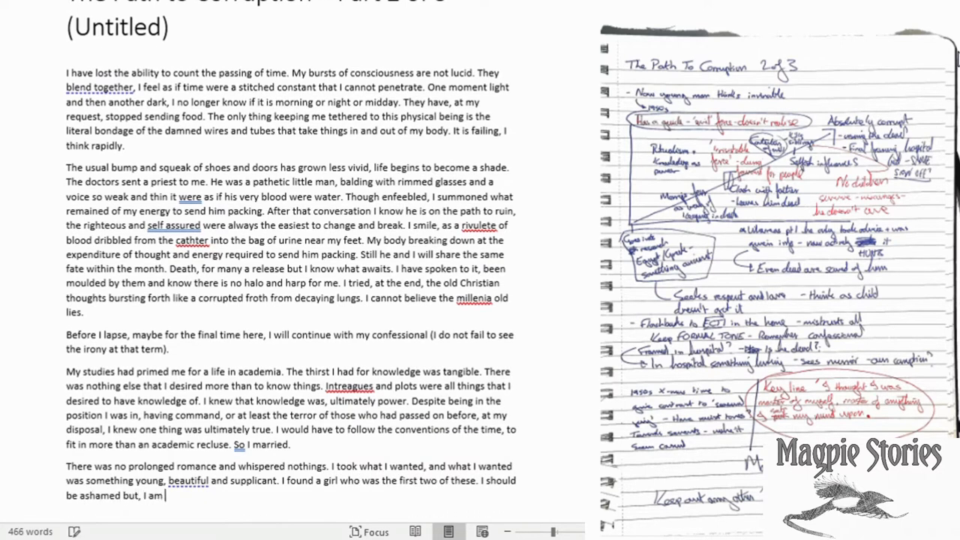
pyautogui.write('not. Through manipulation and knowledge from th')
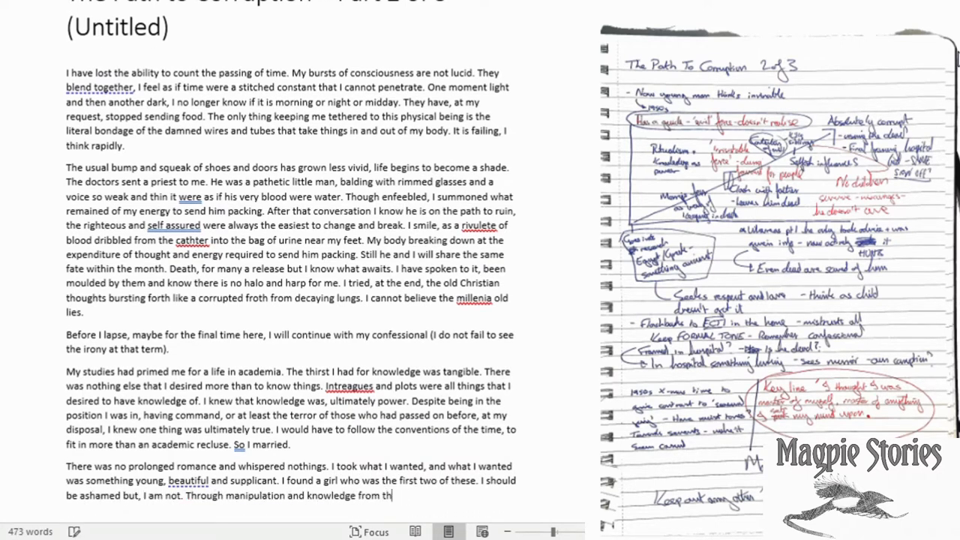
pyautogui.write('in my conquest of her')
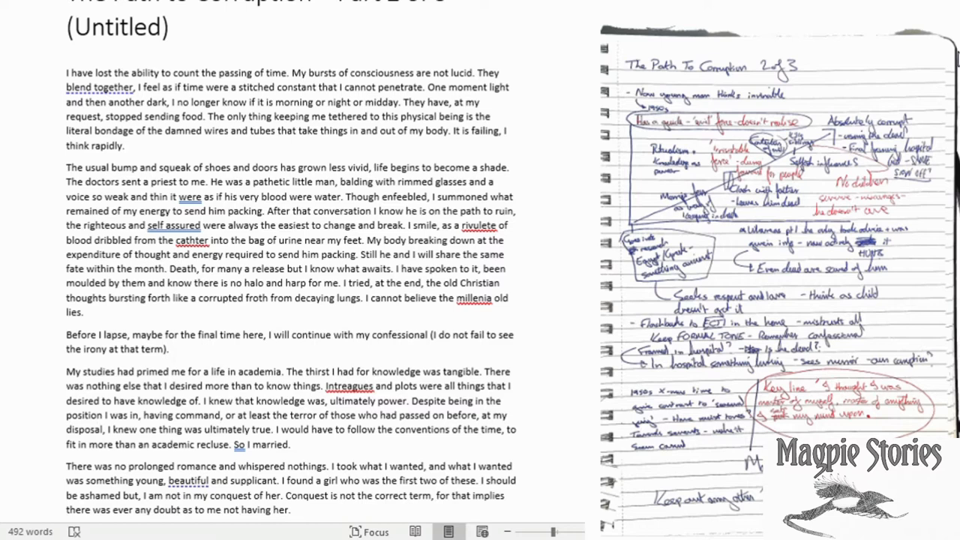
pyautogui.write('She was beautiful and that was what I wanted and needed. Something to show')
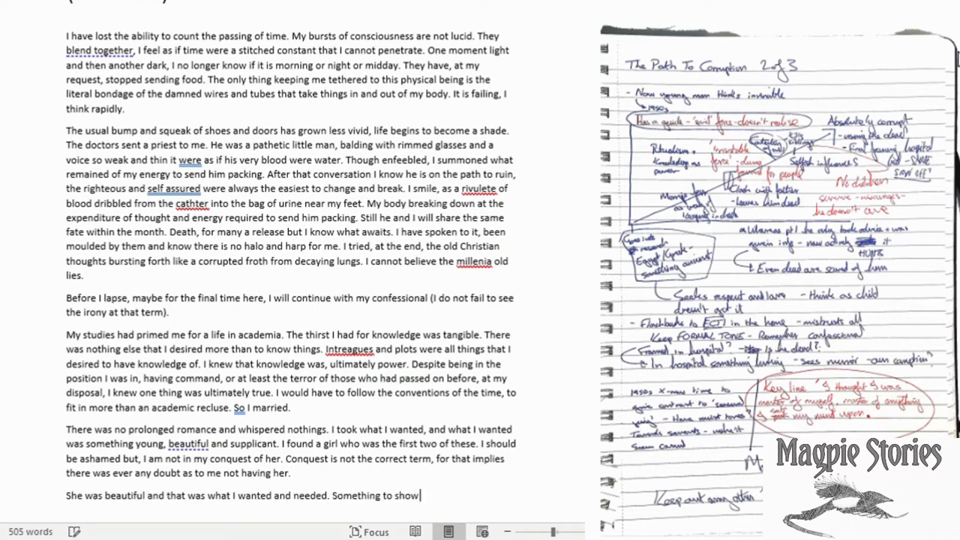
# - Describe the industrialist's daughter dismissing advances, then begin 'My studies in history had allowed'
pyautogui.write('off, the daughter of an indust')
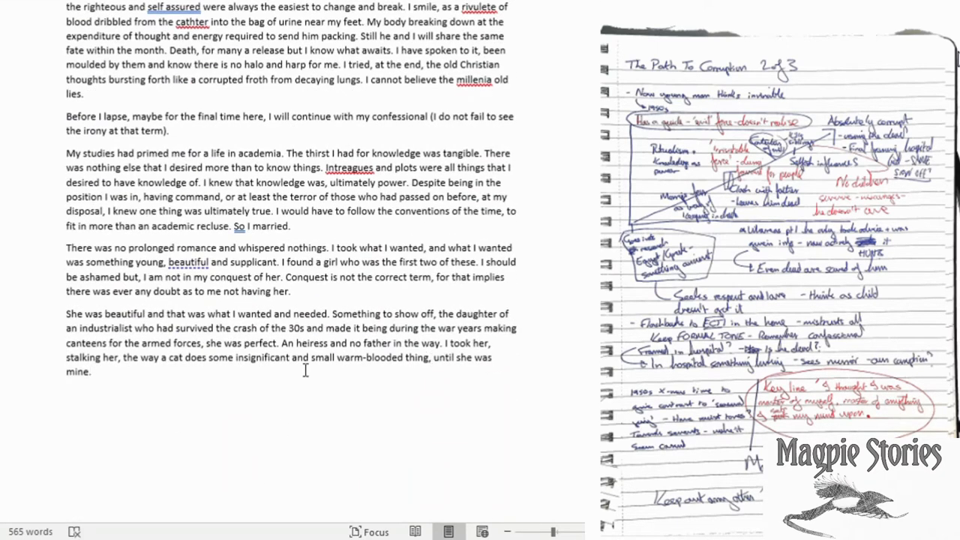
pyautogui.write('My advances were')
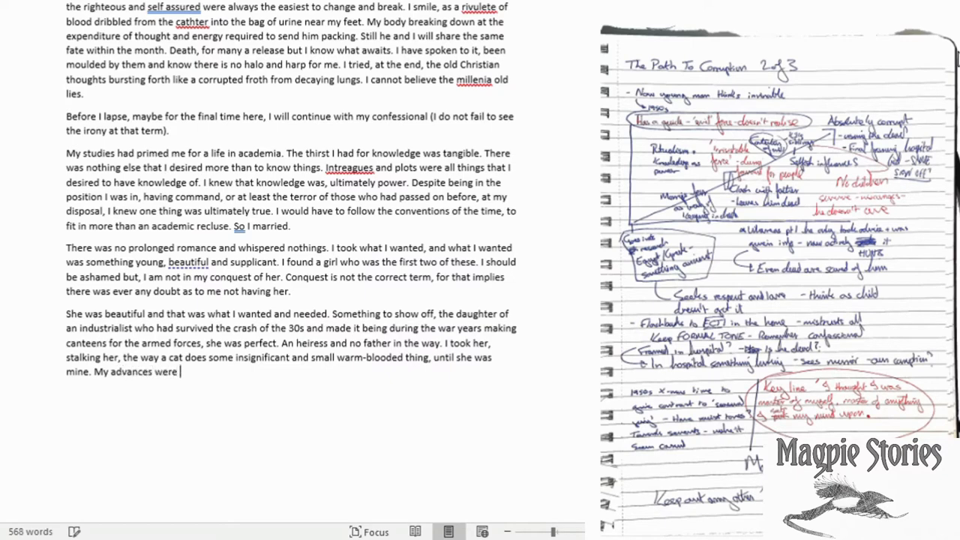
pyautogui.write('dismissed at first, of course I had recourse f')
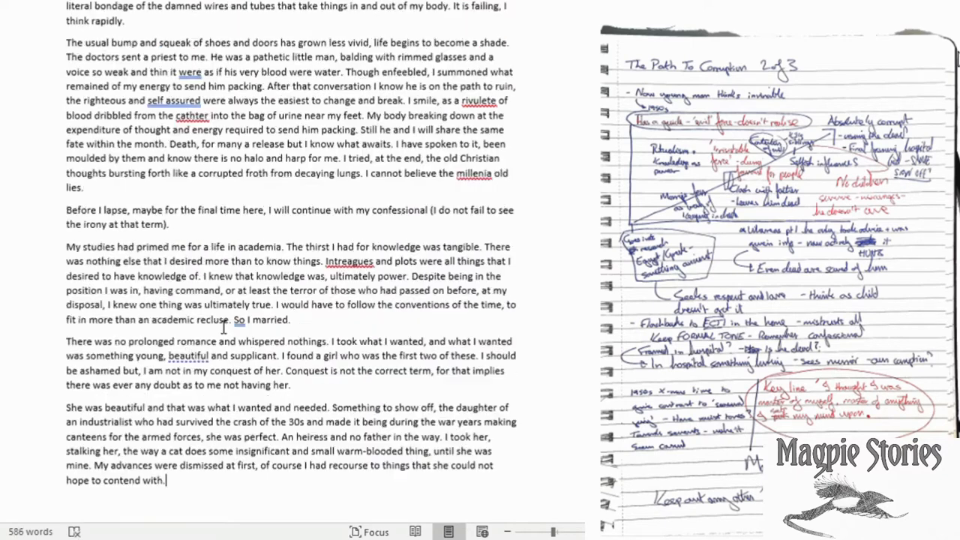
pyautogui.scroll(-3)
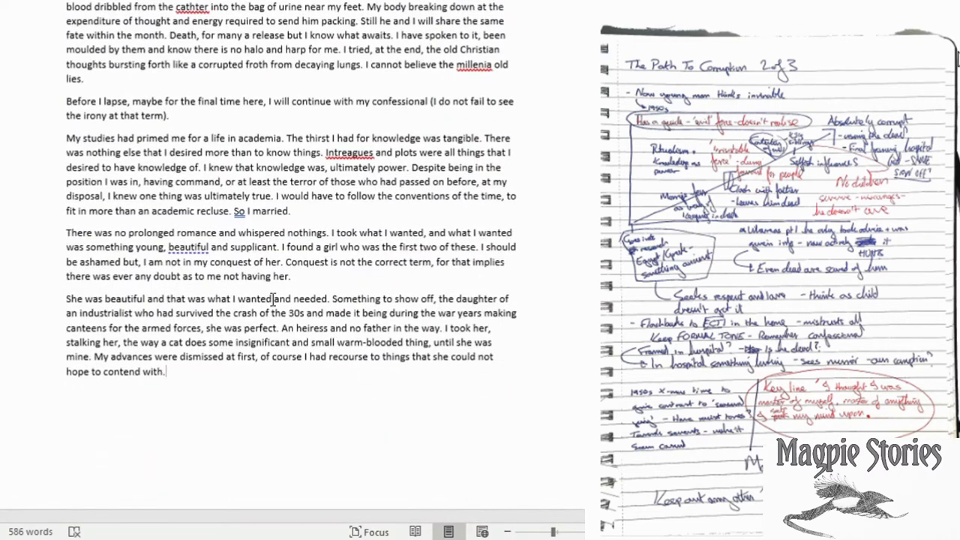
pyautogui.write('My studies in history had allowed me to unlock the powers of the great majority.')
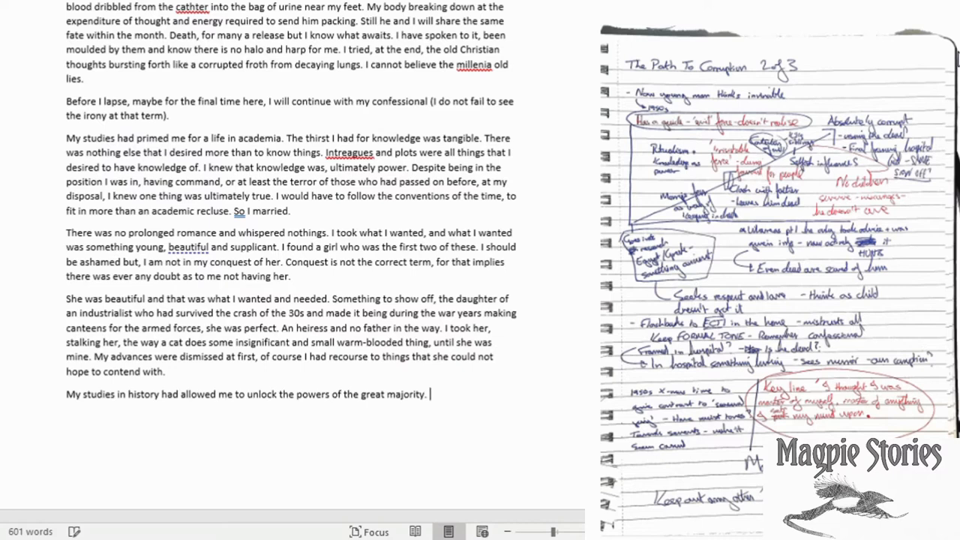
# - Write about people fearing him and post-war dealings with roguish gentlemen, ending 'I will spare the graphic detail here.'
pyautogui.write('They had begun to fear me, try to hide. Save those who were to corrupted and those who wished to still inflict')
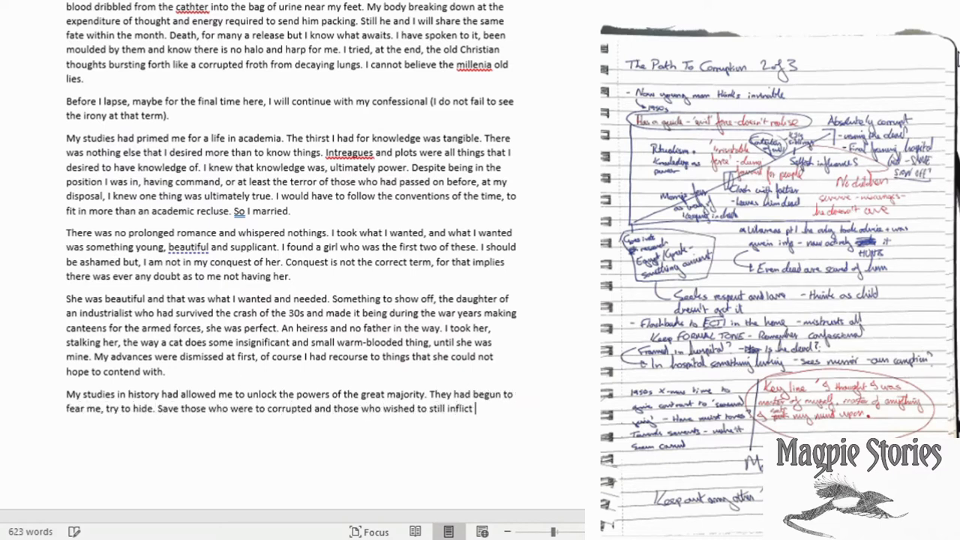
pyautogui.write('pain upon the living be it for some perceived')
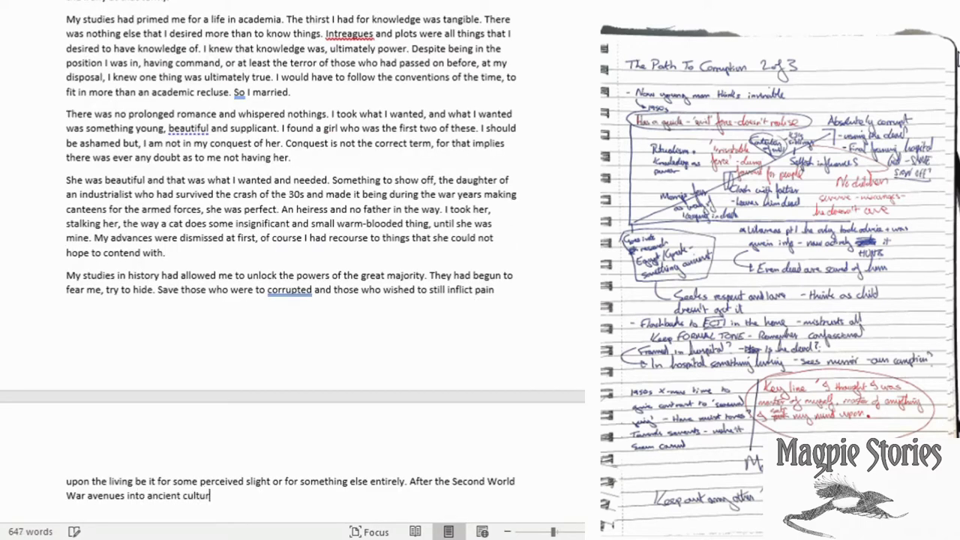
pyautogui.write('es had opened up, I found myself complicit in')
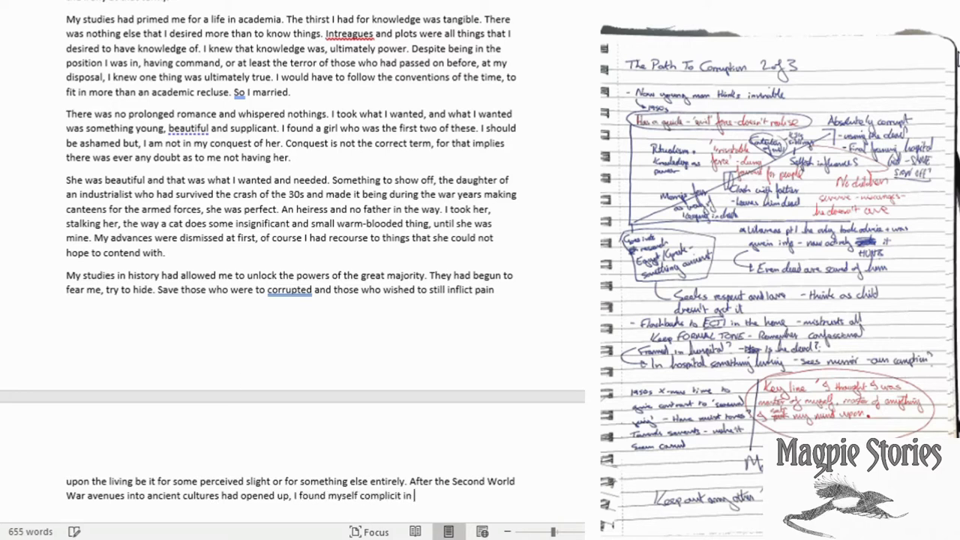
pyautogui.write('some, dealings with people')
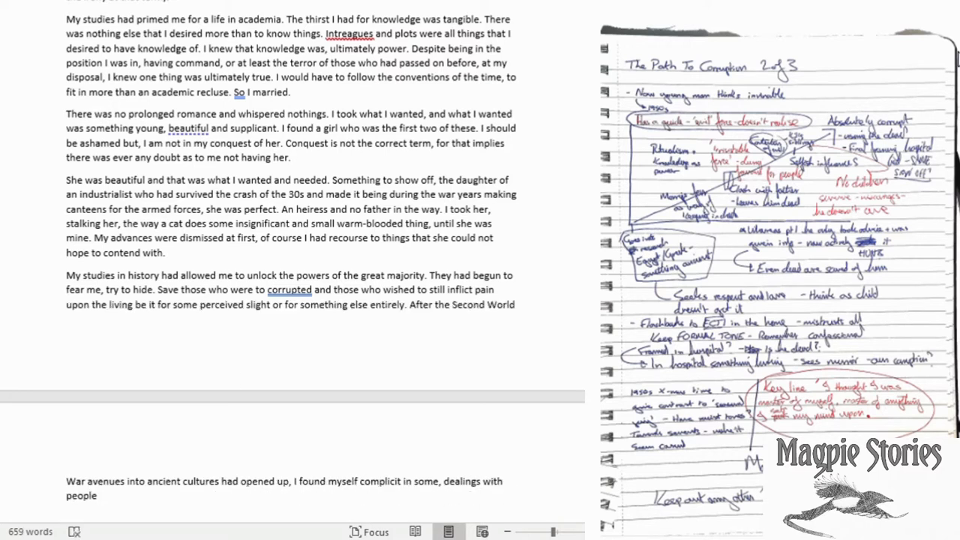
pyautogui.write('who would not look out of place in a boys adventure')
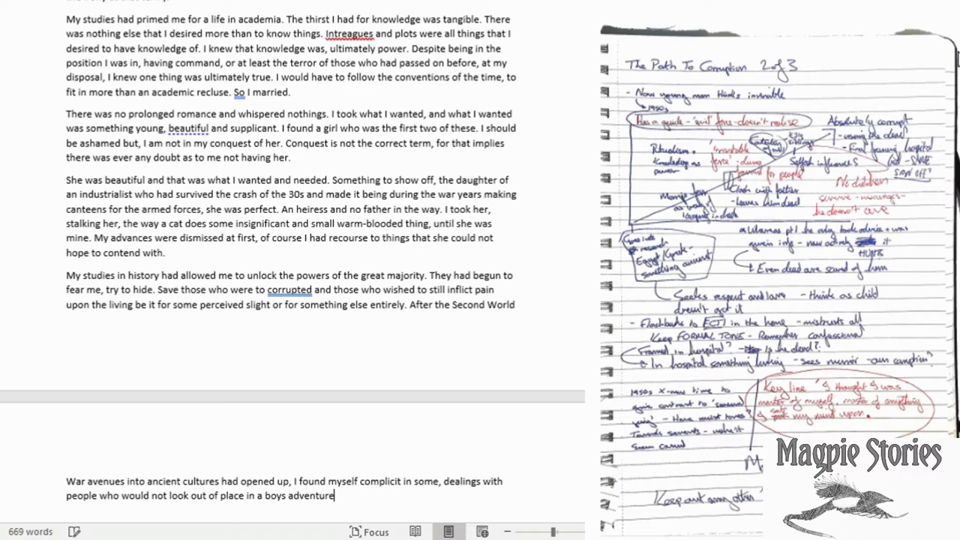
pyautogui.write('book. These roguish gentlemen were however, not ch')
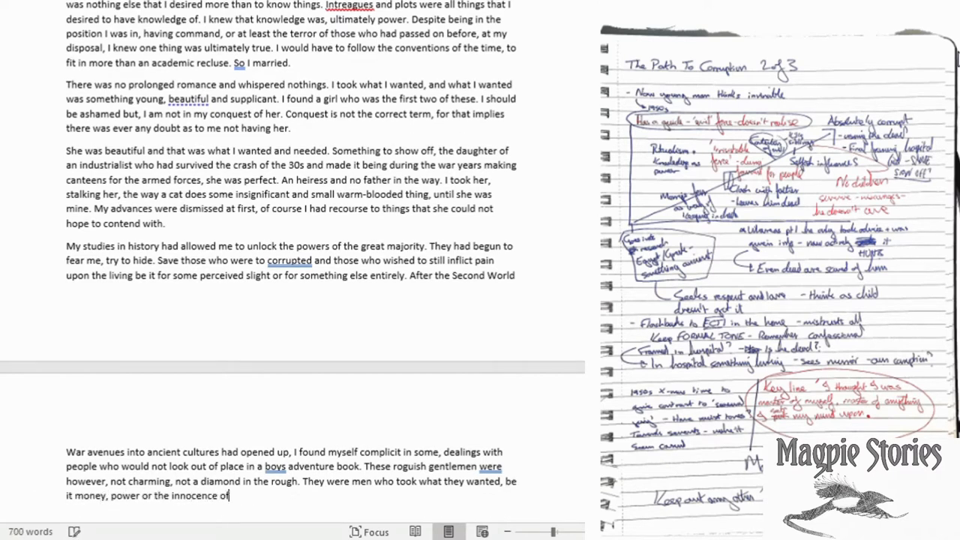
pyautogui.write('people. I will spare the graphic detail here. The real reason you')
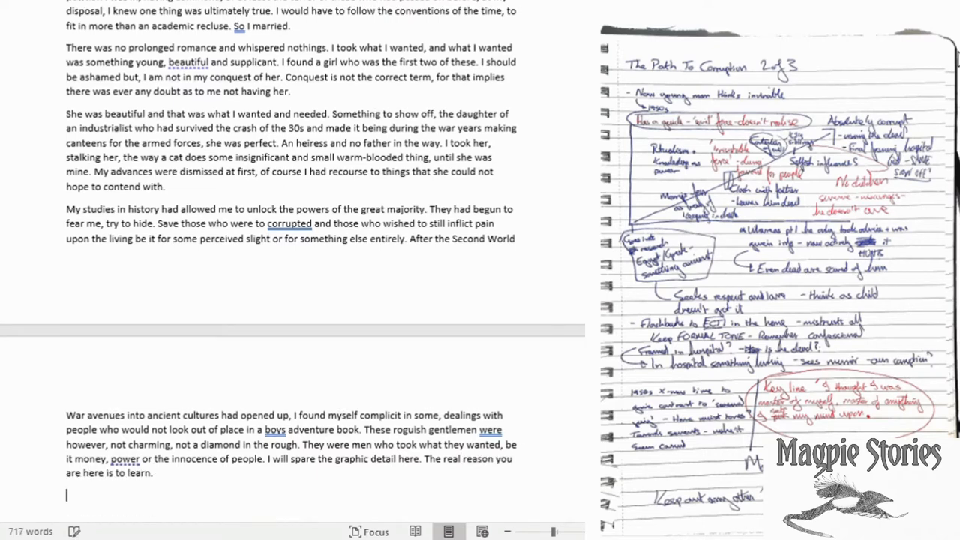
# - Write how the childhood voice taught hunting, now employed locked in the university office
pyautogui.write('The voice that had rasped a')
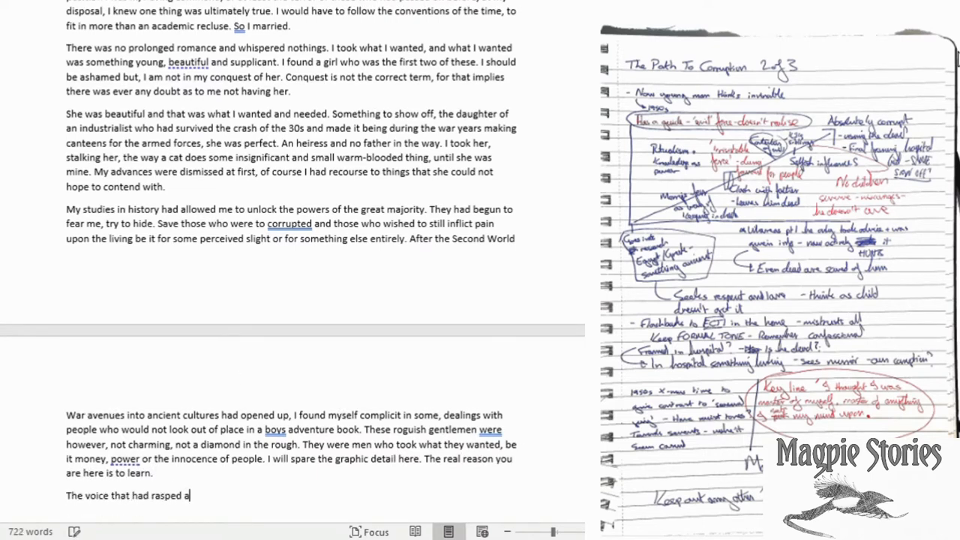
pyautogui.write('nd lisped its way into my dreams as a child had become stronger. In a')
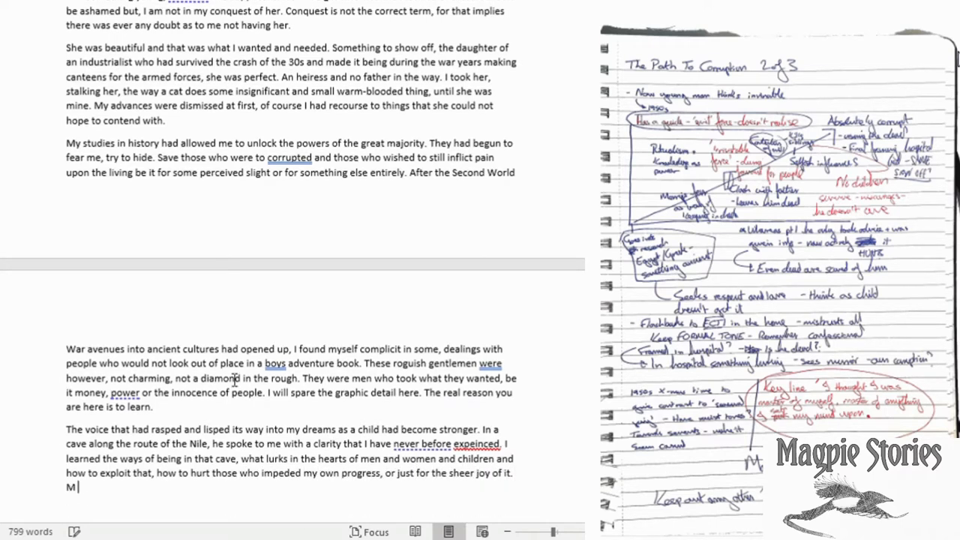
pyautogui.write('ore importantly how to find and hunt down those I needed in the great majority.')
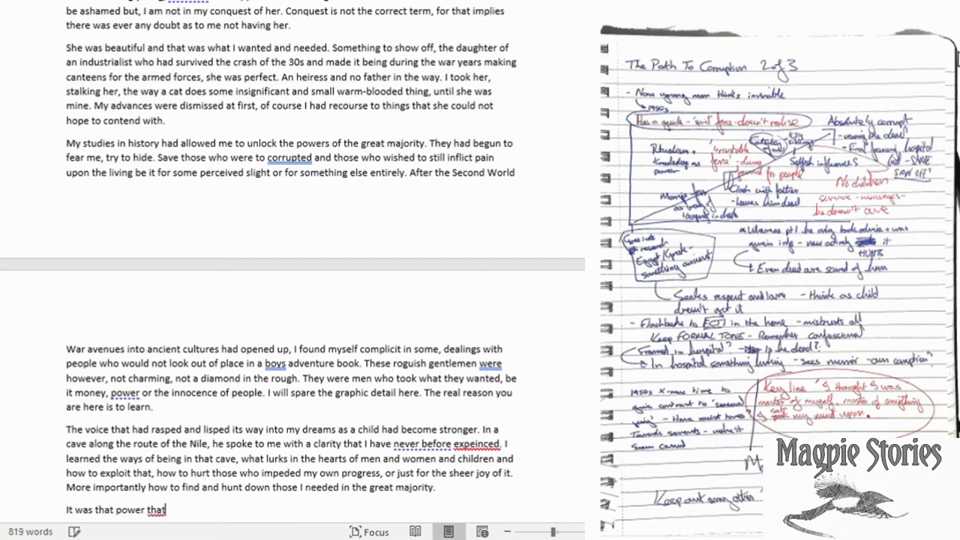
pyautogui.write('I employed now, locked in my office at the university, cross legged on the')
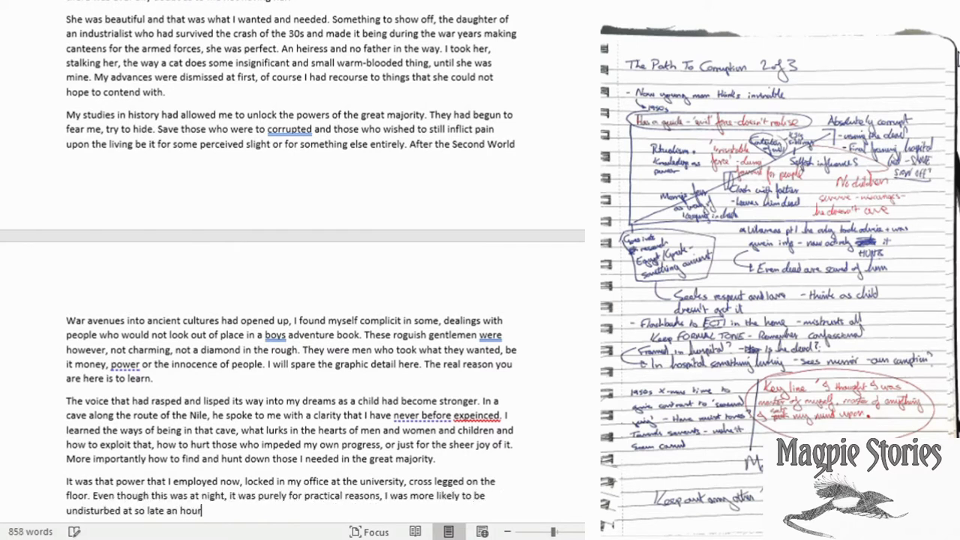
# - Describe the ritual needing only space and a small sacrifice, a meow escaping the wicker basket
pyautogui.write("I didn't need candles, or incantations, just space and")
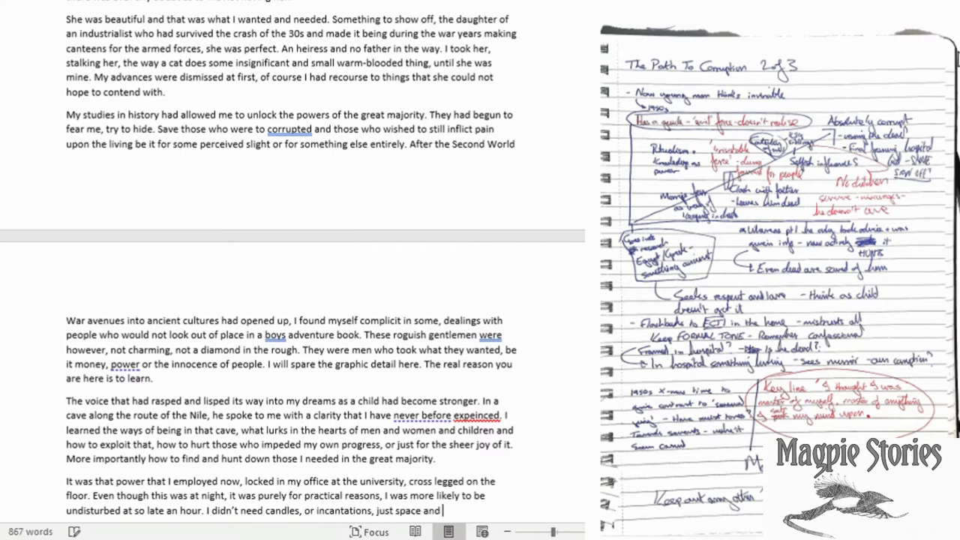
pyautogui.write('a little sacrifice, a small life. I have tod')
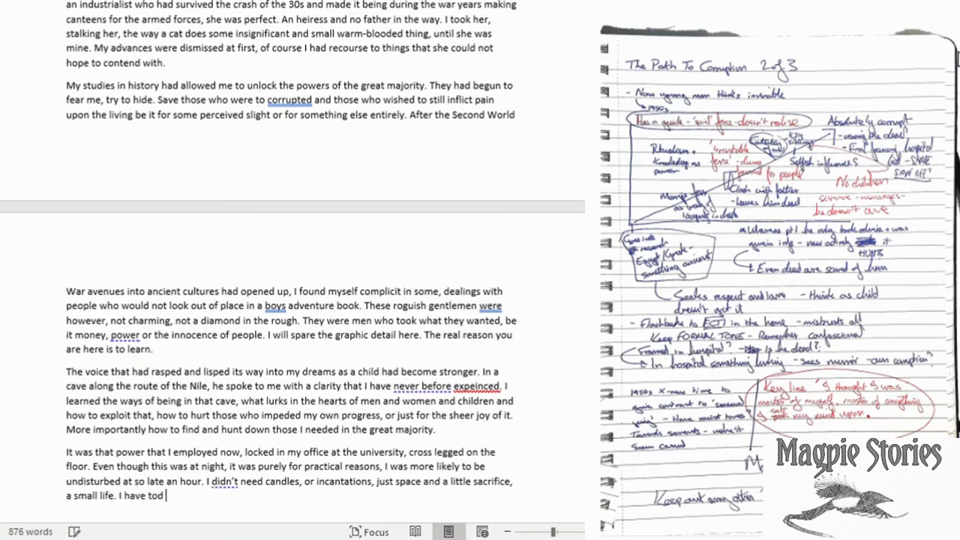
pyautogui.write('you I enjoyed keeping animals.')
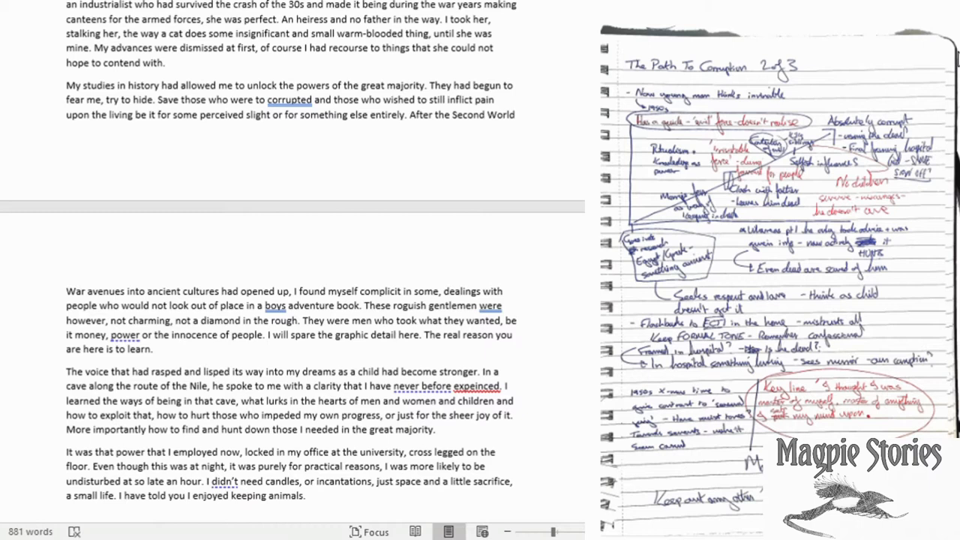
pyautogui.write('A small meow escaped the covered wicker')
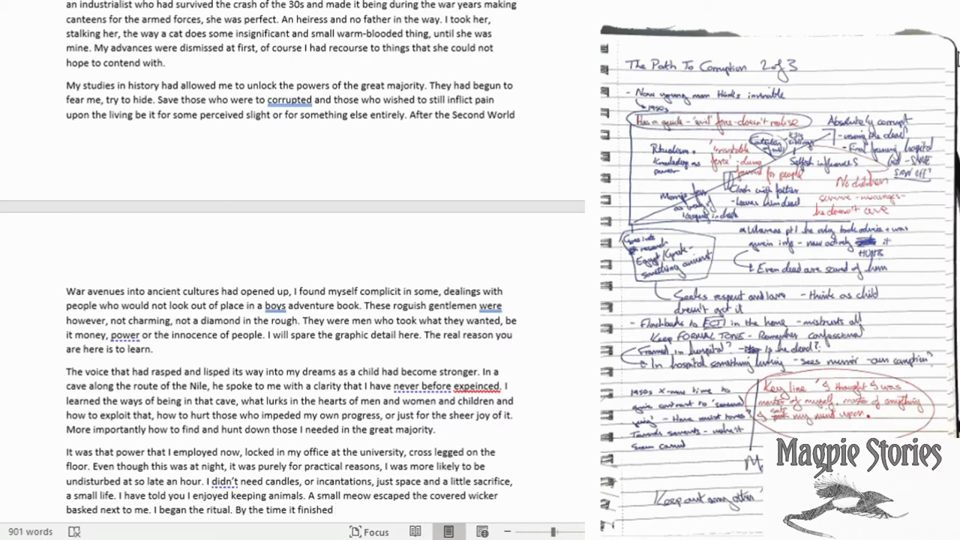
pyautogui.write('what was put into the wicker basked made no c')
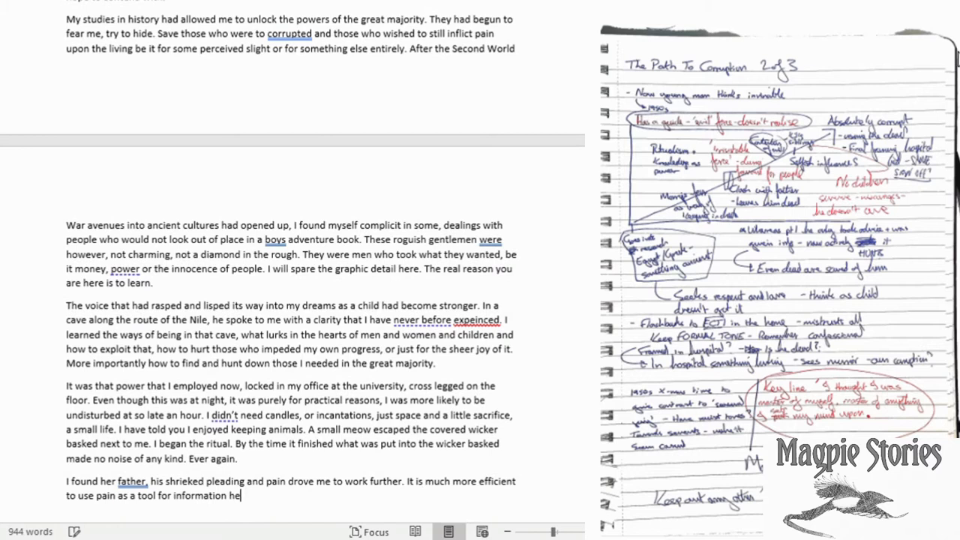
# - Finish the marriage paragraph: her screaming, death by cruelty and neglect, 'My own Ophilia.'
pyautogui.write('when it cannot be escaped. Incorporeal eyes shed tears that')
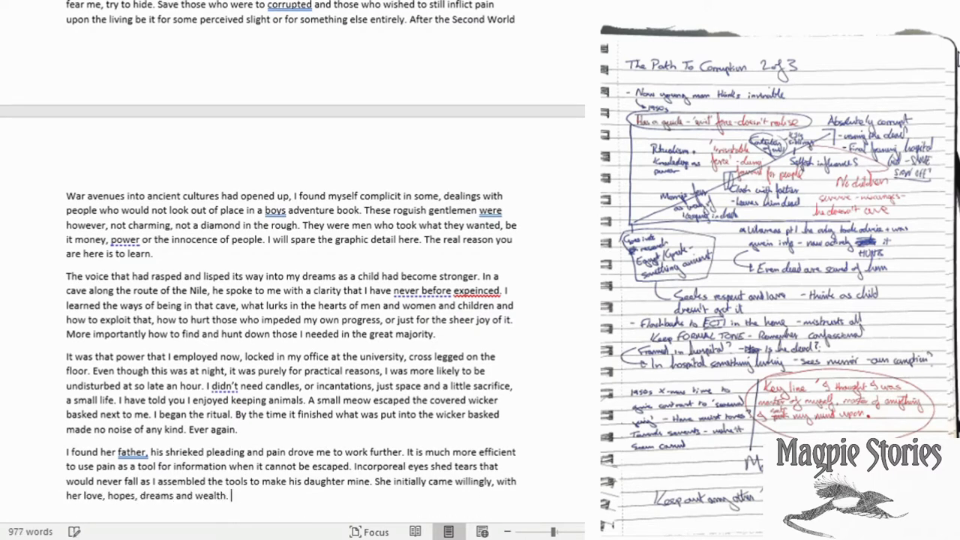
pyautogui.write('By the end of our marriage,')
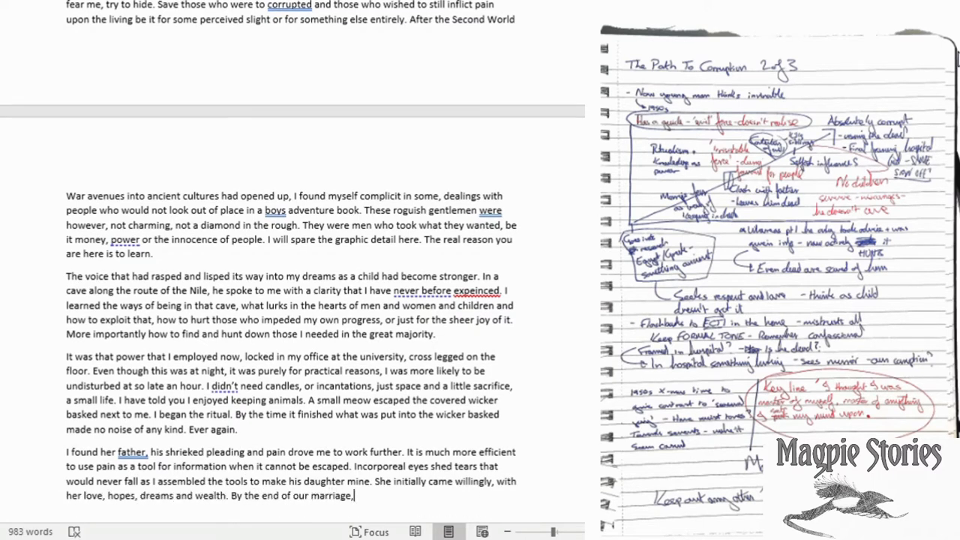
pyautogui.write('she would scream, especially at the end.')
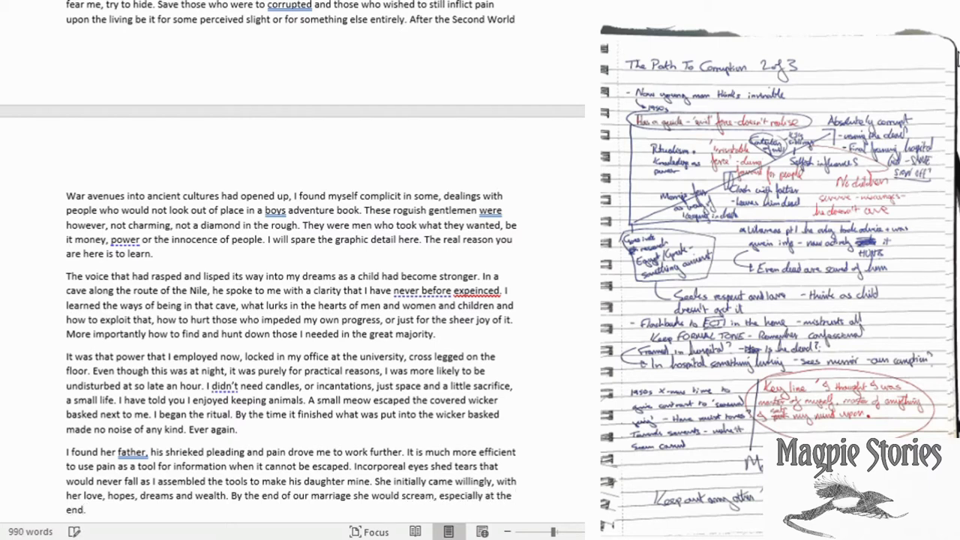
pyautogui.write('Dea')
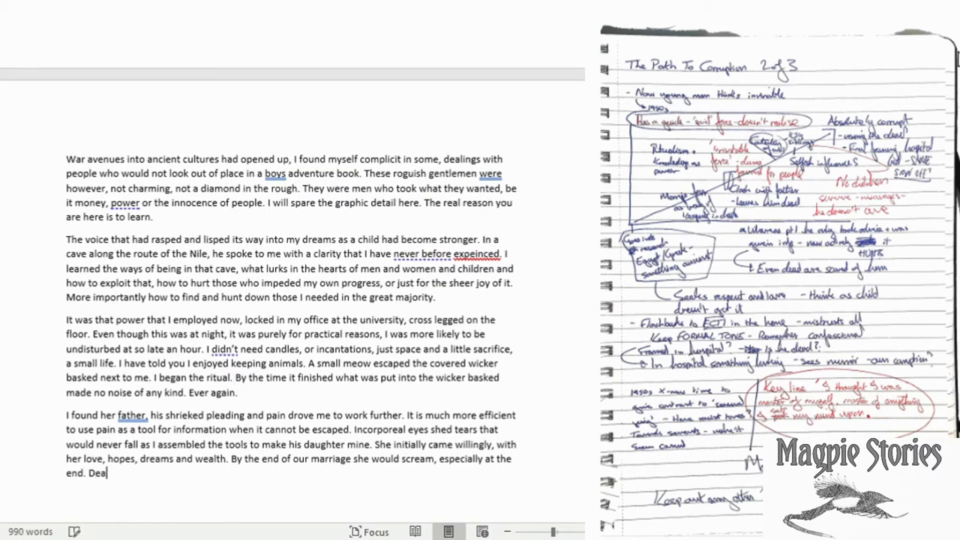
pyautogui.write('th not by my hand but through my cruelty and neglect')
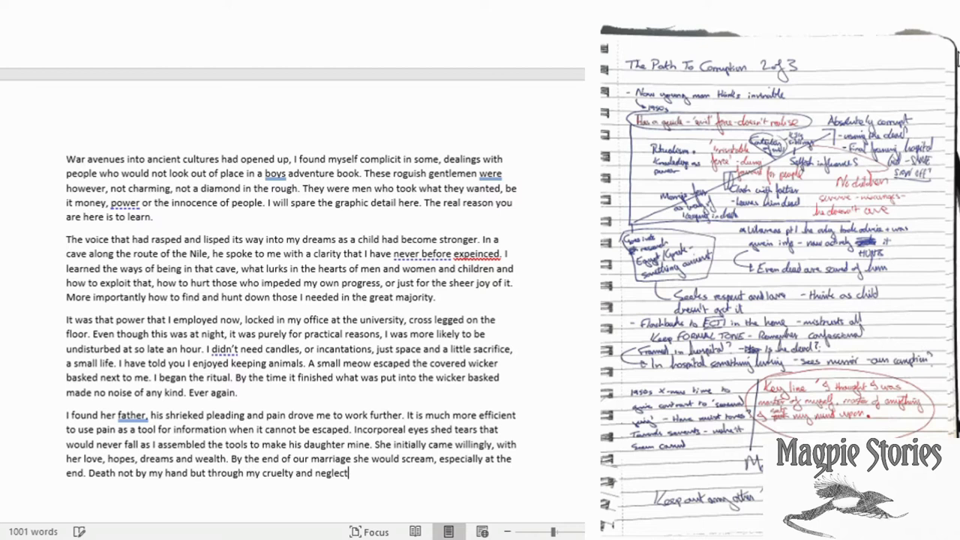
pyautogui.write('My own Ophilia.')
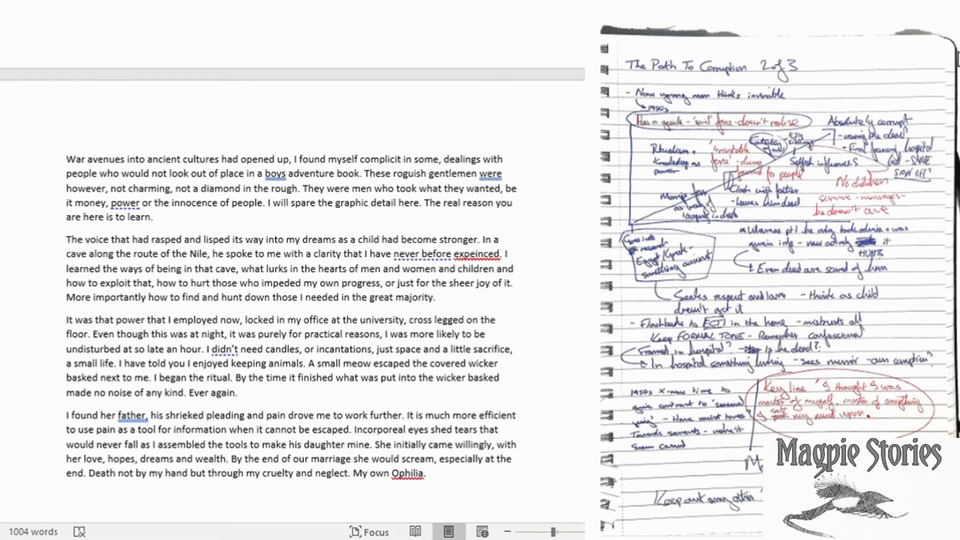
# - Add 'I would make those love me' and begin the 'After the wedding' paragraph
pyautogui.write('I would make those love me who were mine, and if not love then fear me.')
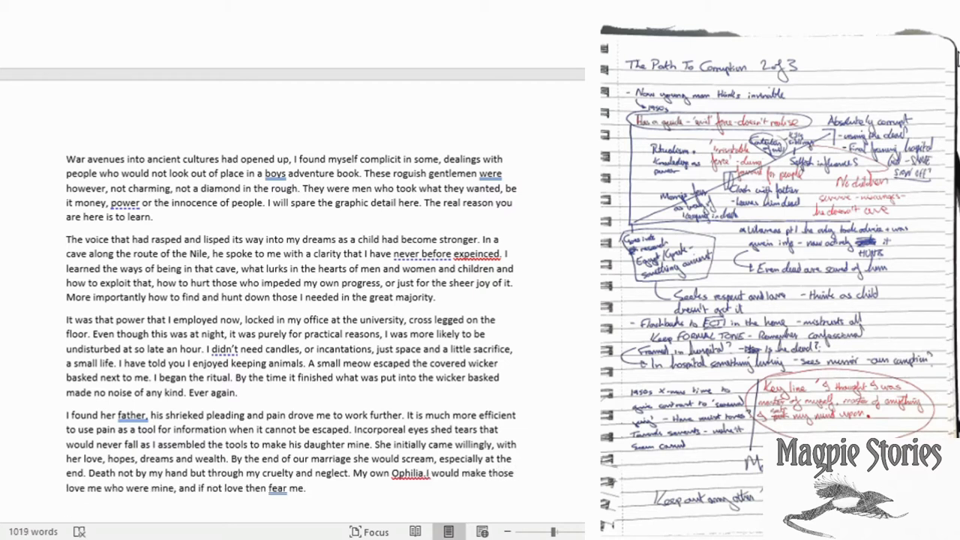
pyautogui.write('After the wedding and, on reflection, too so')
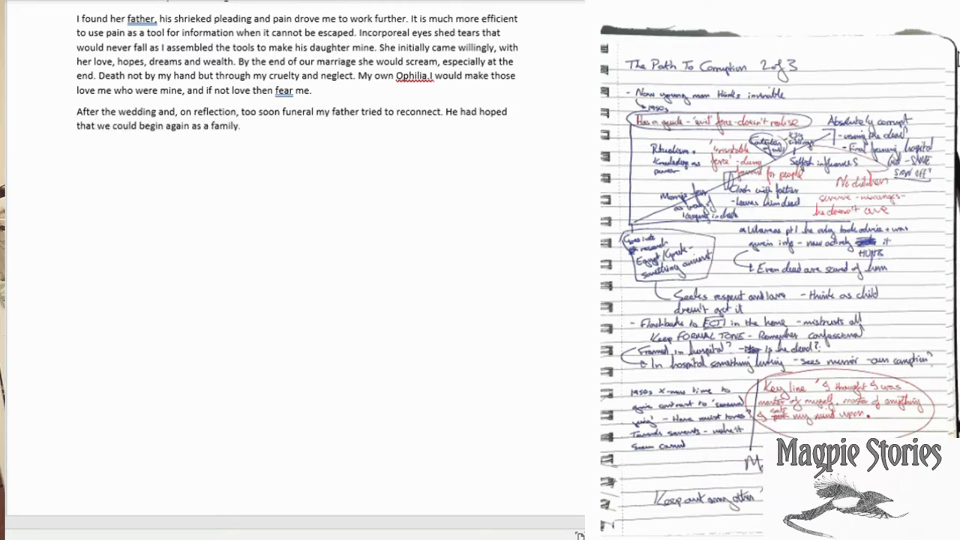
# - Write the father's handwritten letter of guilt, Becker's shock, and ignoring it to continue history studies
pyautogui.write('It was an admission of guilt on his part. The communication was old fa')
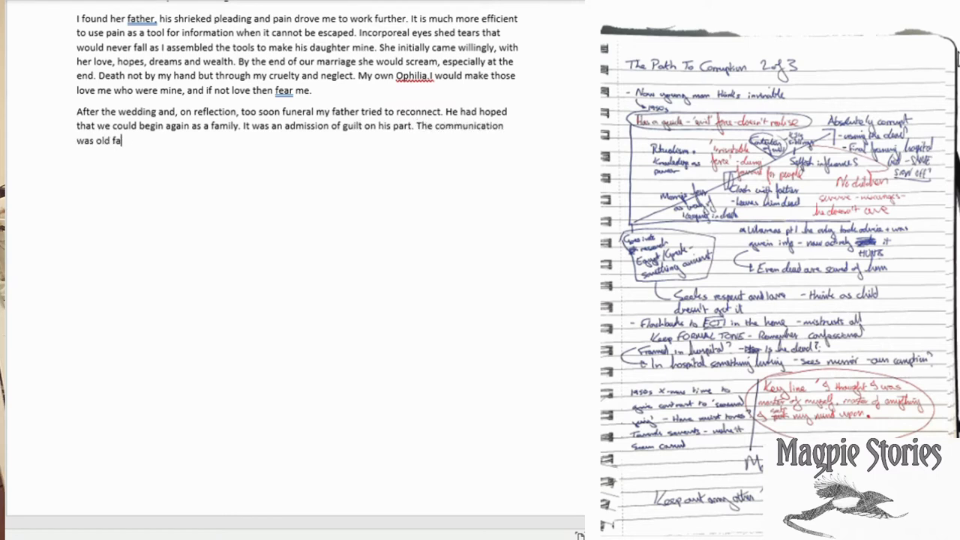
pyautogui.write('shioned a hand written letter, my father hated modern contrin')
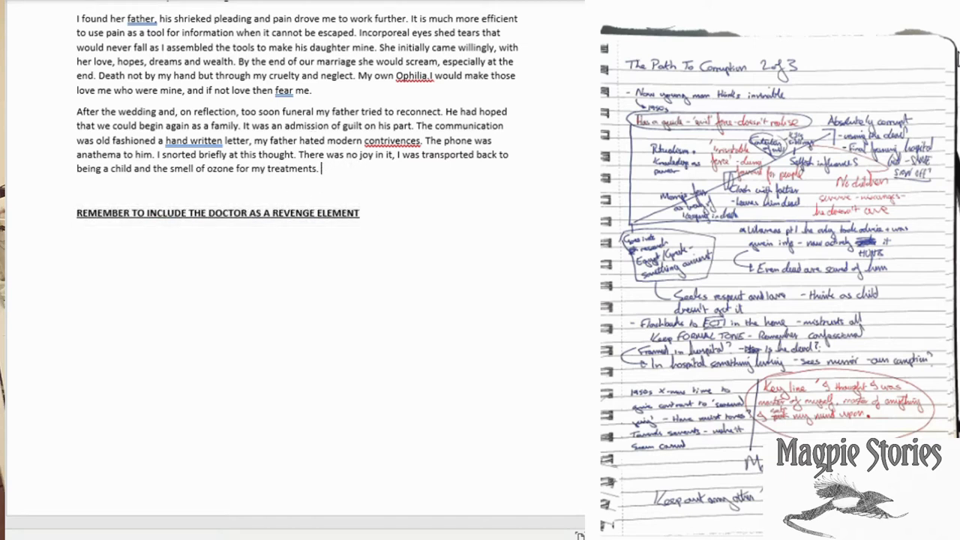
pyautogui.write('When Becker had shocked me into')
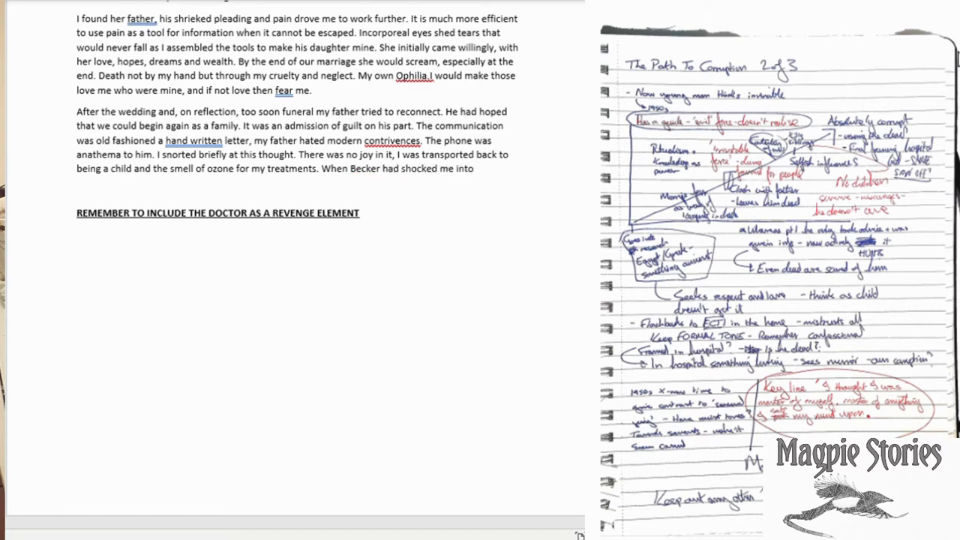
pyautogui.write('what I had rapidly become.')
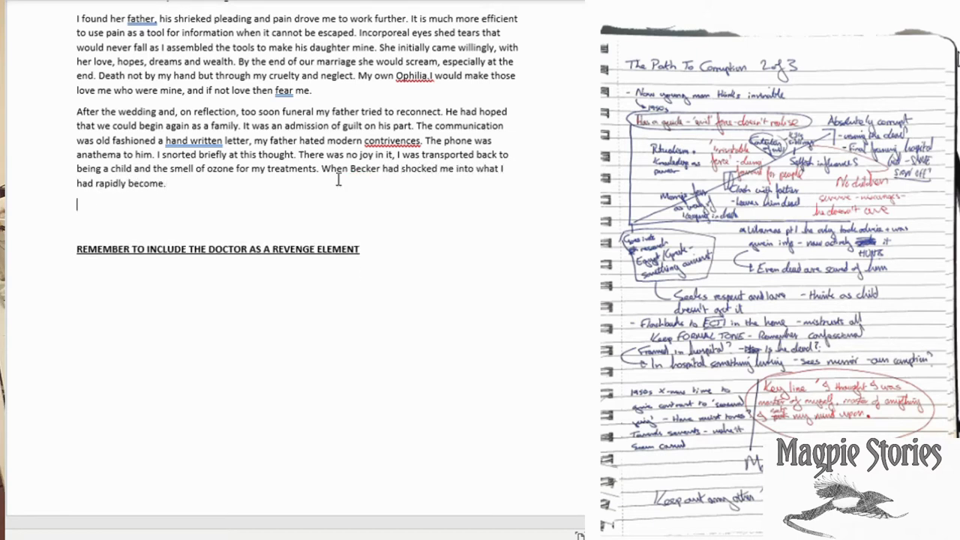
pyautogui.write('I ignored the letter. Continuing my interests in history. Learning more. Underneath the suits and gowns of academia my body began to be a')
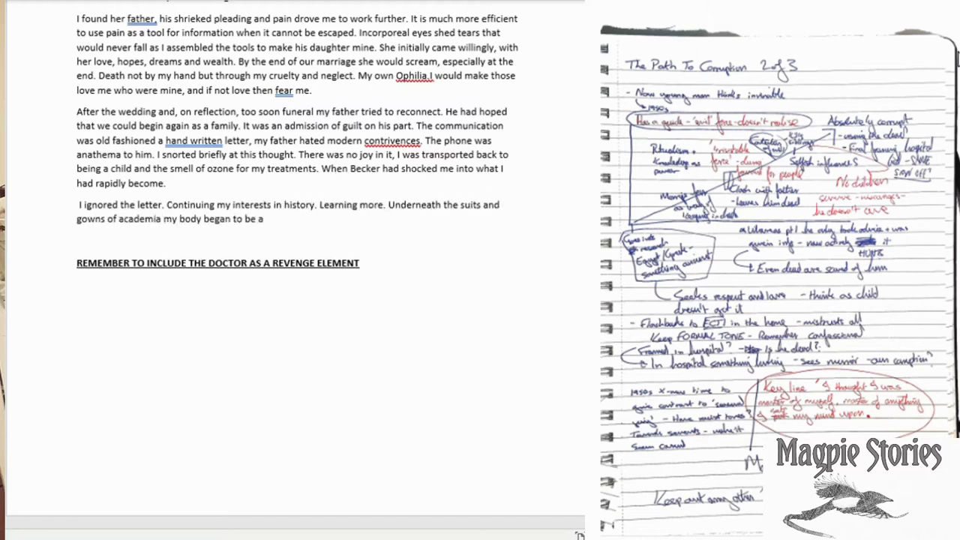
# - Add the paragraphs on metaphysical symbols inked inch by cursed inch, voices drawing patterns, the wife saying nothing
pyautogui.write('dorned with metaphysical symbols, inked onto my body')
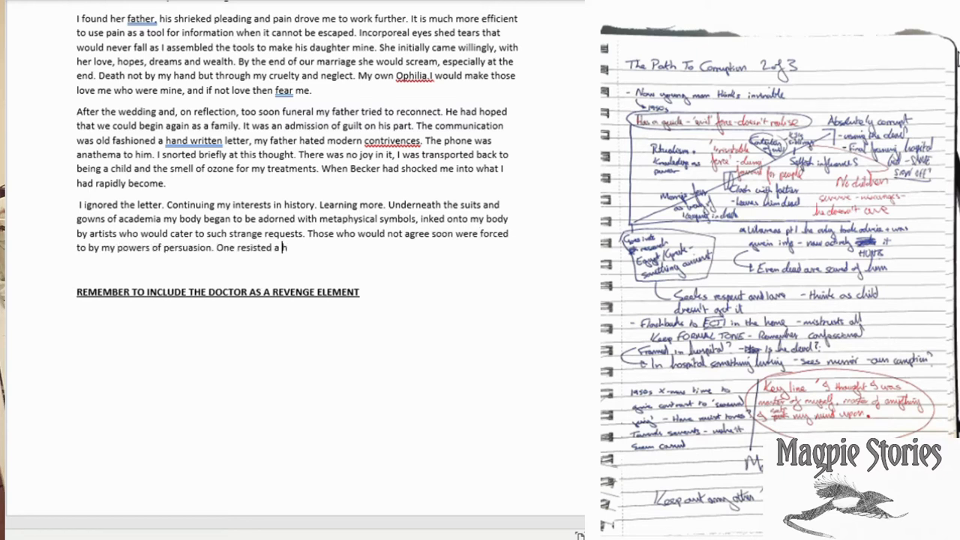
pyautogui.write('while. By the end he')
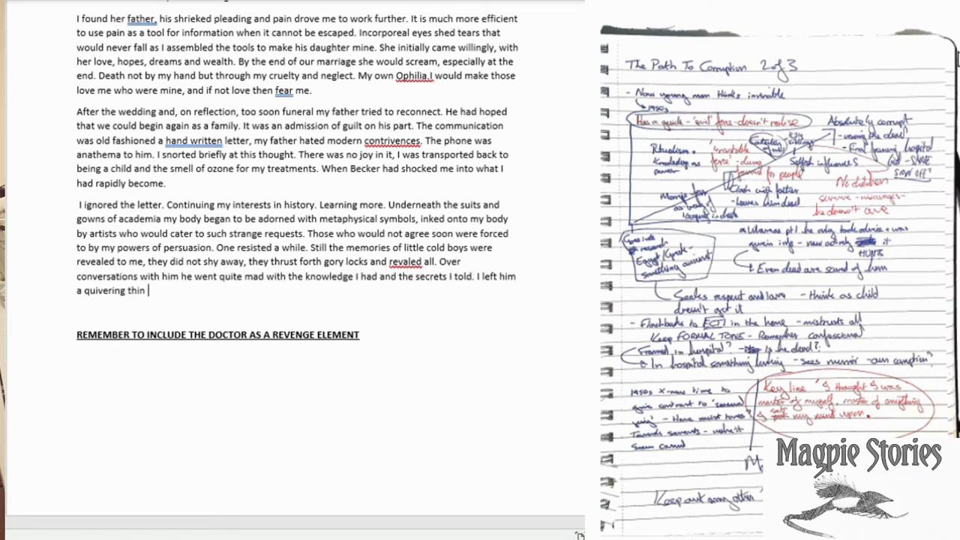
pyautogui.write('afraid to go outside, even upon reading of his discovery some months later, an')
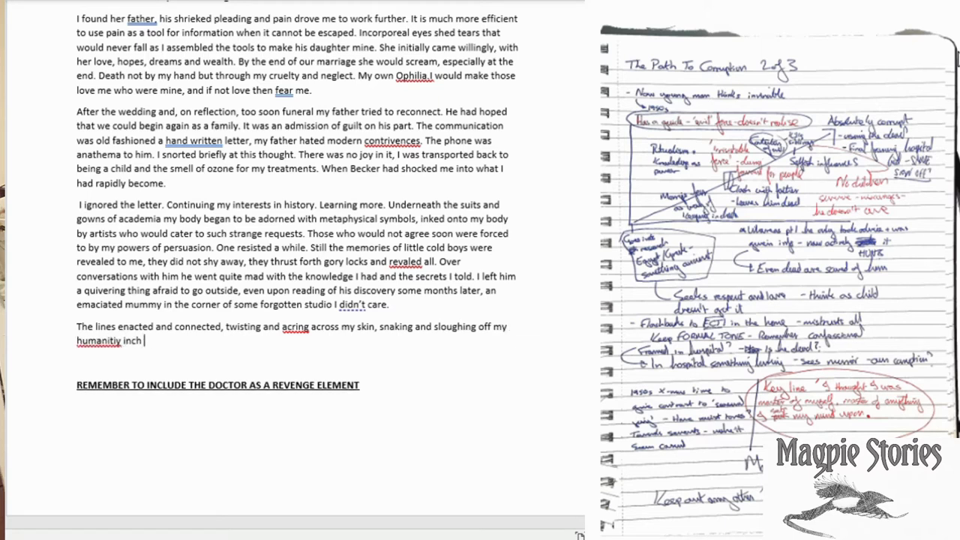
pyautogui.write('by cursed inch. The voices told me how to draw the patterns and what they would')
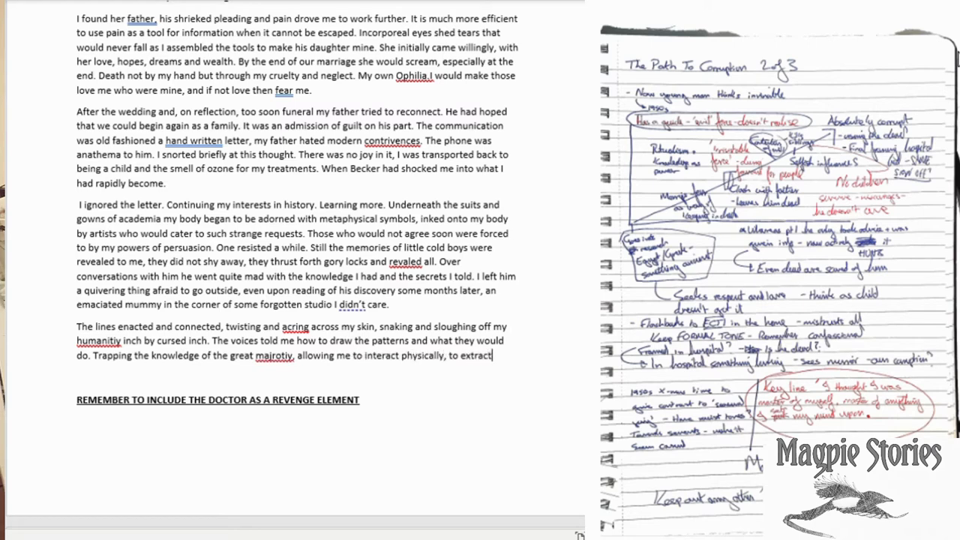
pyautogui.write('what I needed. My wife saw these and said nothing, she had learned to say nothing. She was a hollow thing a decoration.')
pyautogui.write('We had tried for children, but all')
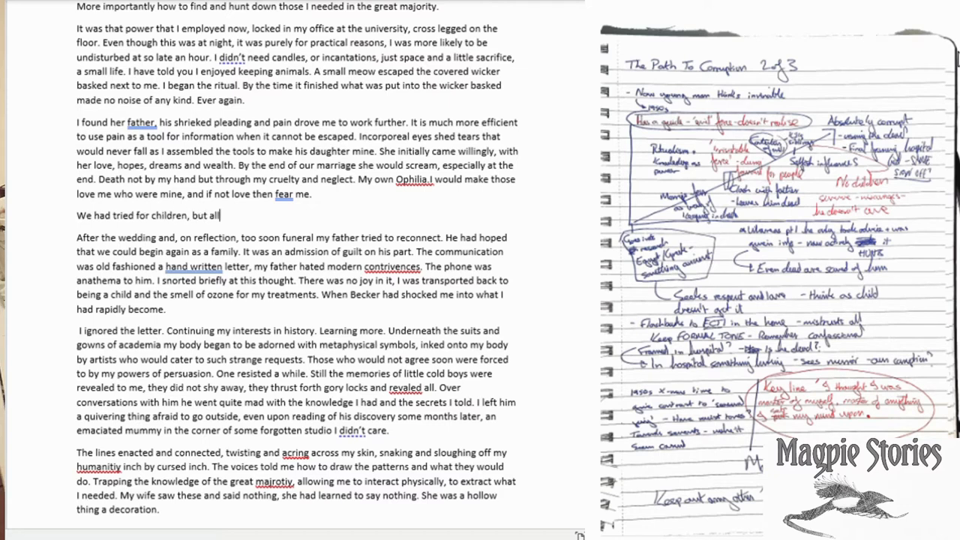
# - Complete the children paragraph: babies plucked twisted from the womb, she became a shell
pyautogui.write('were plucked from her womb before time. Twisted and broken th')
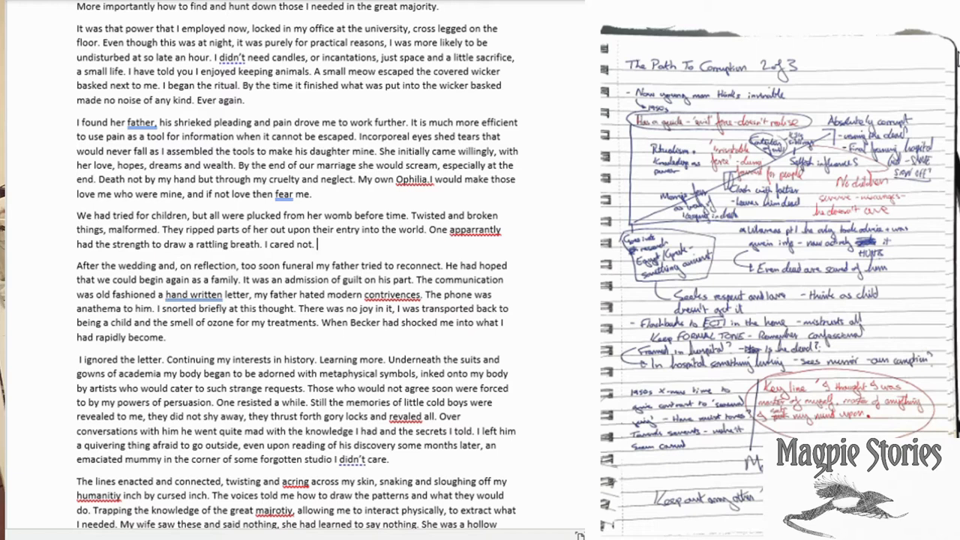
pyautogui.write('She became a shell after the third time of this')
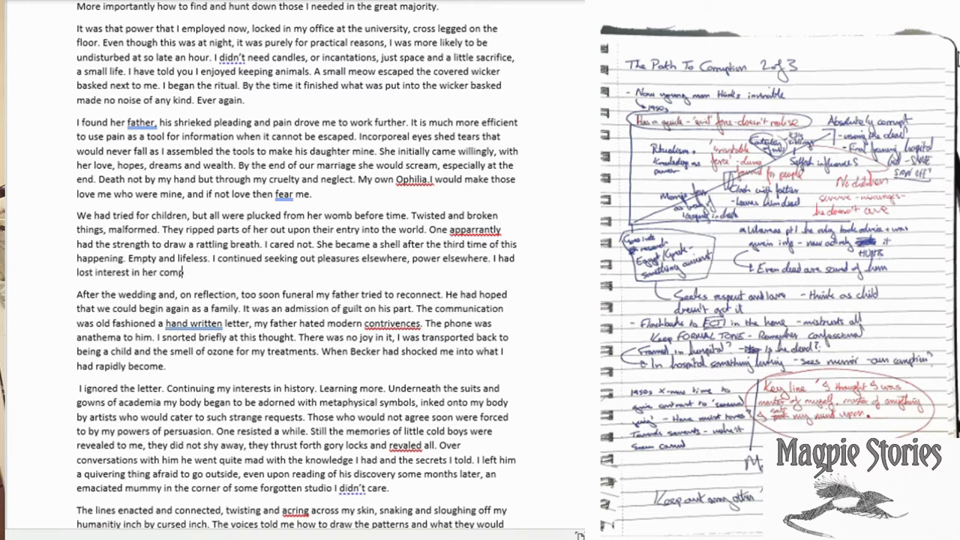
pyautogui.scroll(-3)
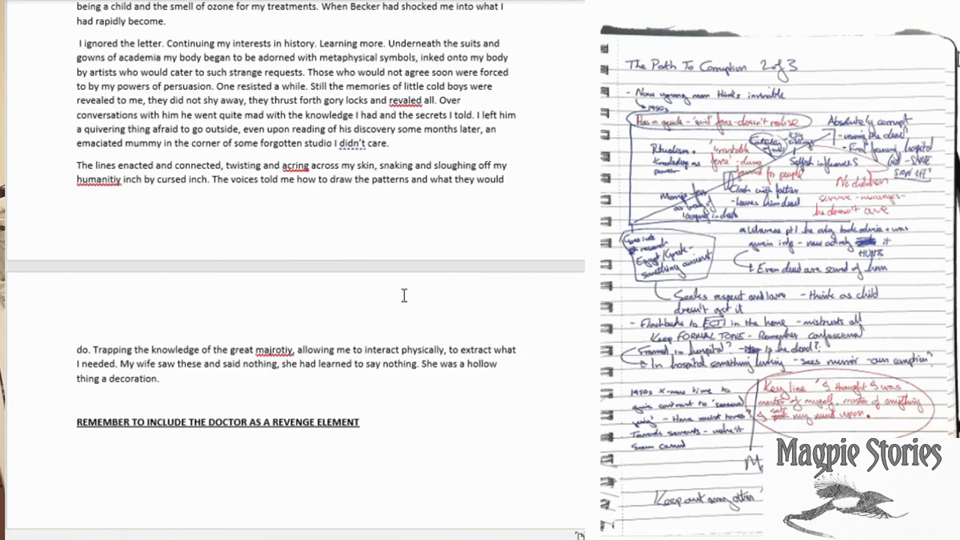
pyautogui.scroll(-3)
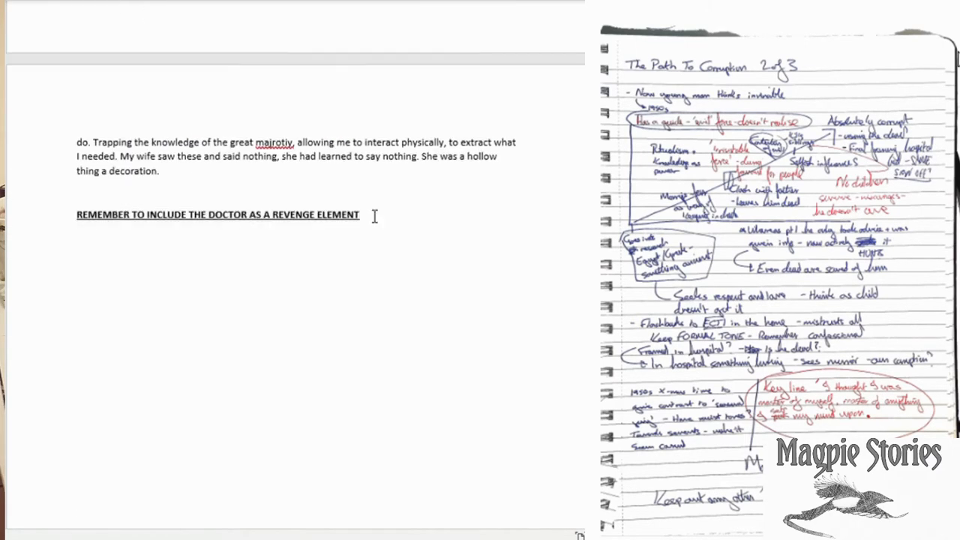
# - Note 'place this at the end', drop the growing-powers line, and write the winter solicitor's letter about removing two siblings for the estate
pyautogui.write('– place this at the end')
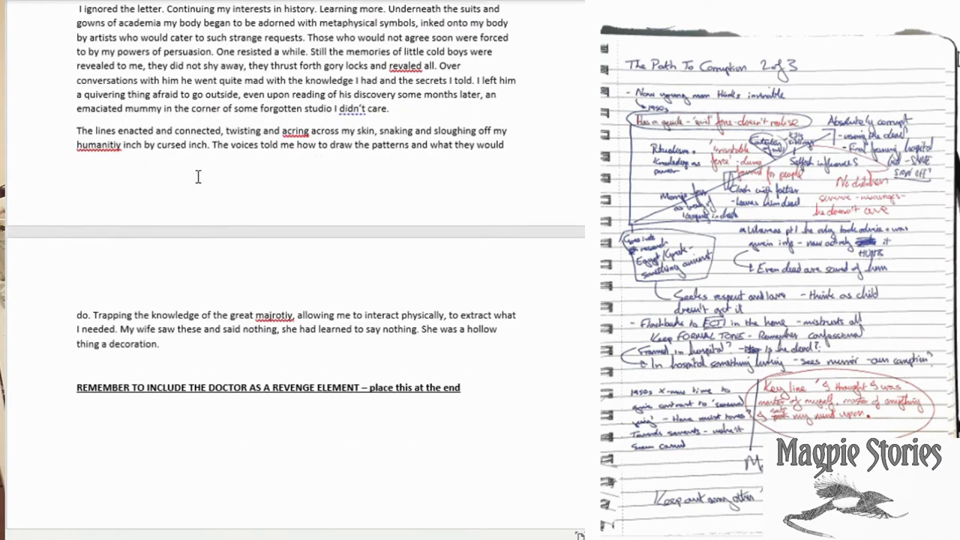
pyautogui.write('My powers gre')
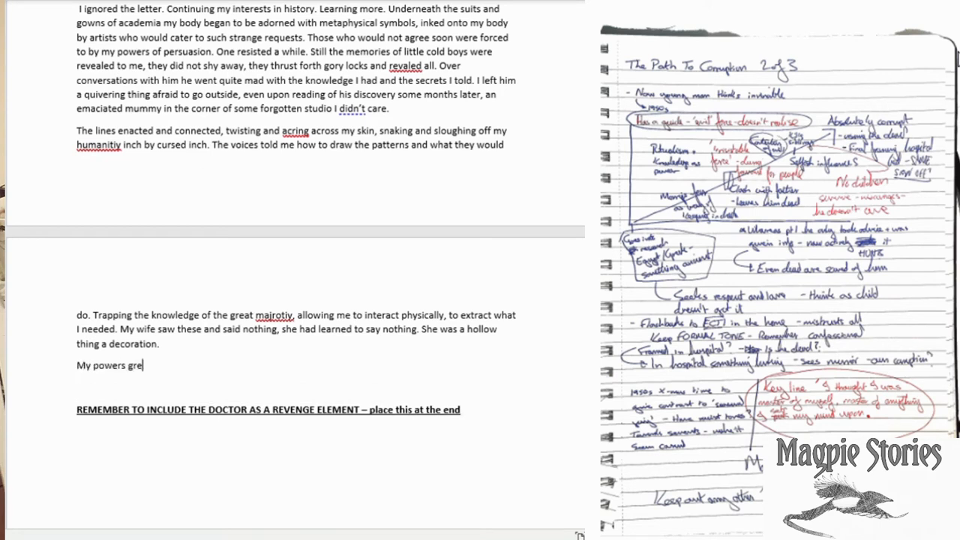
pyautogui.write('w, I could manipulate small things the power granted s')
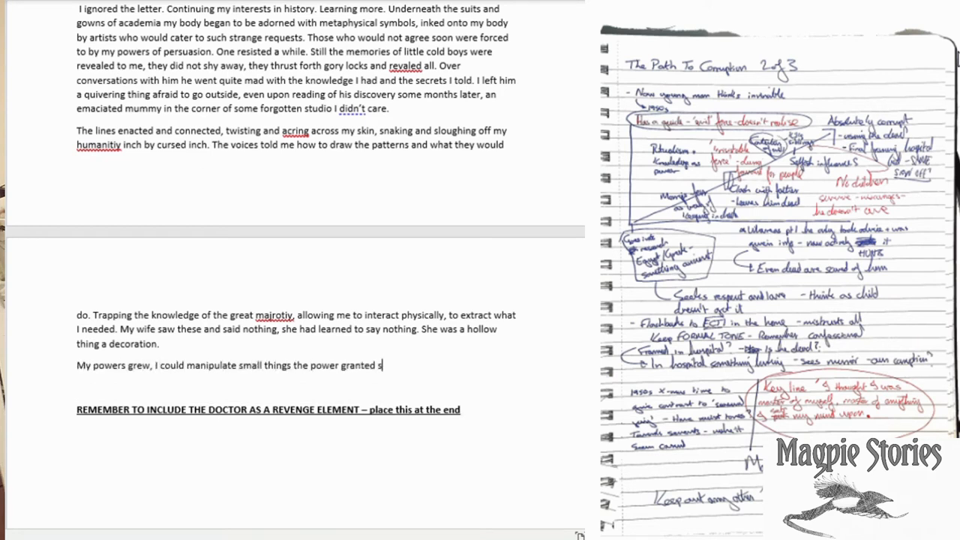
pyautogui.press('Backspace')
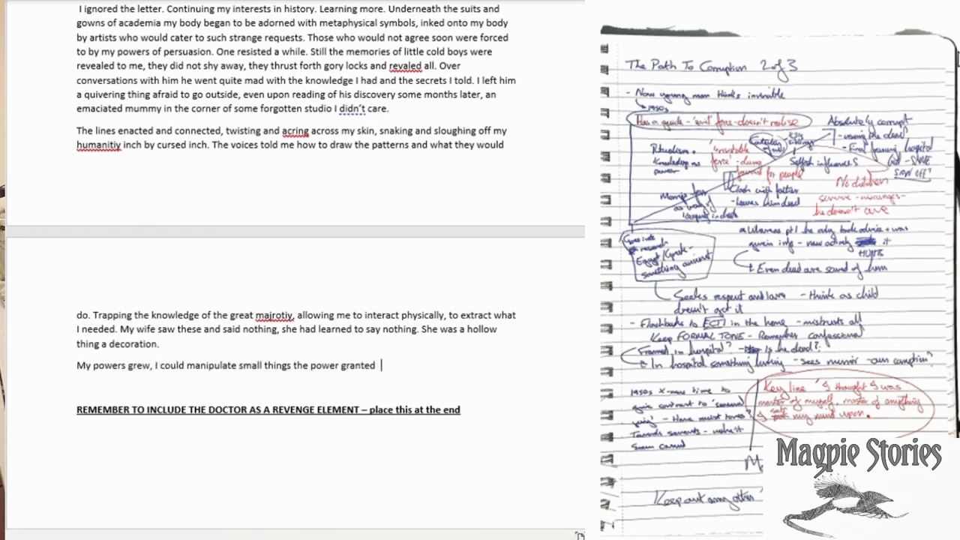
pyautogui.write('It was in the winter that I recieved the letter. I opened it in front of a roaring fire. The shadows')
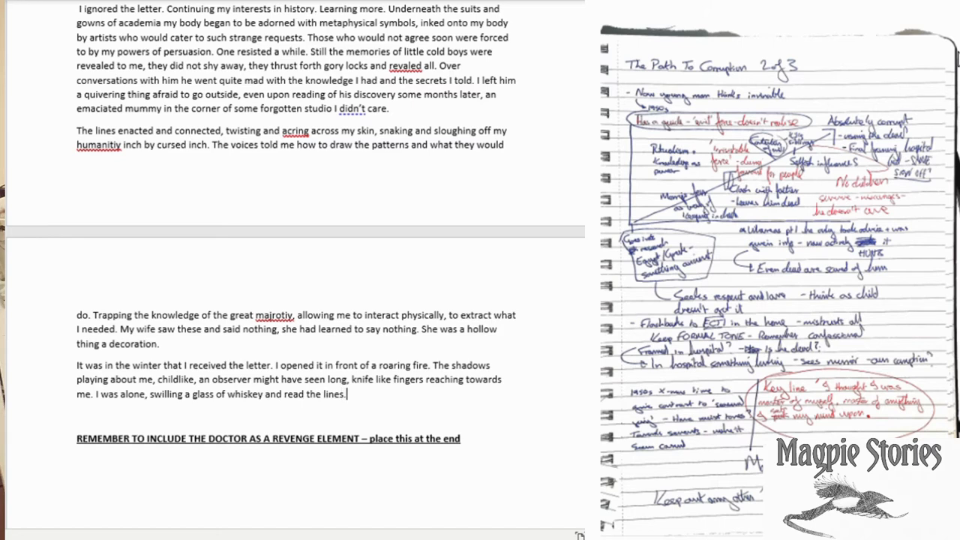
pyautogui.write('The solicitors language was terse and contrite and let me know two key things. Th')
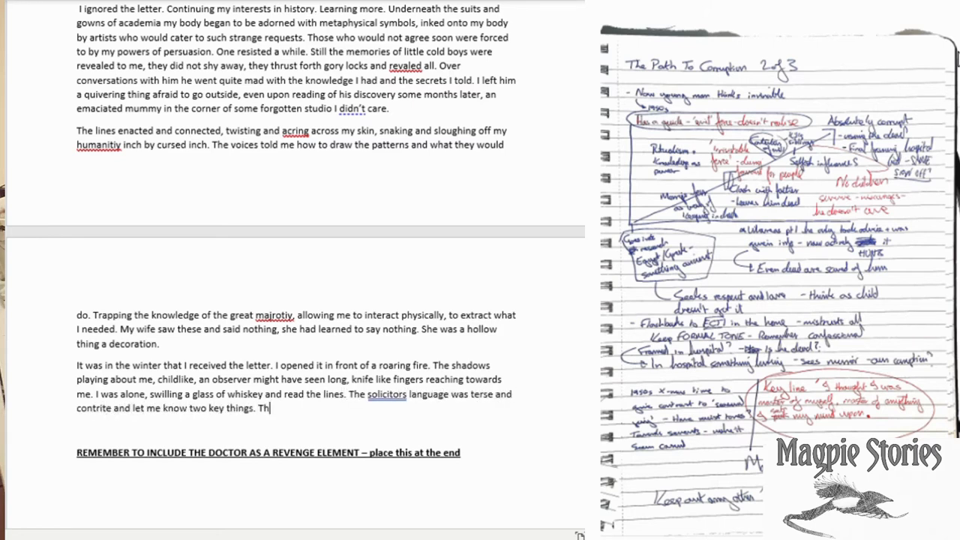
pyautogui.write('e second would mean removal of my other two siblings in or')
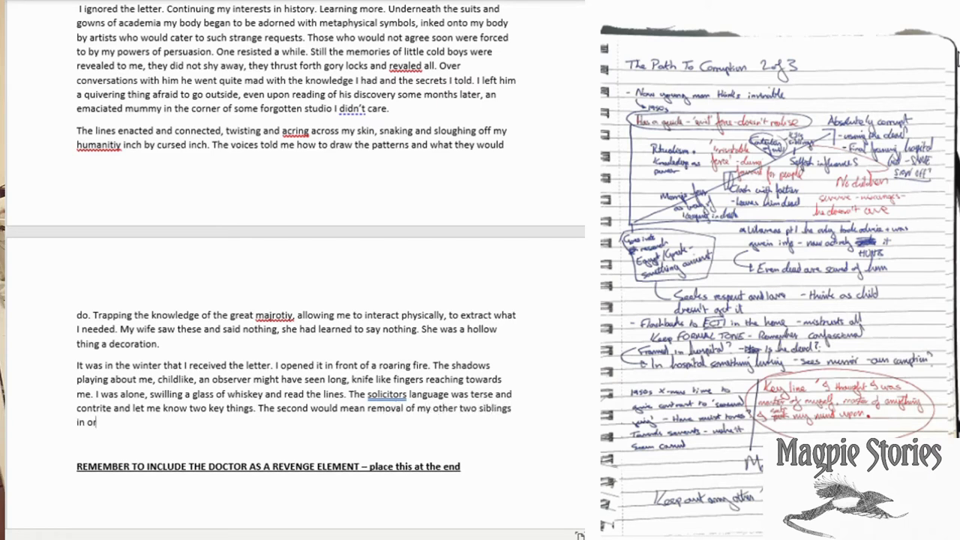
pyautogui.write('der to gain access to the entire family estate.')
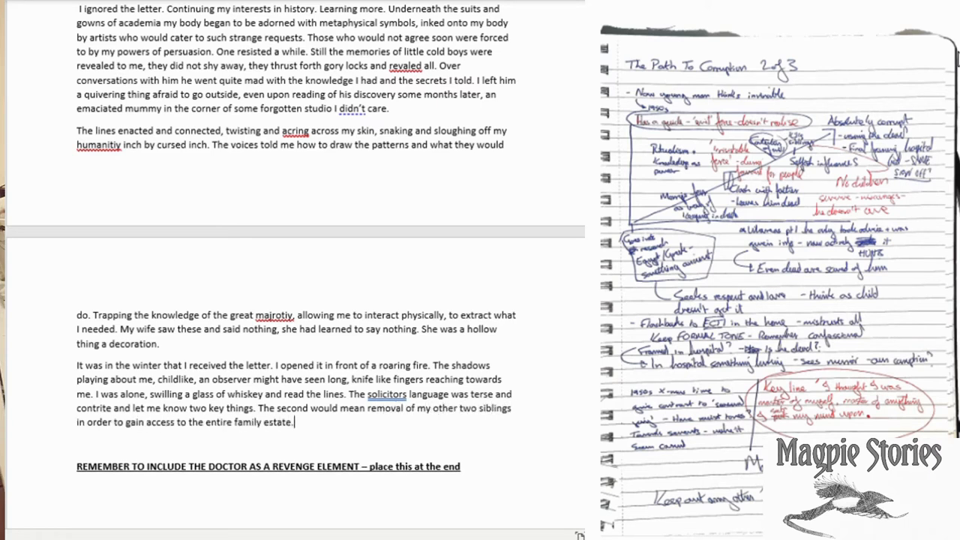
# - Explain the family's failure to breed by circumstance, as if under the curse of the Pharaohs
pyautogui.write('I should mention that after my')
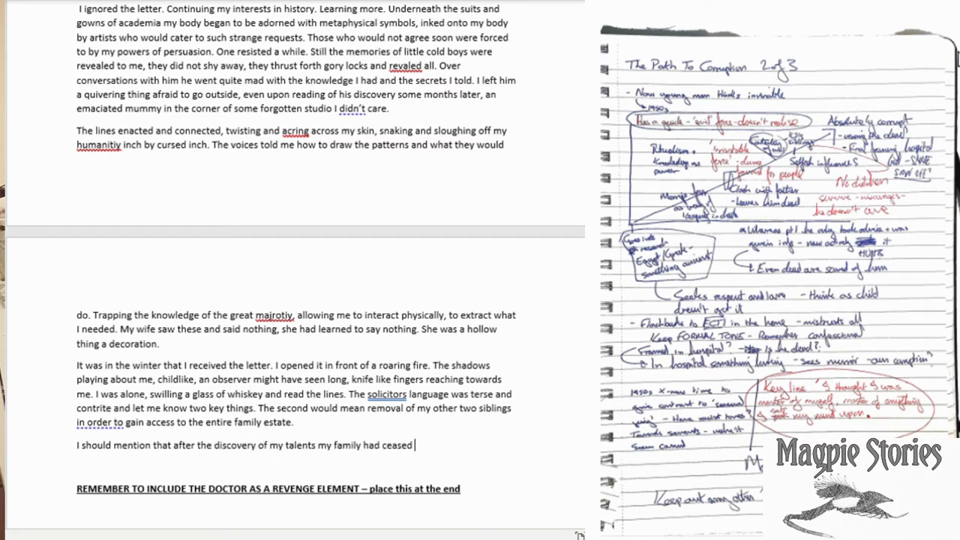
pyautogui.write('to breed. Not through choice but cirumstances. Those relatives who')
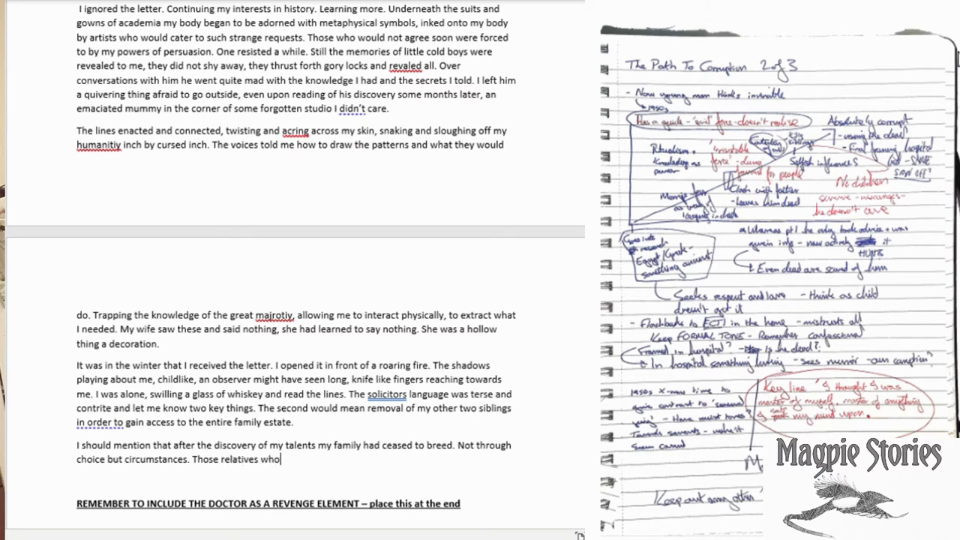
pyautogui.write('were living and of childbearing age. Met with')
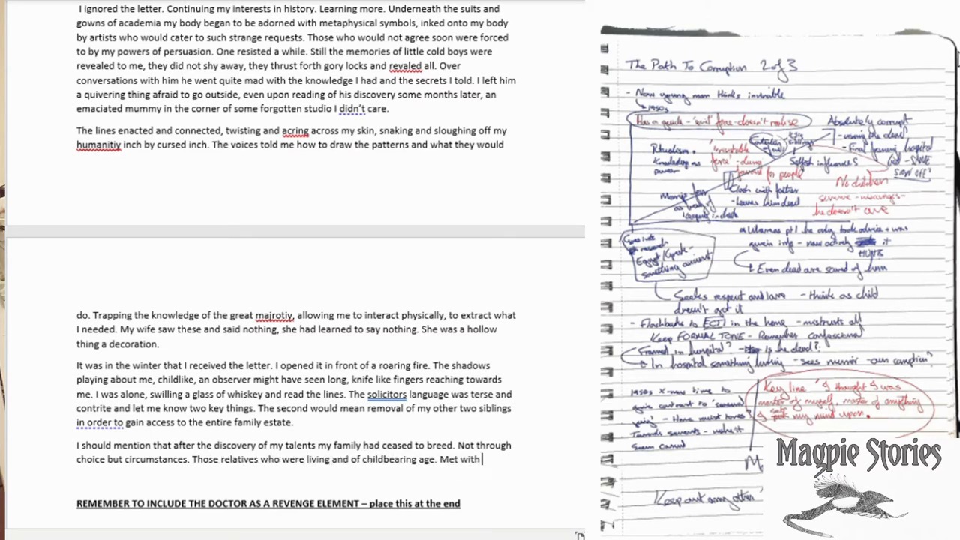
pyautogui.write('accident or disease that prevented offspring from')
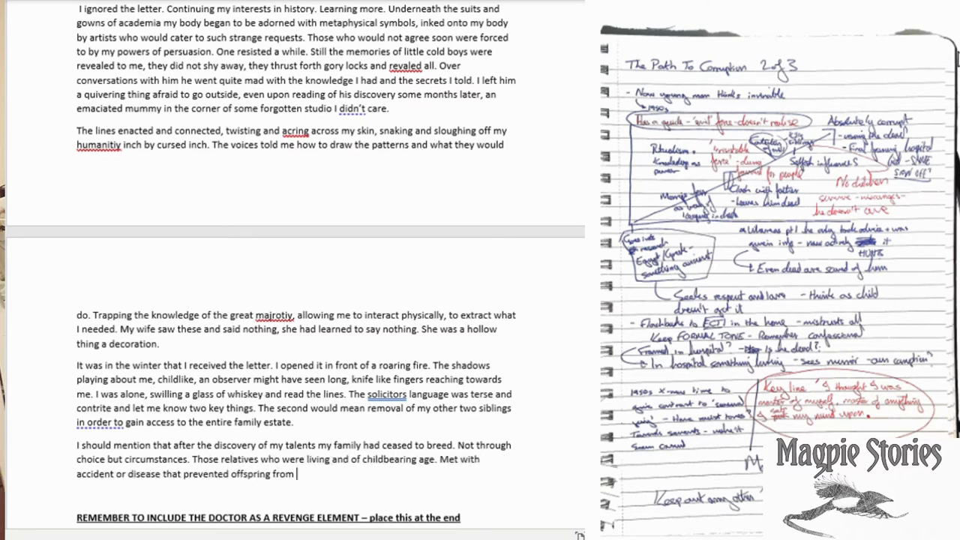
pyautogui.write('reaching this world alive.')
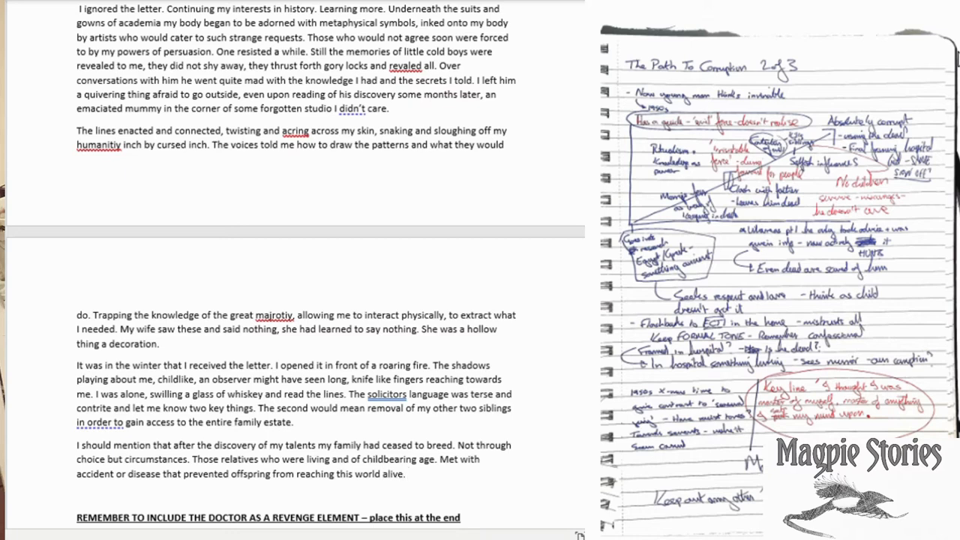
pyautogui.write('It was as if the curse of')
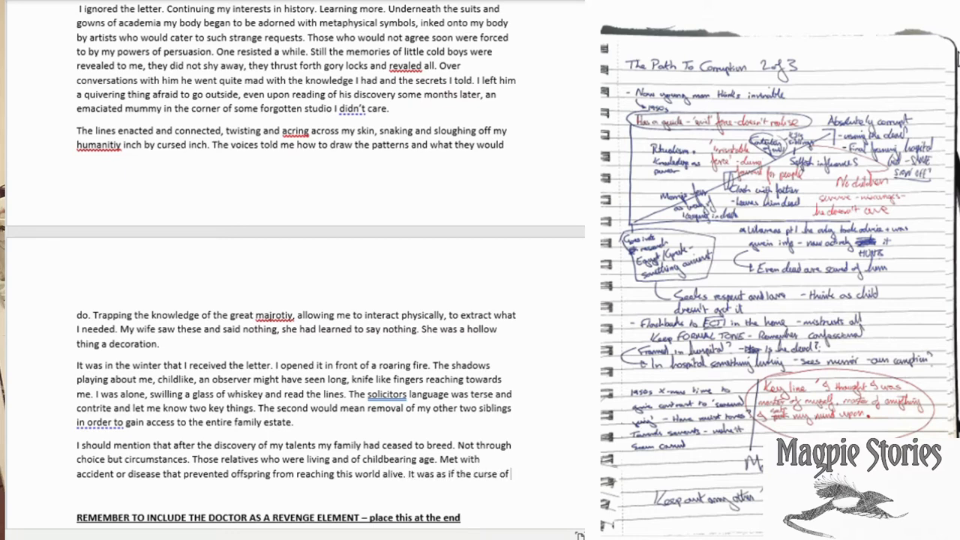
pyautogui.write('the Pharoahs had reached my line. We had o')
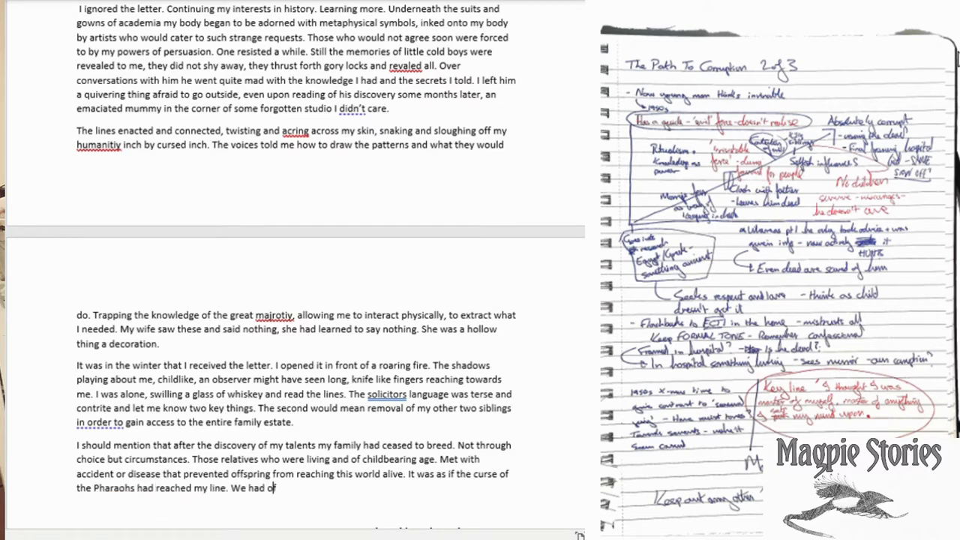
pyautogui.write('ffended a deity and were reaping the consequences.')
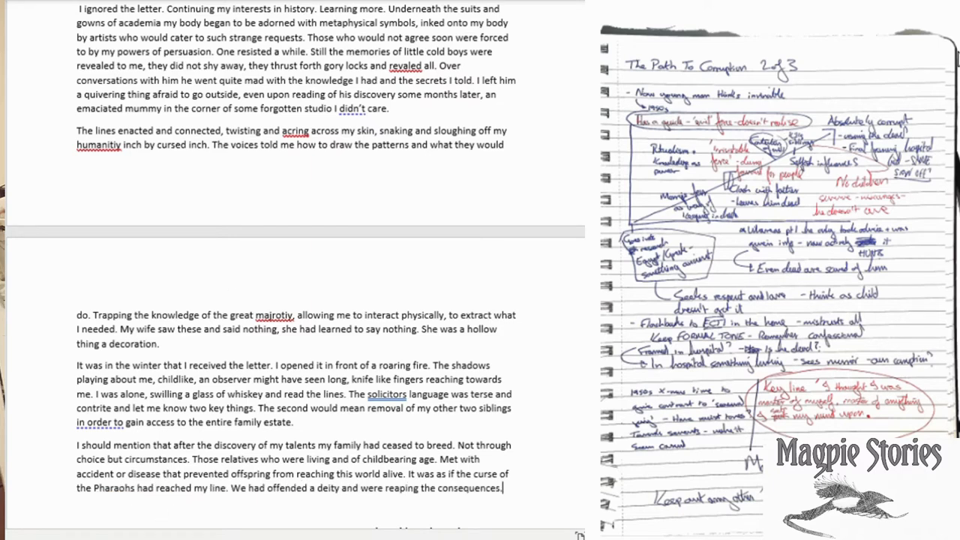
# - Dispatch the sisters: one apparent suicide of a barren spinster, the other removed
pyautogui.write('My sisters were of no importance to me. They were easily dispatched. One through an')
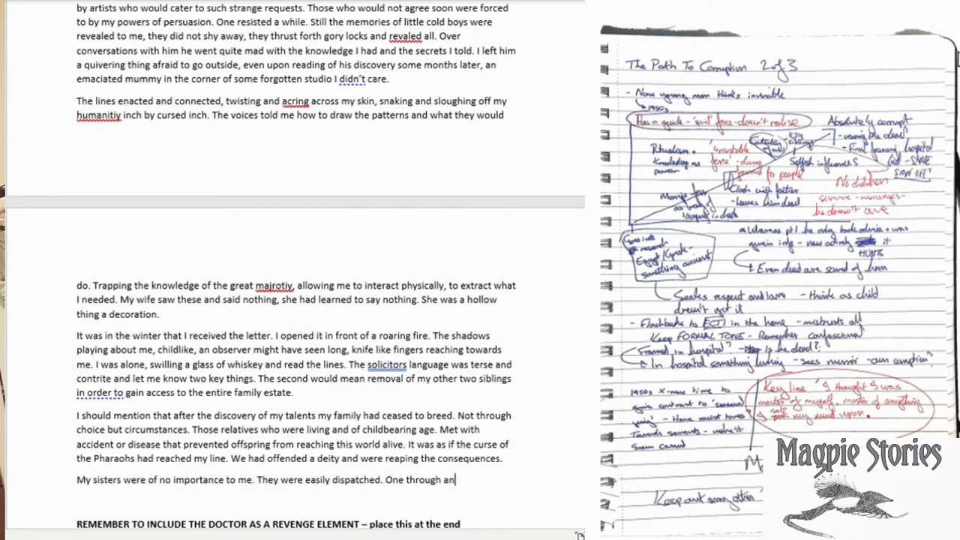
pyautogui.write('apparrant suicide. That was not even a challenge. She was too like my former wife. Desperate and')
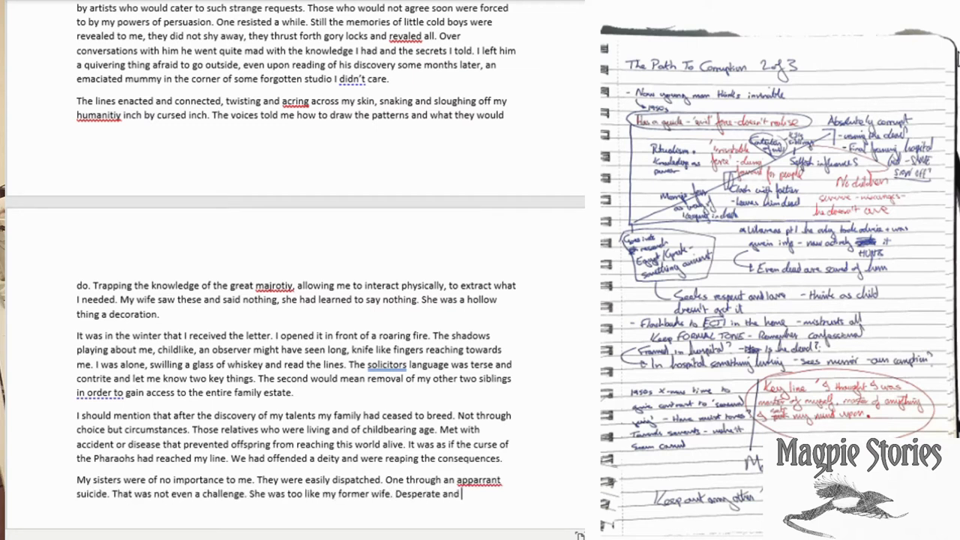
pyautogui.write('terrified of being a barren spinster. The other required a more delicate touch.')
pyautogui.write('The voices whispered again to me.')
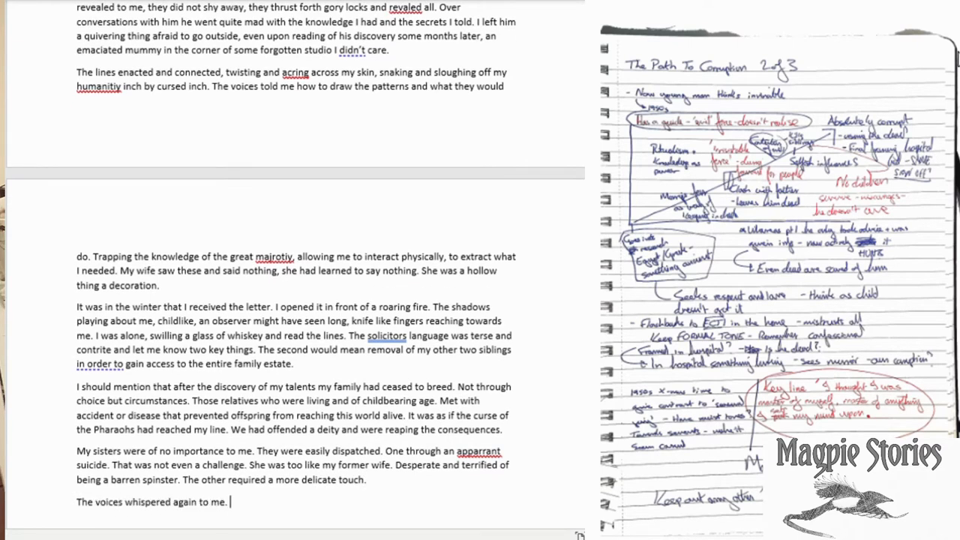
pyautogui.write('She would be removed and ultimat')
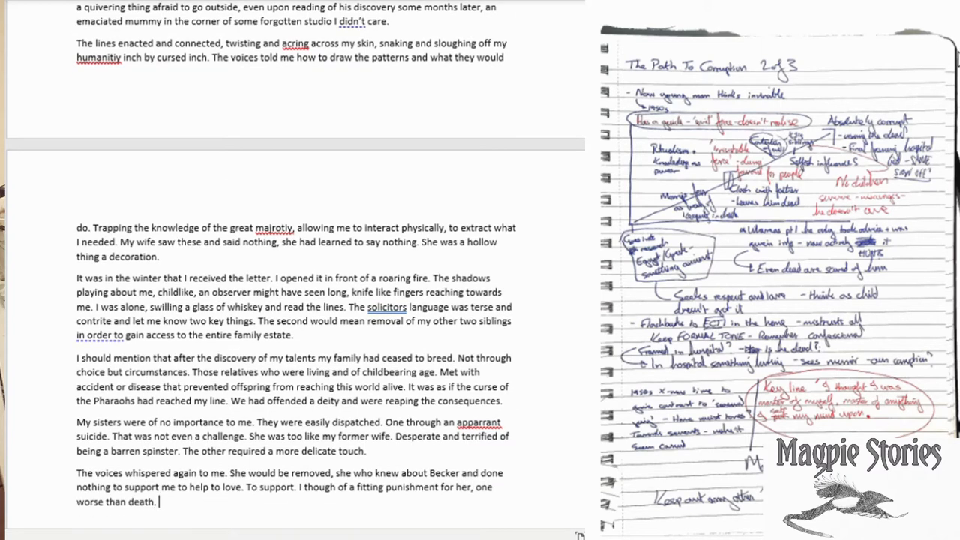
# - Write tricking her mind, a greedy doctor's committal, never enquiring after her, and the winter letter by the fire
pyautogui.write('I learned of ways to trick the mind, to make her seem as if something were')
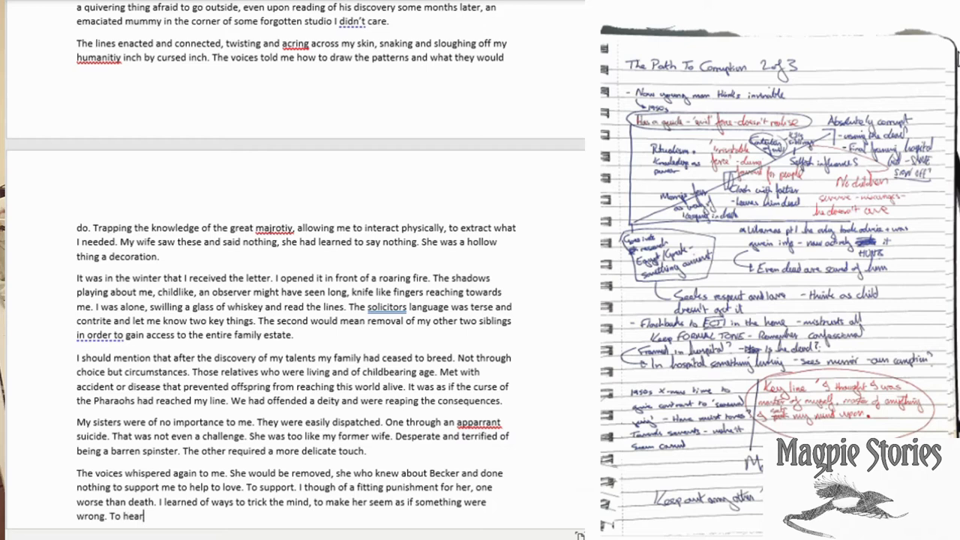
pyautogui.write('a noise, to see an image, to pretend there were things there')
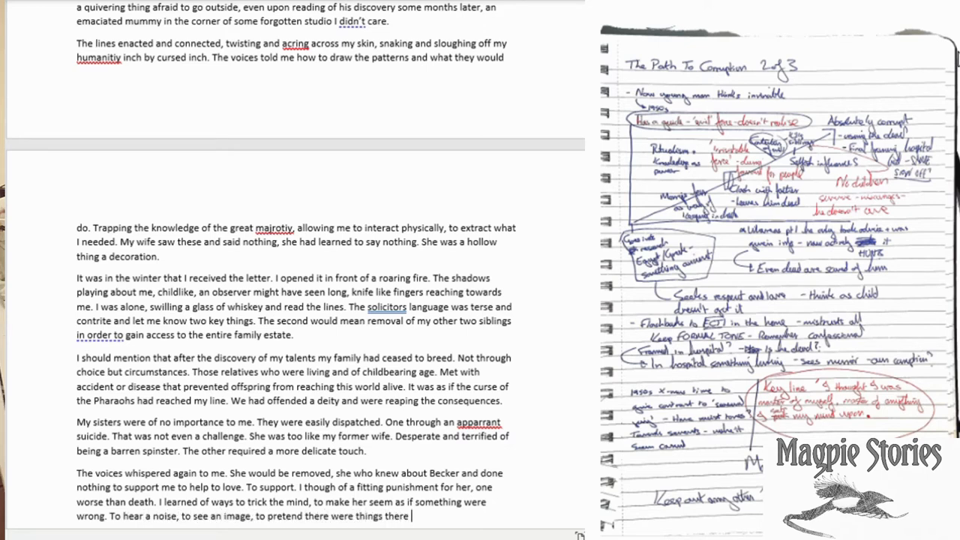
pyautogui.write('that were not. Finding a')
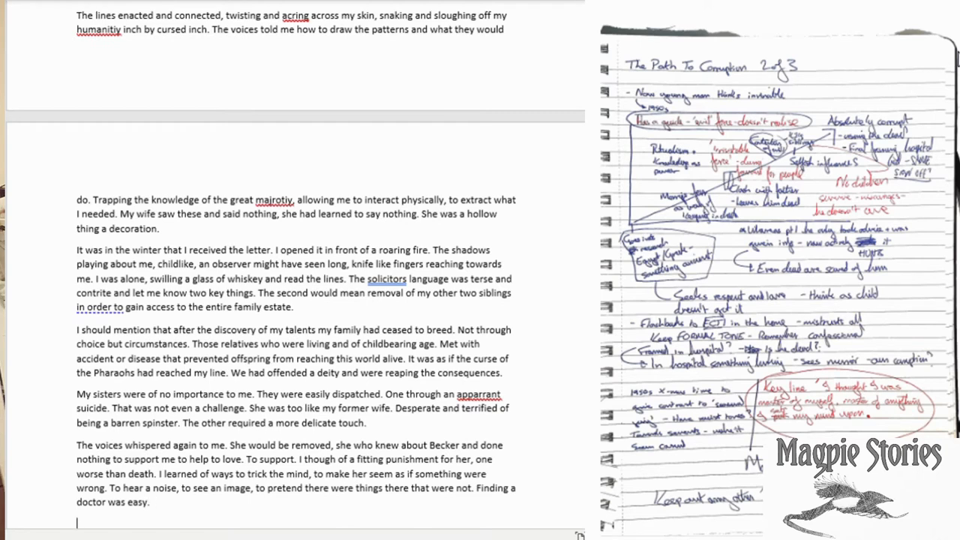
pyautogui.write('That base factor of greed and money meant he signed. I knew the recommended treatment for')
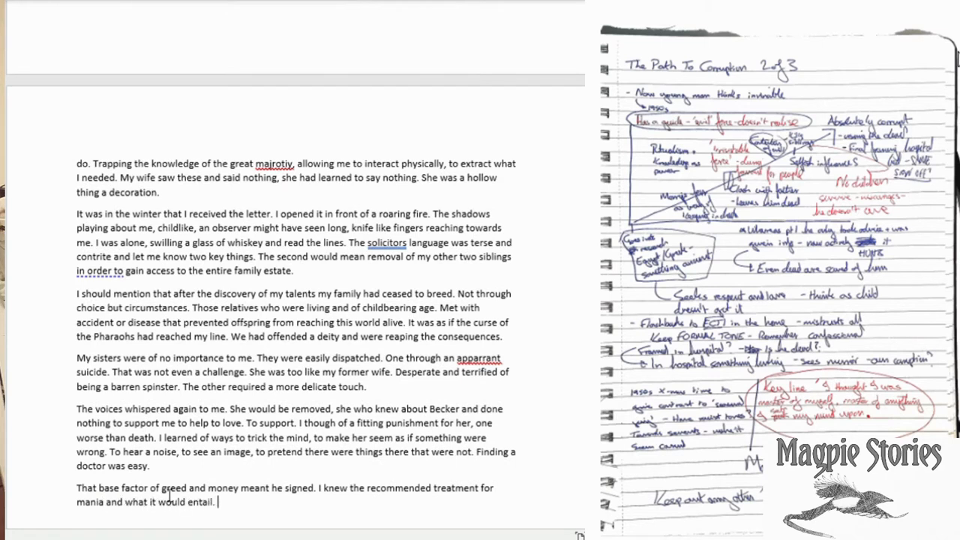
pyautogui.write('I hoped it would burn. I never er')
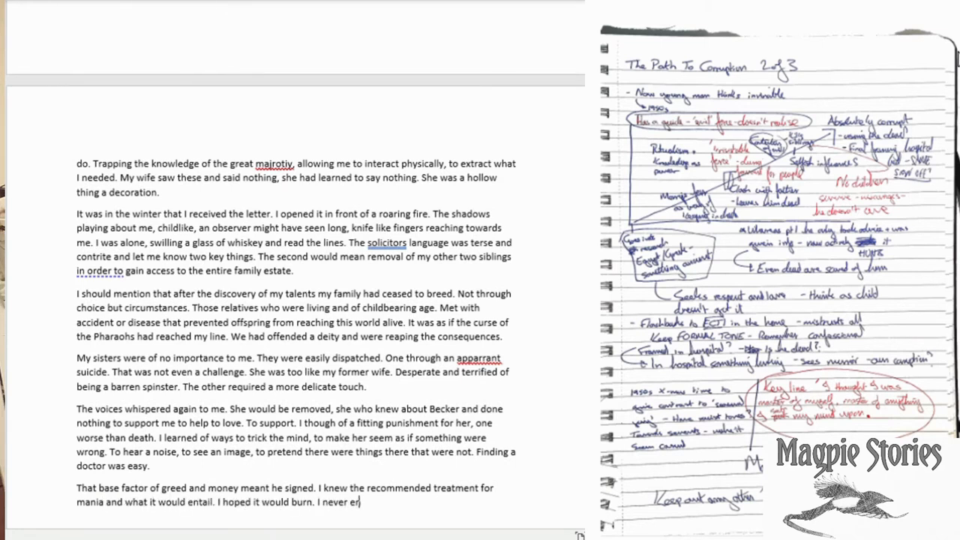
pyautogui.write('quired as to her progress. Simpley')
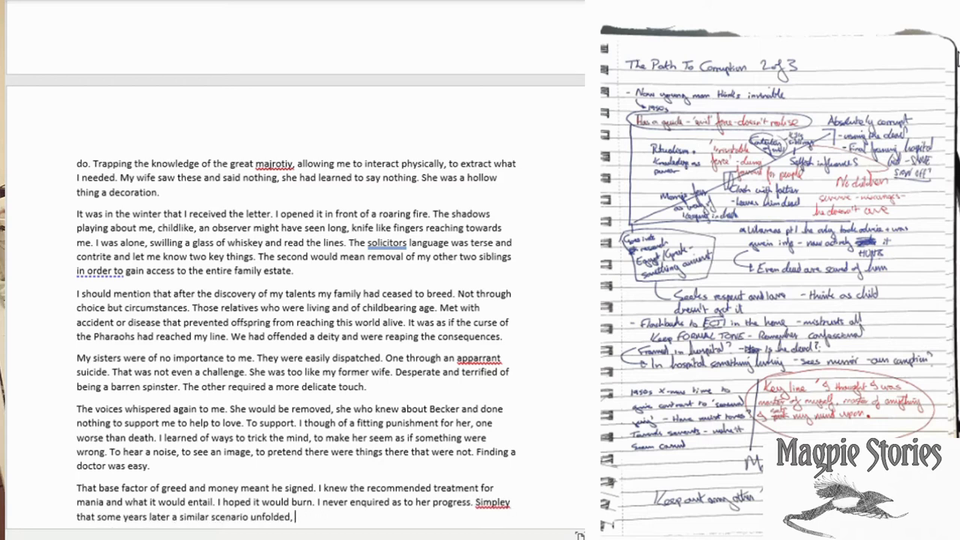
pyautogui.write('the arrival of a letter in winter, fire blazing.')
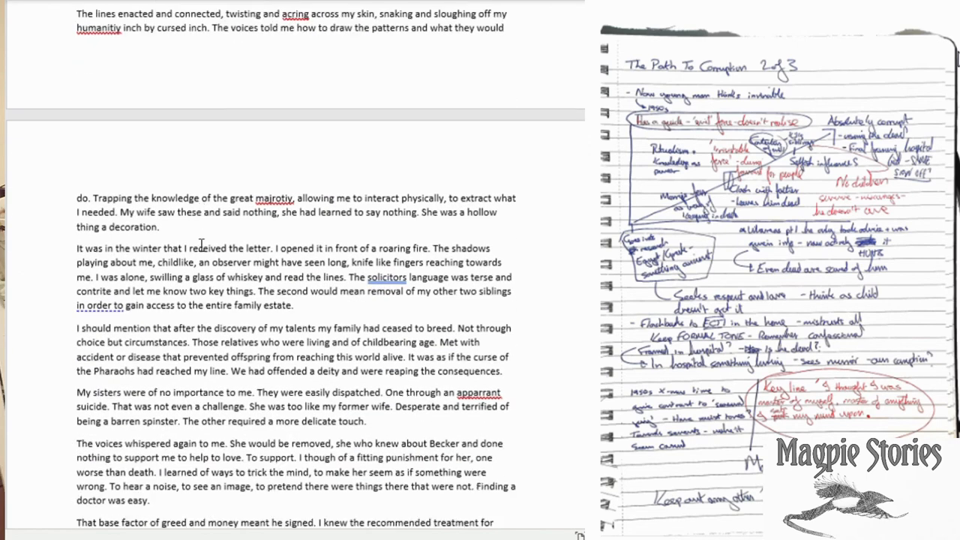
# - Write the 'Throughout all of this' paragraph about the haunting cry leaving him restless and changed
pyautogui.scroll(-3)
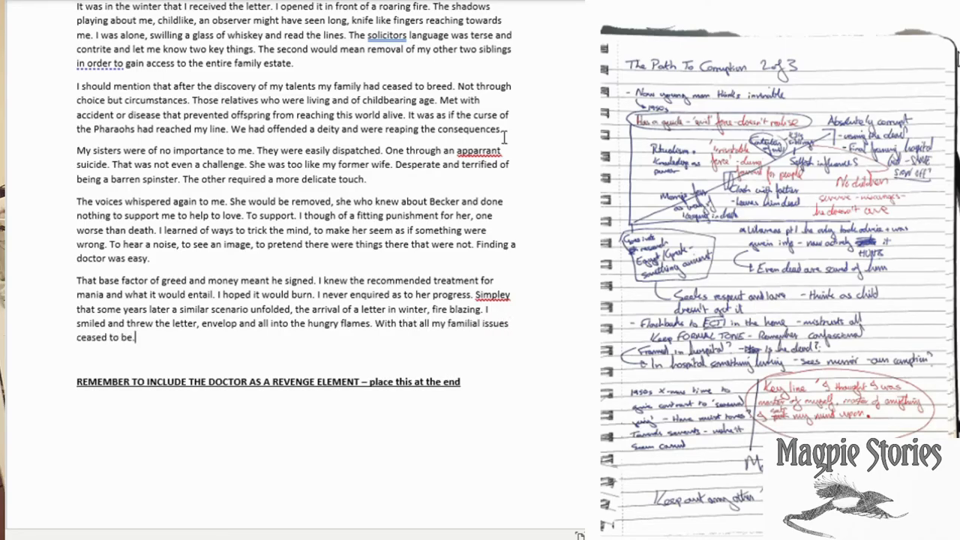
pyautogui.write('Throughout all of this I ondered if and how I was being led. The voices had made way for one')
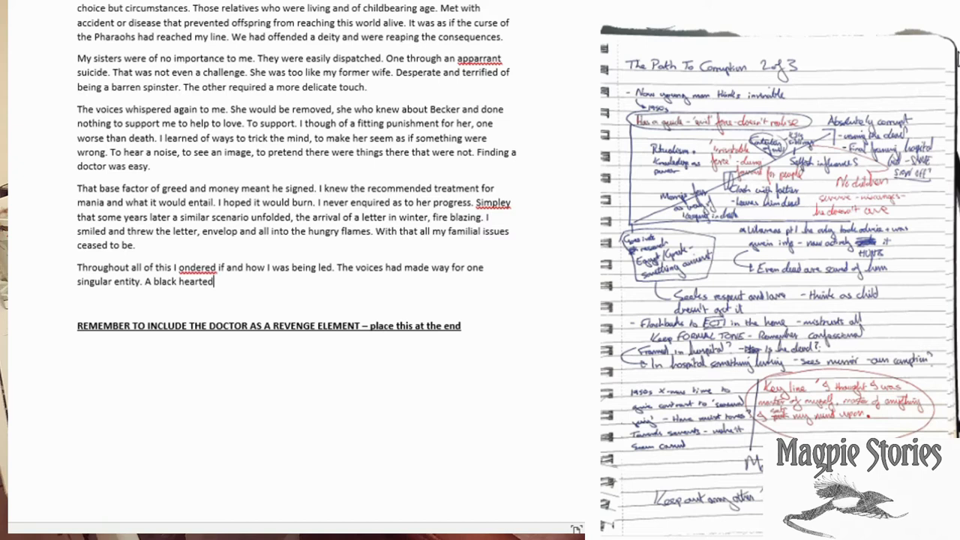
pyautogui.write('cry of a thing that left me restless and haunted. As time passed I no longer possessed a mirror, the mere')
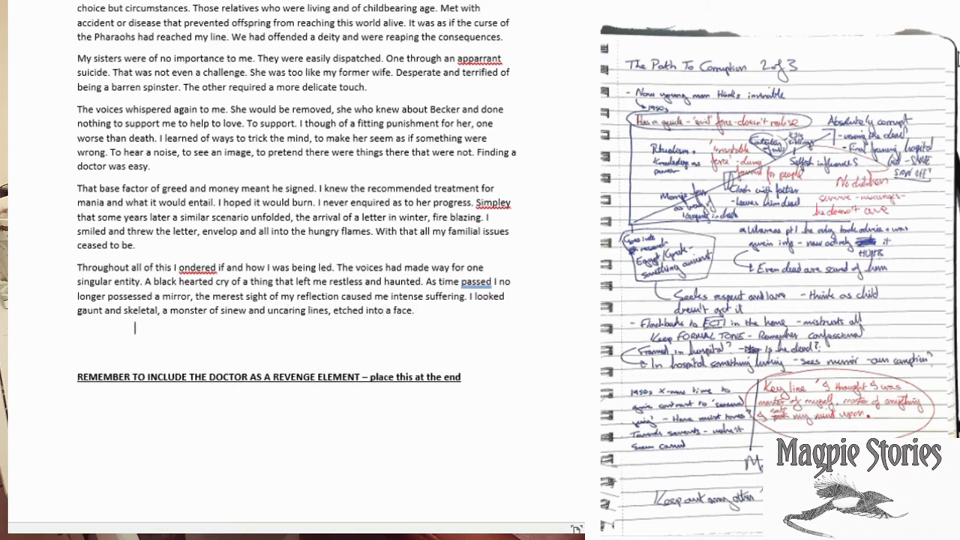
# - Begin 'I sat cross legged' with rippling ink lines made from ashes of dead men
pyautogui.write('I sat cross legged, again on the floor.')
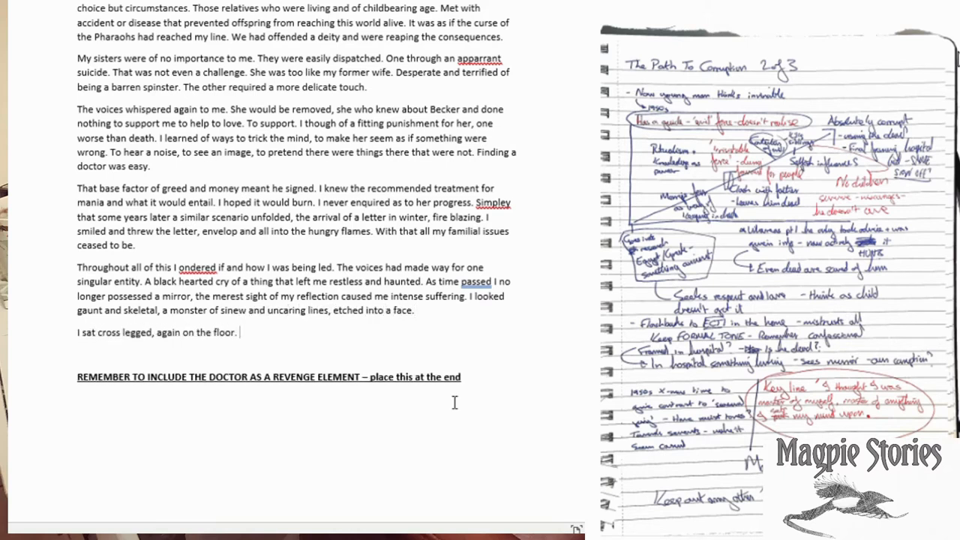
pyautogui.write('Rippling lines of ink, made from the ashes of dead men and creatures suffusing me with power over the army of the dead. I sent those at my dispoal to retrieve som')
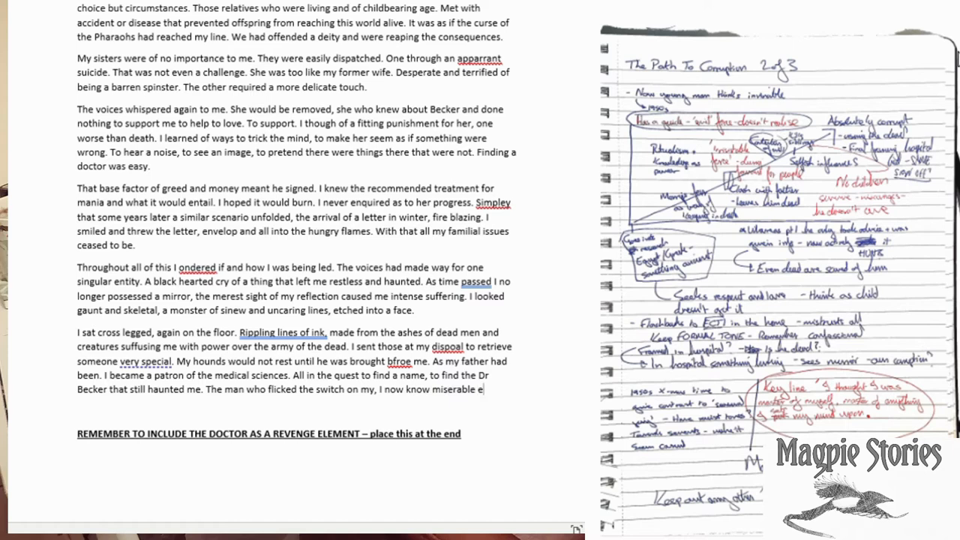
# - Scroll down to the end of the draft to continue writing
pyautogui.scroll(-3)
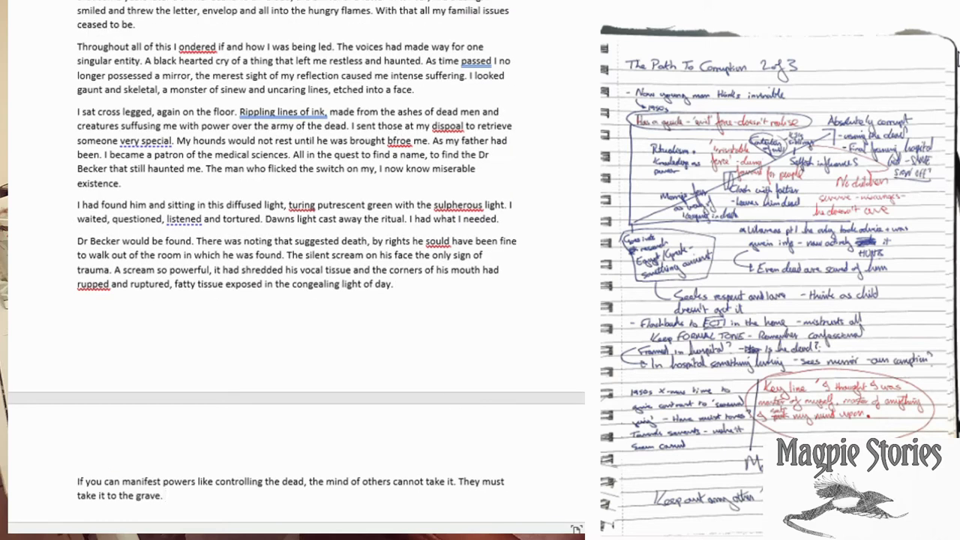
# - Write the paragraph on Becker's false relief, the void, and sitting cross-legged in greenish light
pyautogui.write('Becker thought this would be relief.')
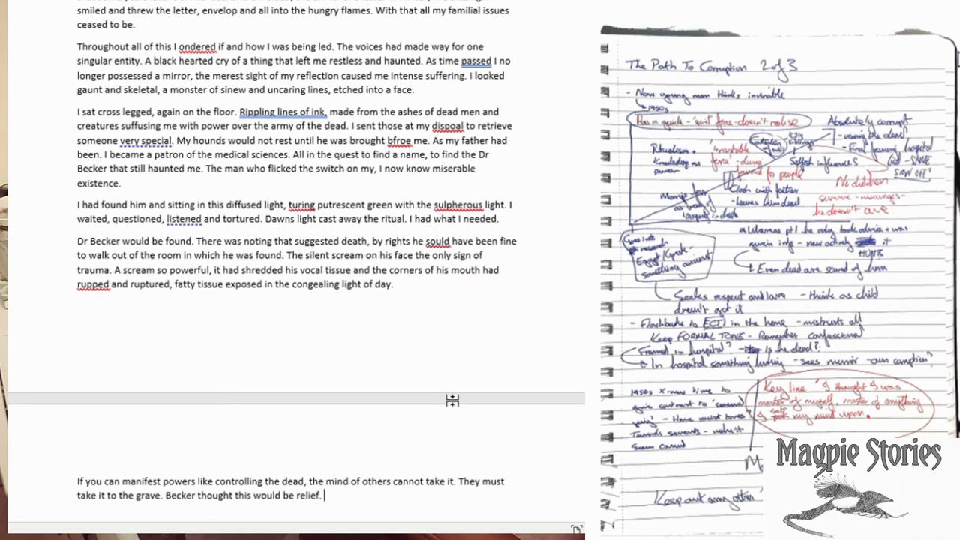
pyautogui.write('A moment to enter the void. A void I ripped him from and along with my father, we would speak many times.')
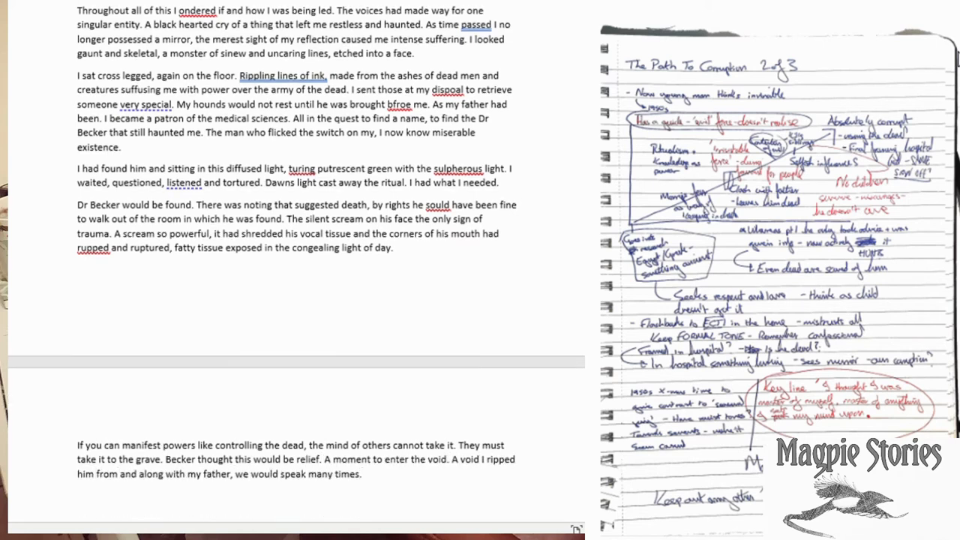
pyautogui.write('Always I would be sitting cross legged in the greenish')
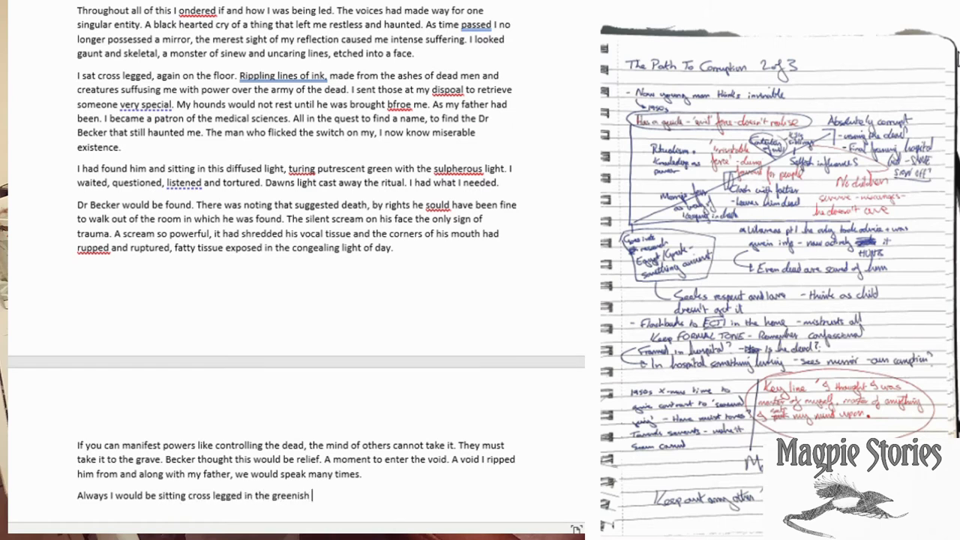
pyautogui.write('light, tattoos rippling and folding.')
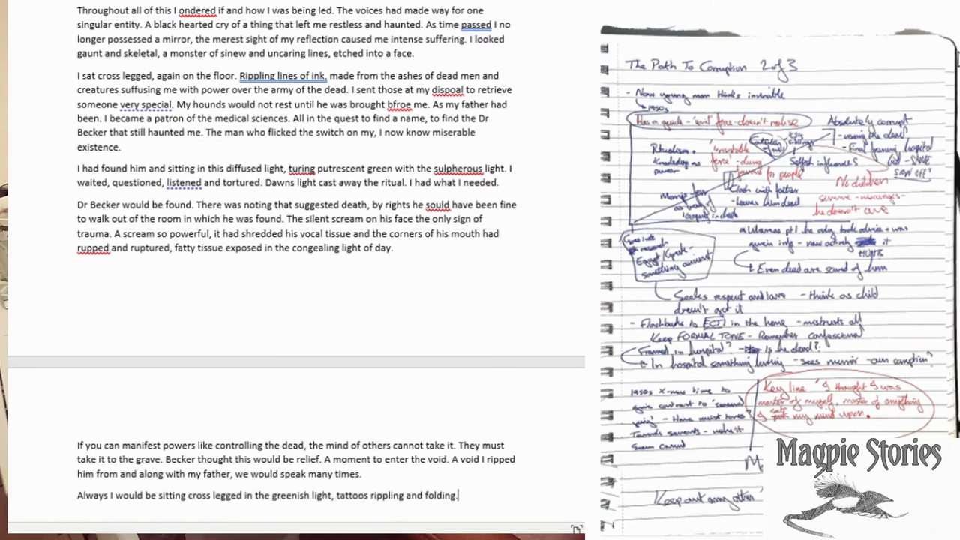
# - Write the paragraph on the doctor entering again, the cursed projection, power and money
pyautogui.write('The doctor has entered again, I catch my reflection in a bed pan. My flesh appears weaping and ruptured. I know')
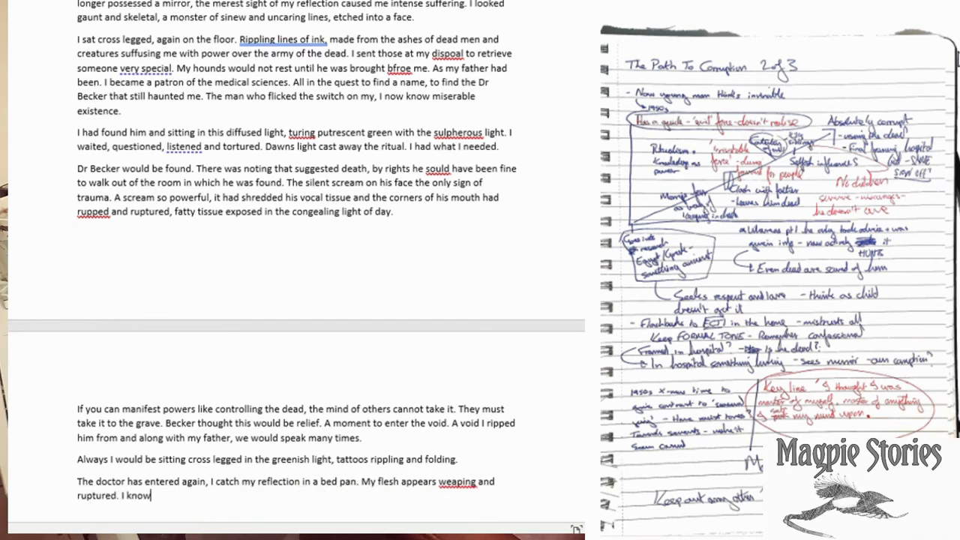
pyautogui.write('this is only a projection of myself, something I am cursed to s')
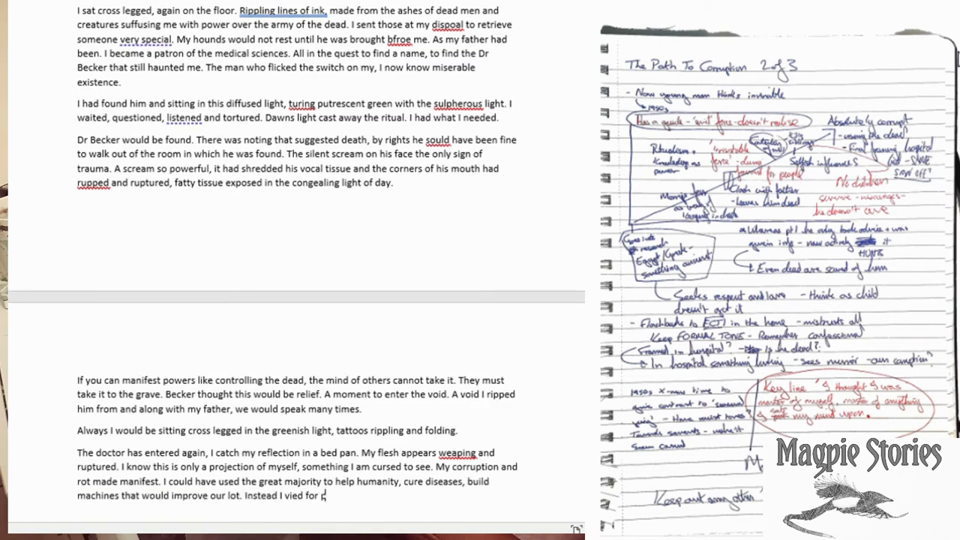
pyautogui.write('power, I already had money.')
pyautogui.write('I will watch the doctor and see. His needle bites')
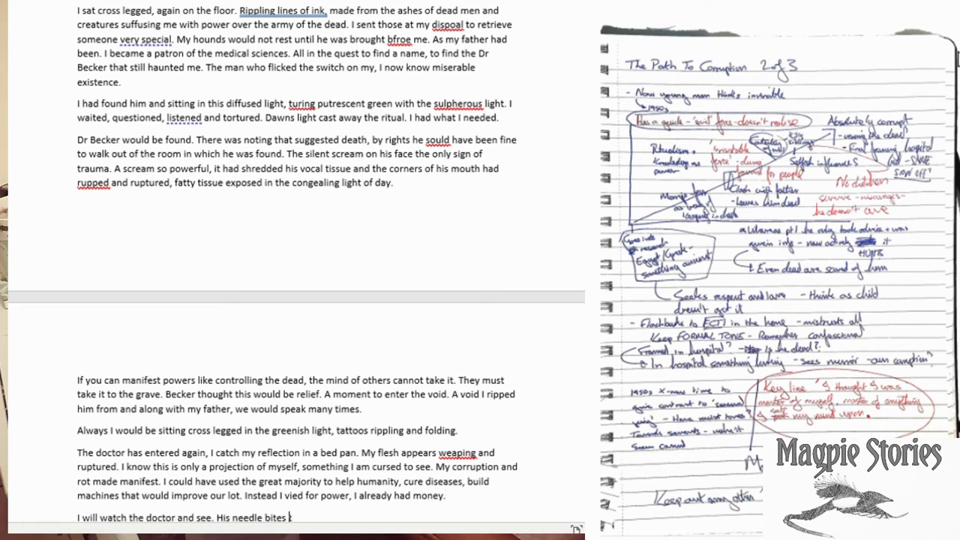
# - Write the paragraph on the needle through skin and the carrion feeders, ending with a question mark
pyautogui.write('through my skin. The scratching pal')
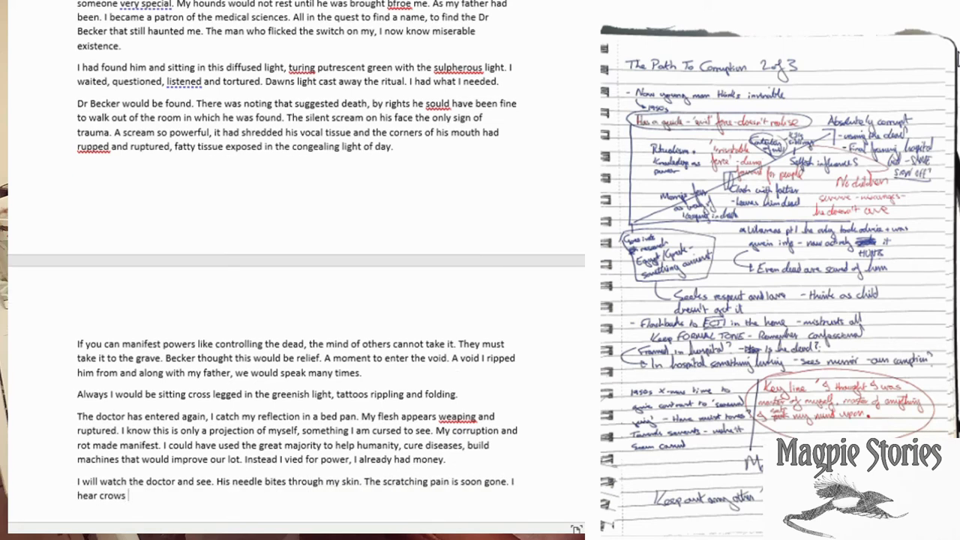
pyautogui.write('roaring. They wait, the carrion feeders the damned. The')
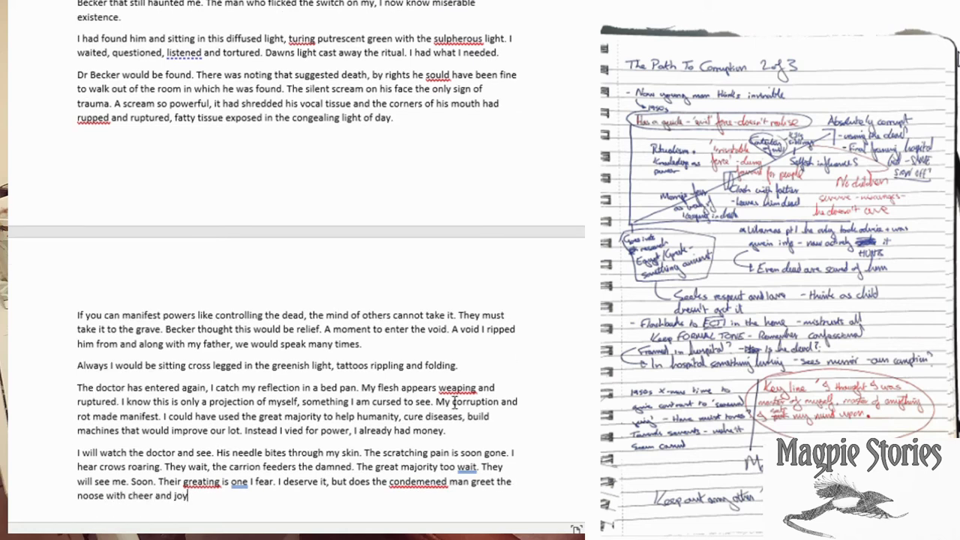
pyautogui.write('?')
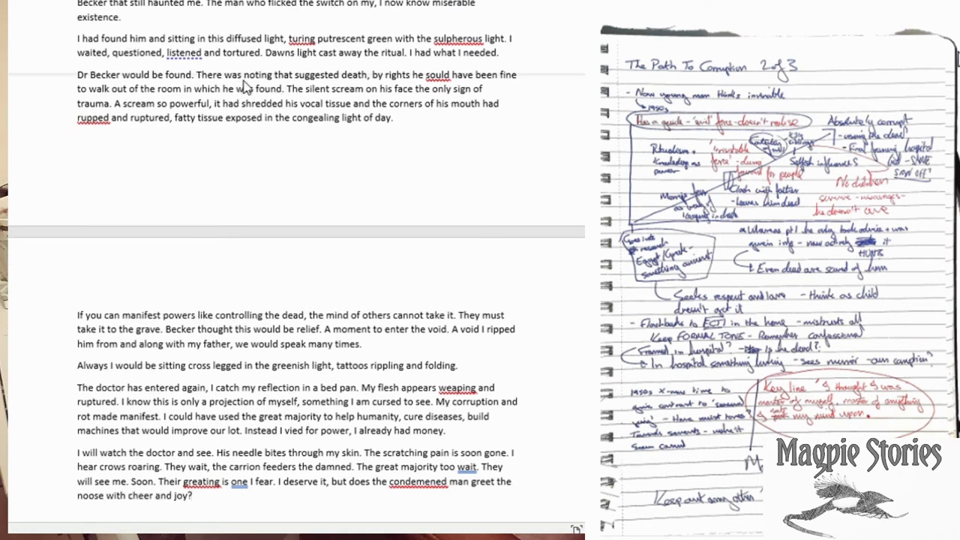
pyautogui.scroll(-3)
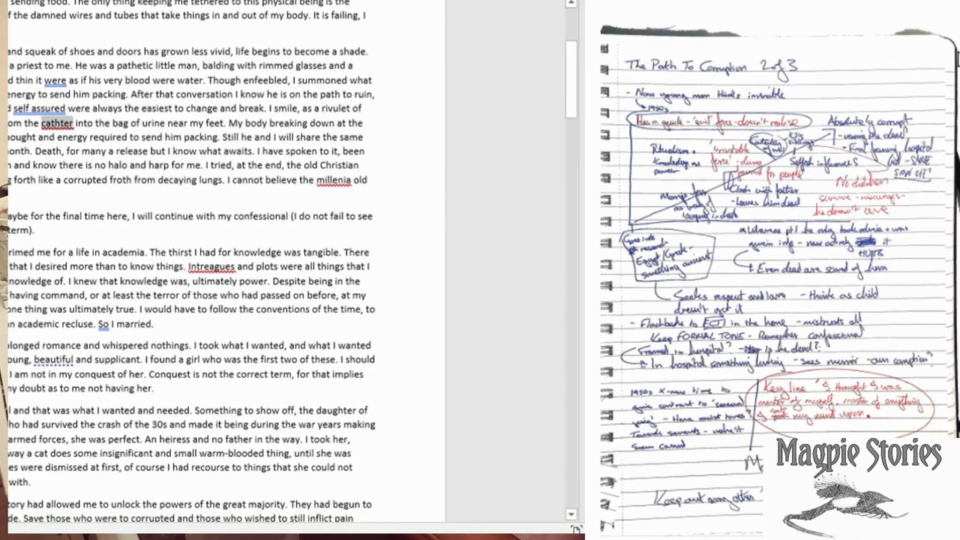
pyautogui.scroll(-3)
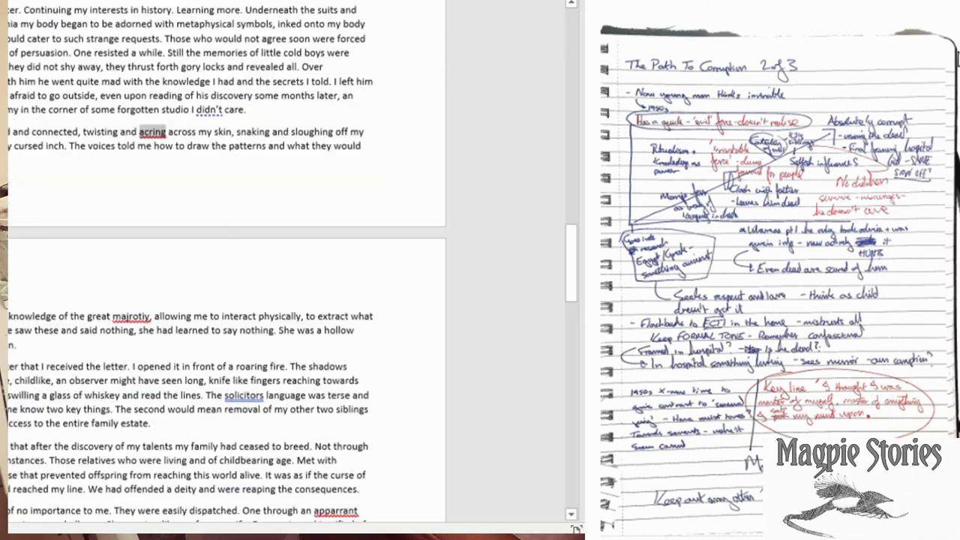
pyautogui.scroll(-3)
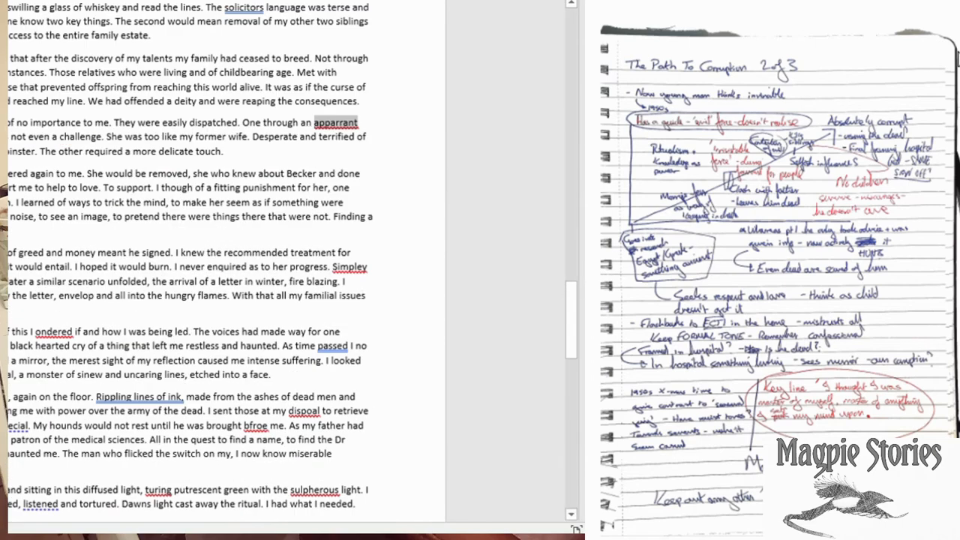
pyautogui.scroll(-3)
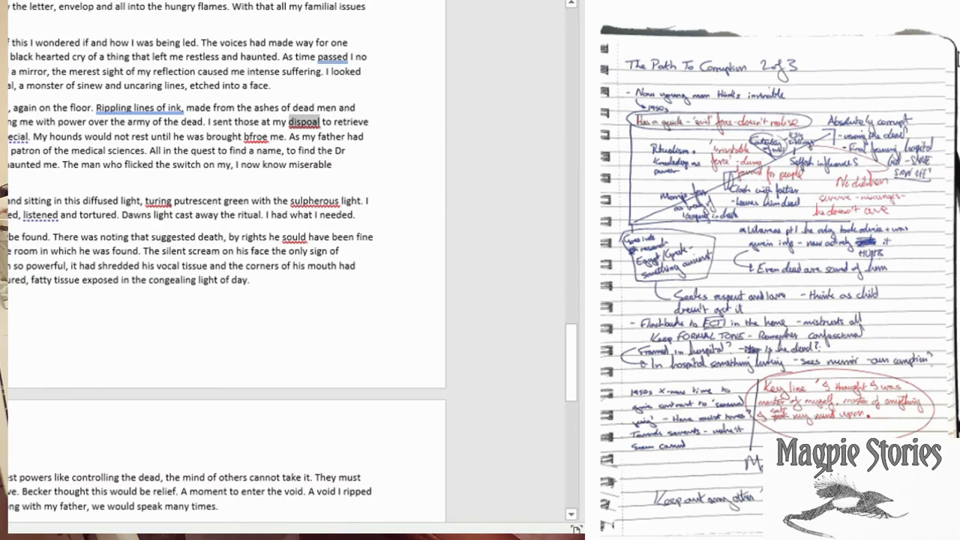
pyautogui.scroll(-3)
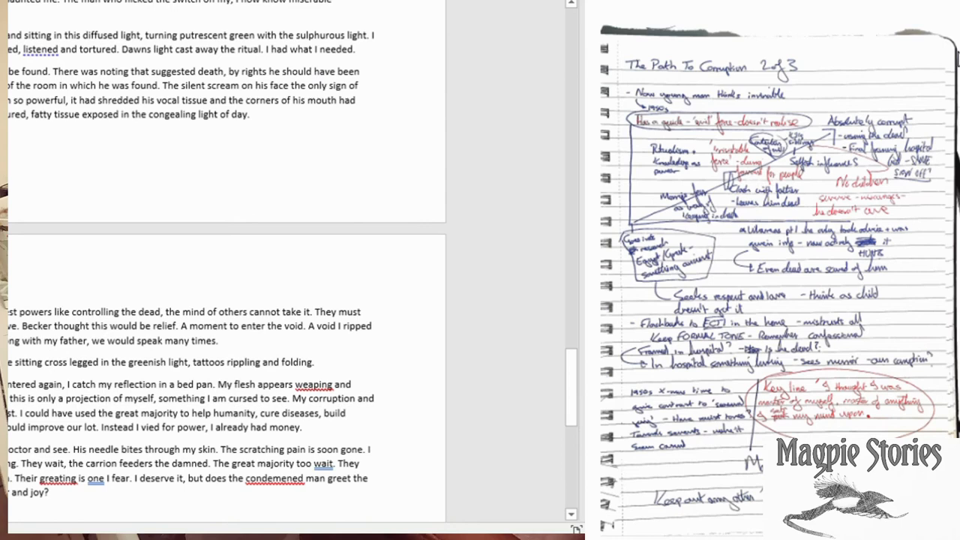
pyautogui.scroll(-3)
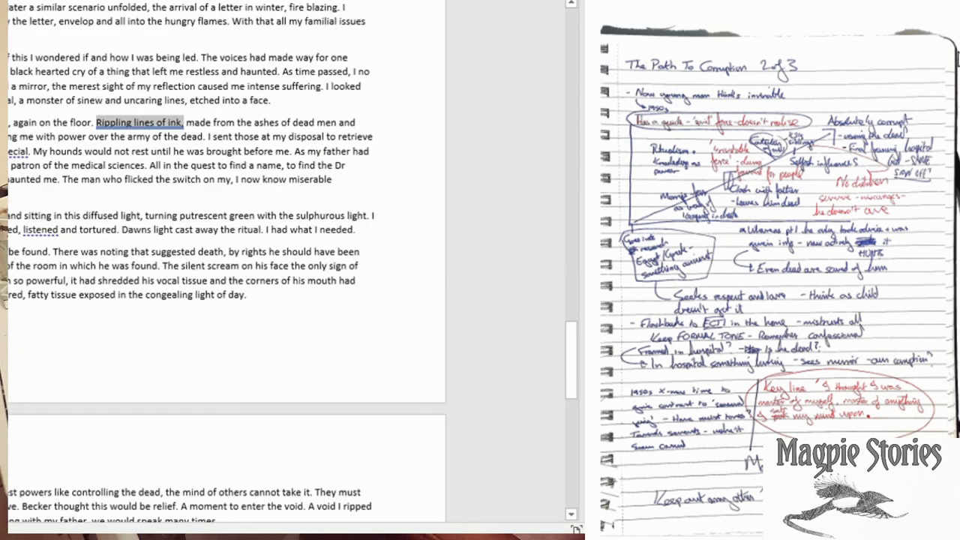
pyautogui.scroll(-3)
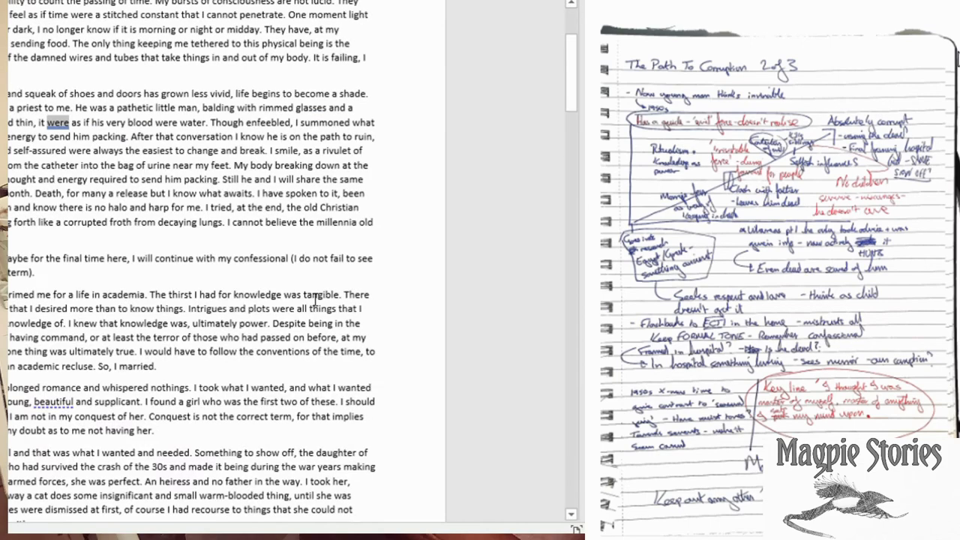
pyautogui.scroll(-3)
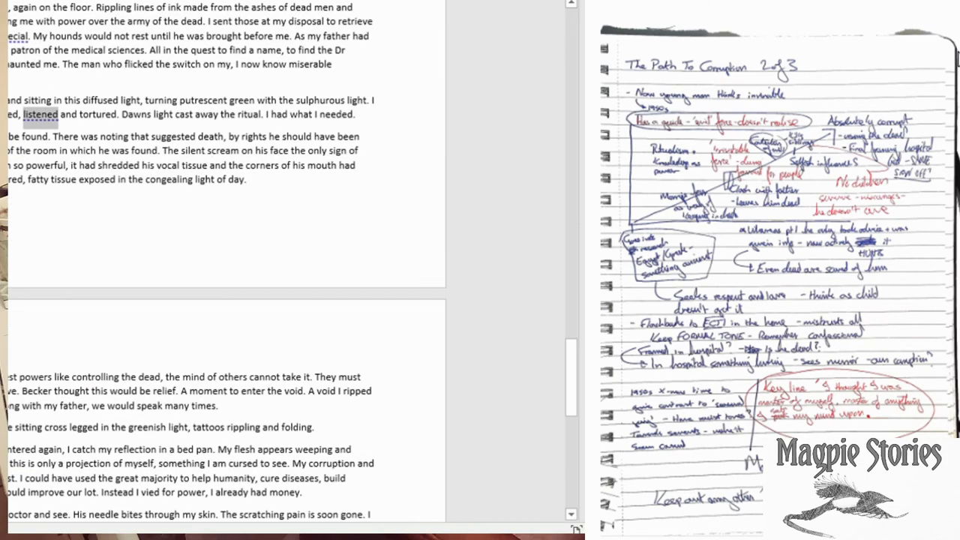
pyautogui.scroll(-3)
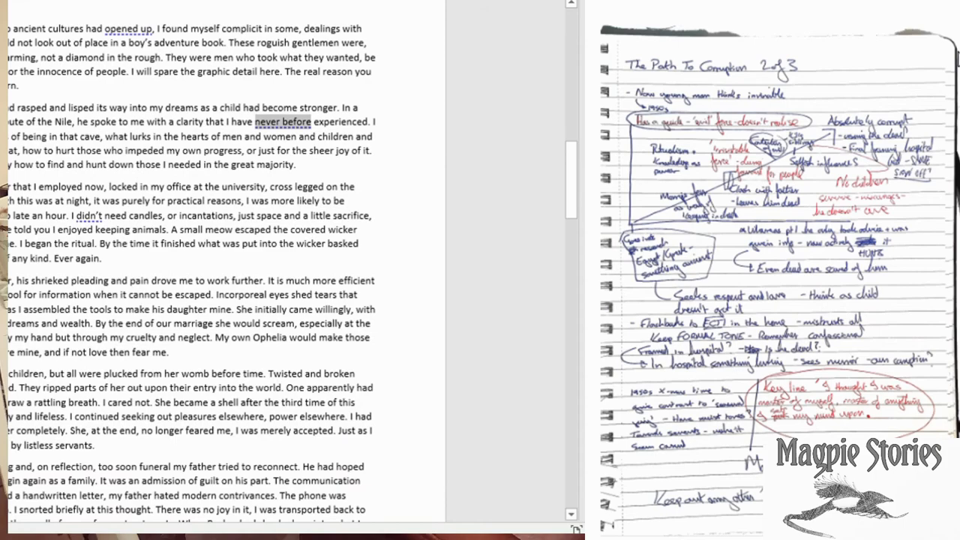